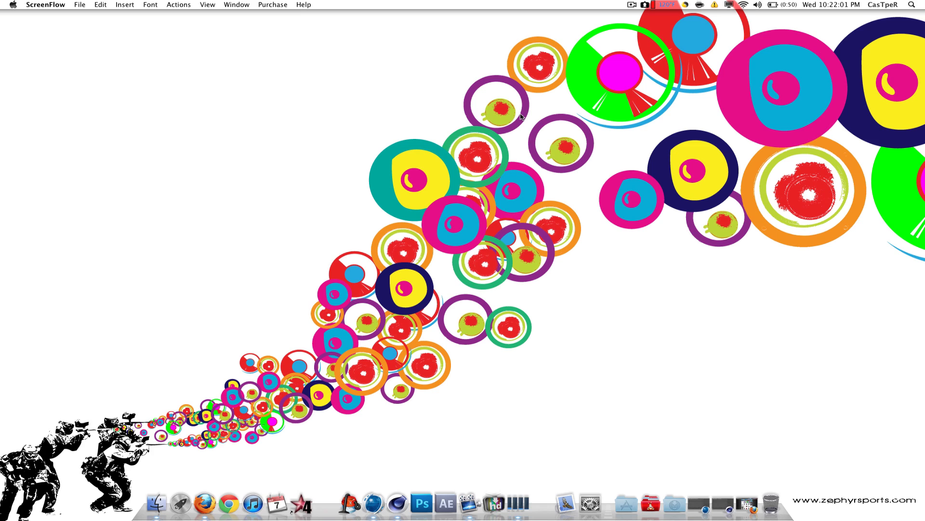
mouse_move(397, 502)
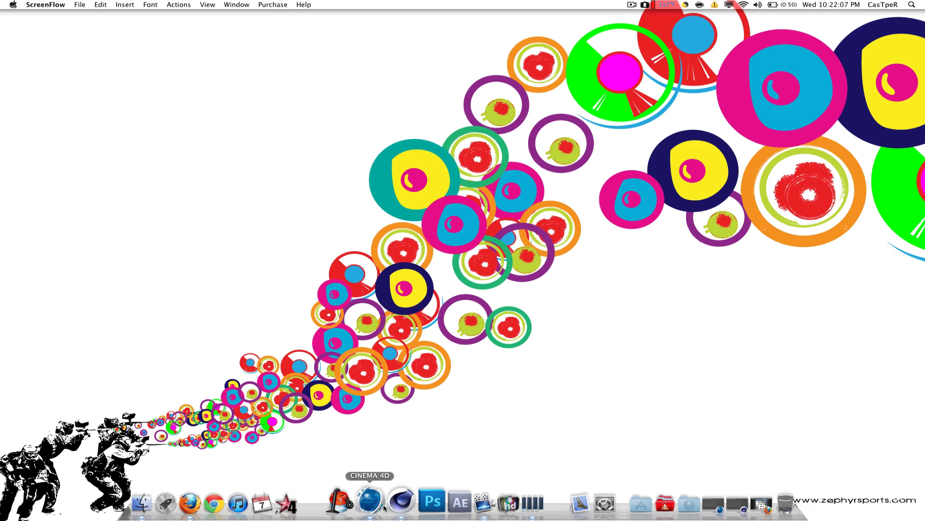
mouse_move(401, 502)
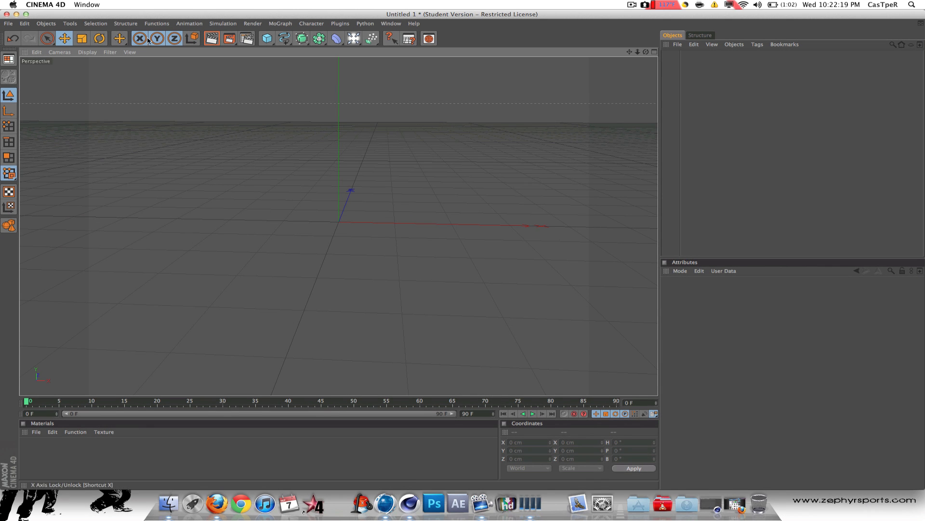
mouse_move(432, 504)
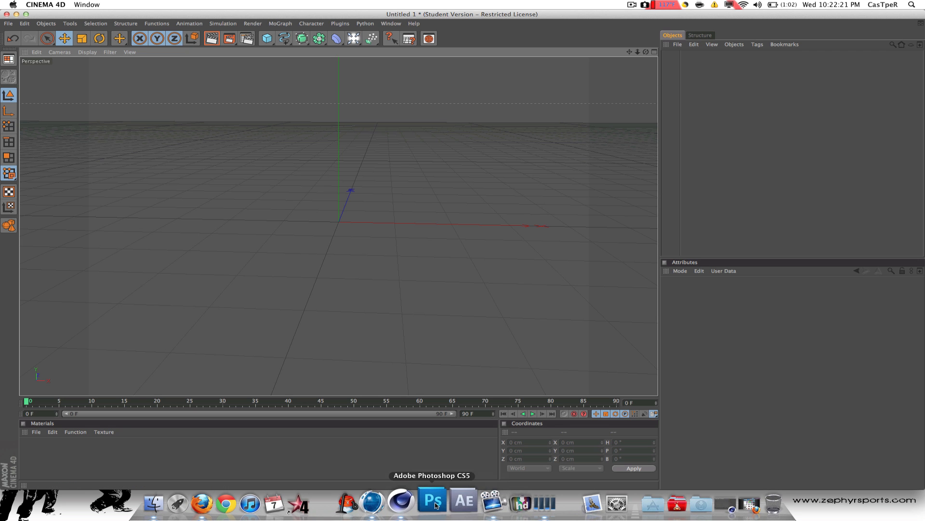
- Launch the CINEMA 4D Demo edition from the Dock beside the Student Version
left_click(421, 502)
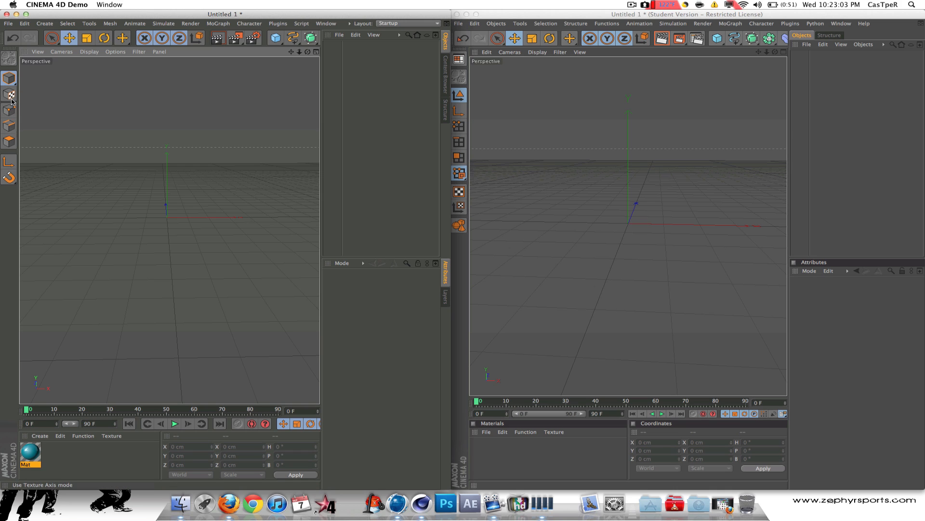
mouse_move(10, 155)
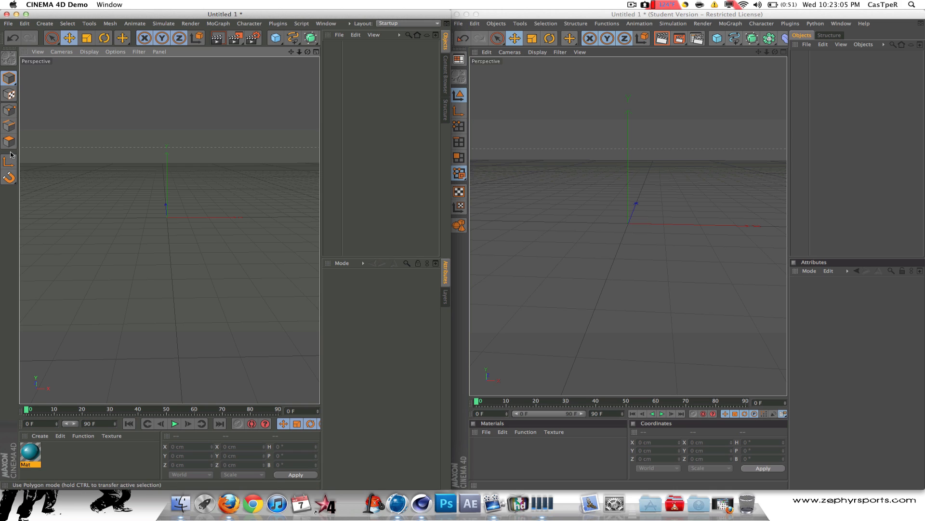
mouse_move(9, 141)
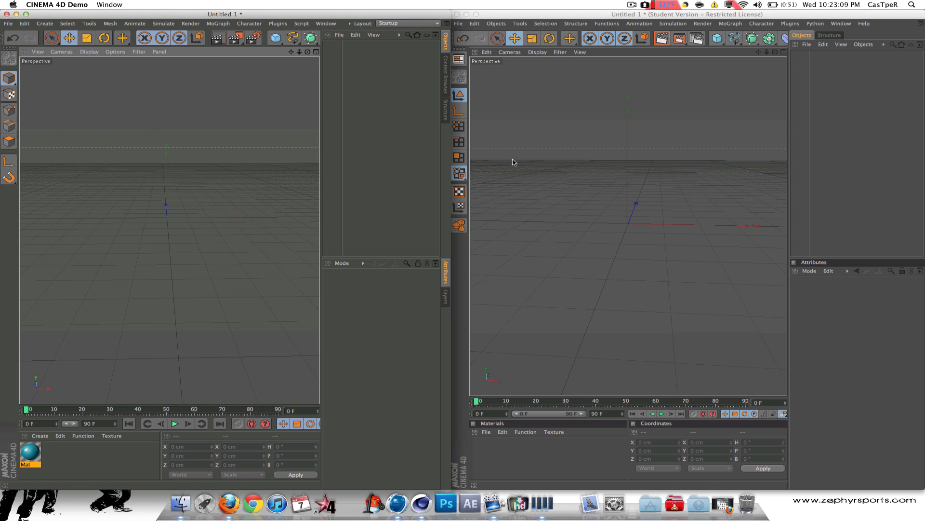
mouse_move(10, 179)
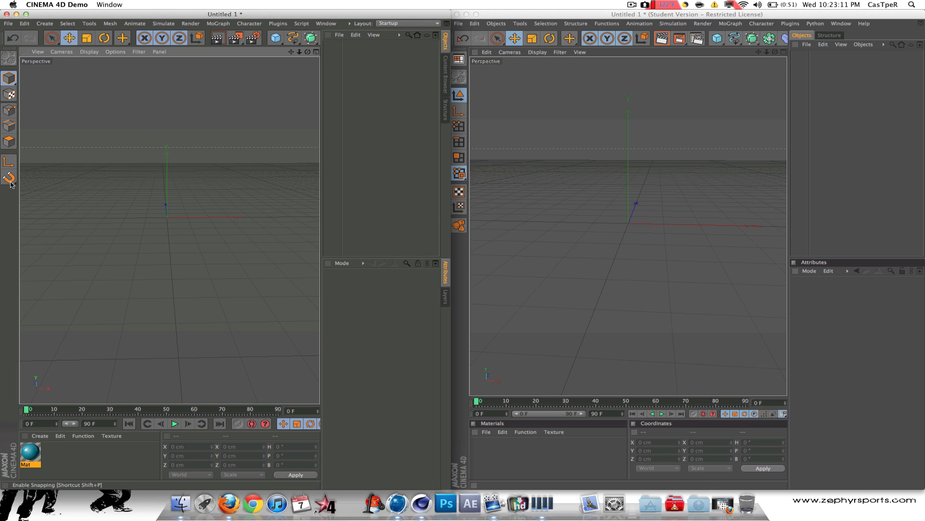
mouse_move(10, 178)
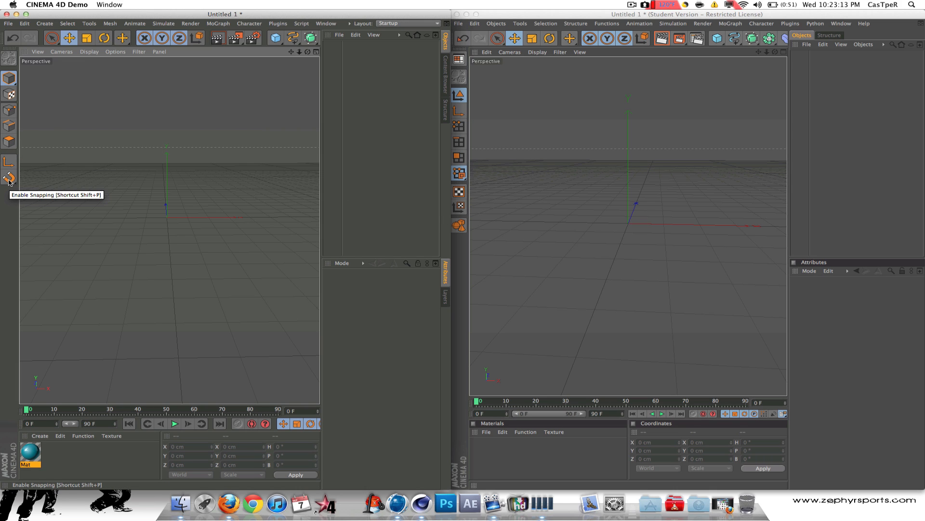
mouse_move(10, 161)
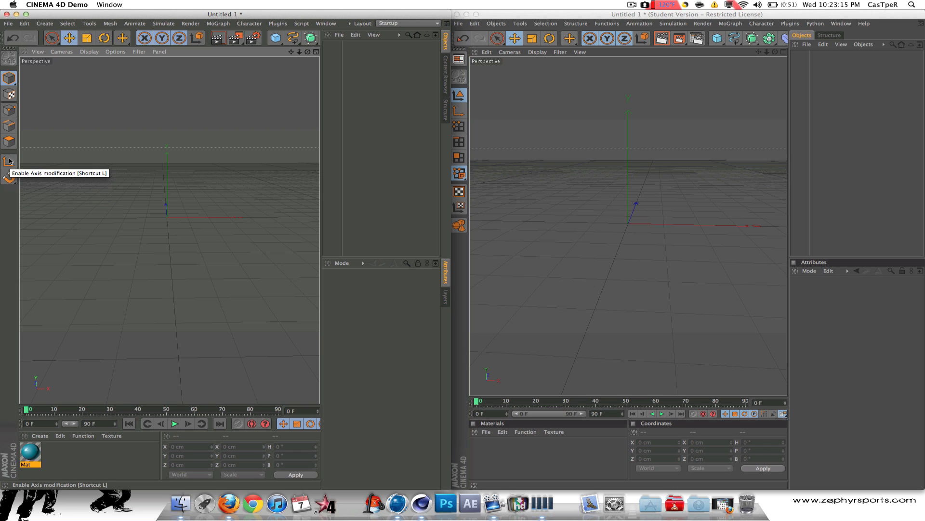
mouse_move(9, 98)
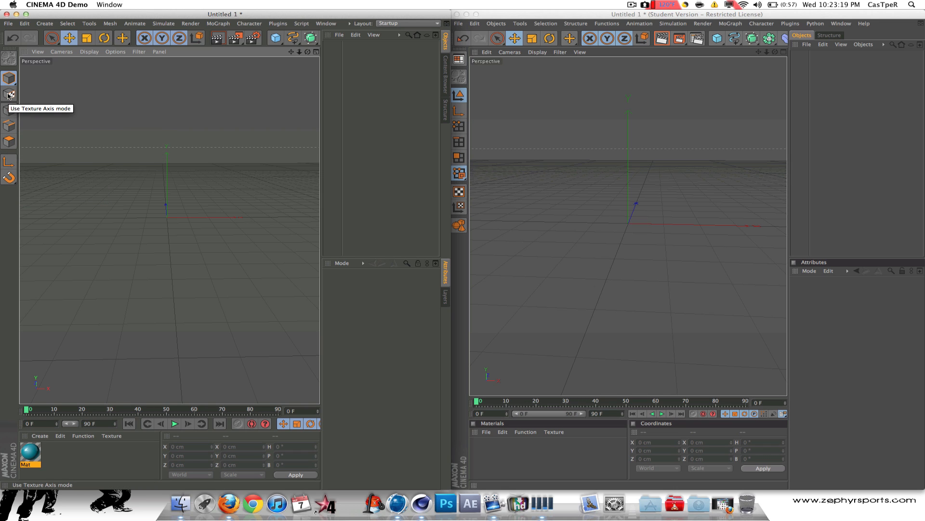
mouse_move(459, 197)
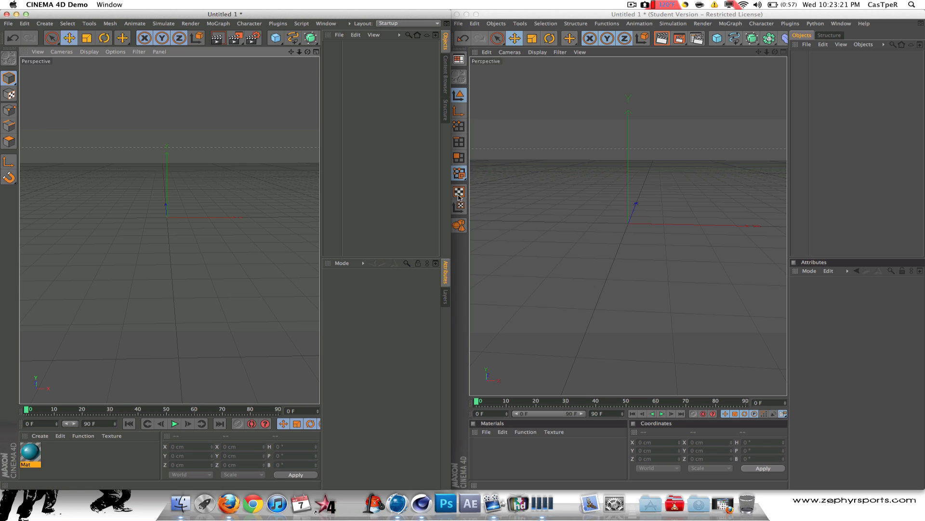
left_click(459, 190)
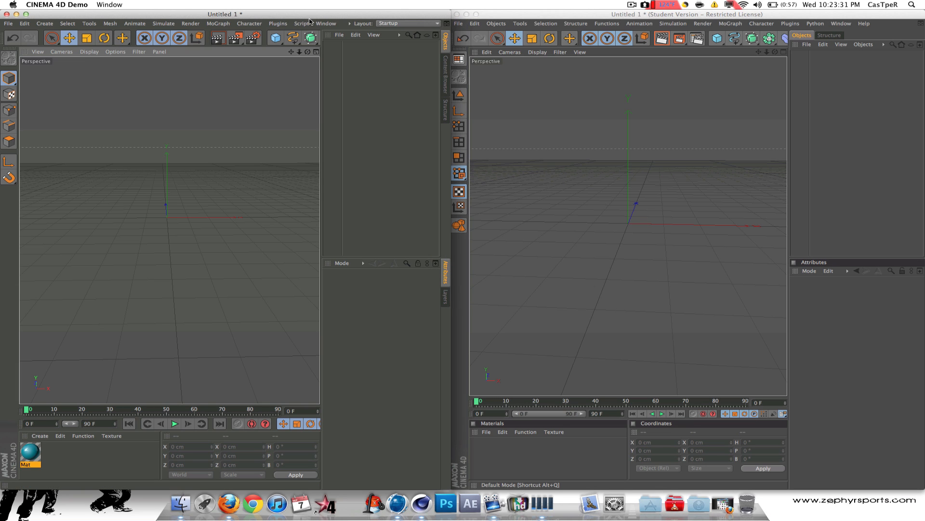
mouse_move(418, 69)
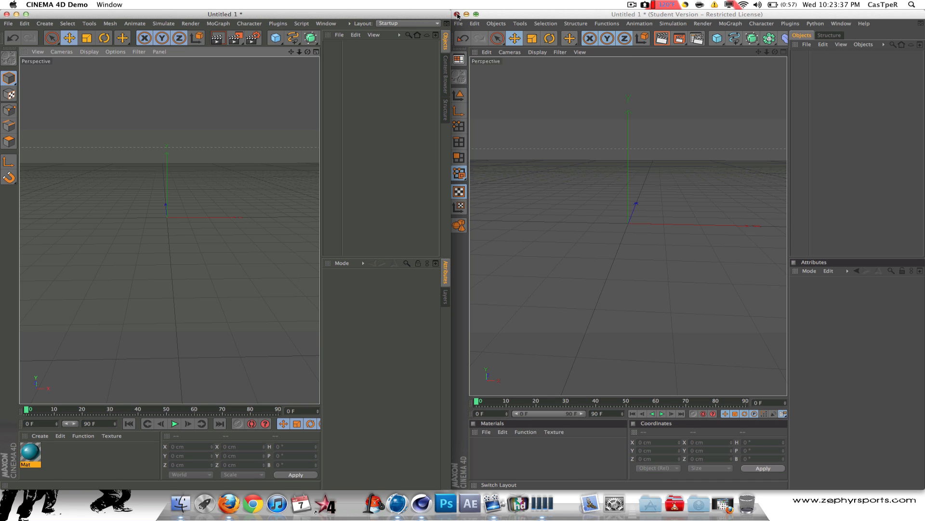
- Maximize the Demo window and keep the Startup layout from the Layout list
left_click(50, 4)
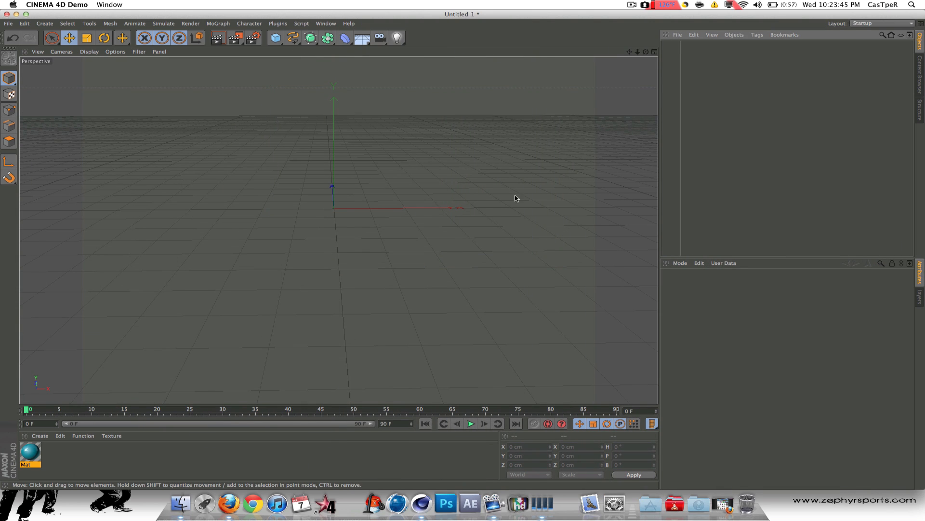
mouse_move(811, 33)
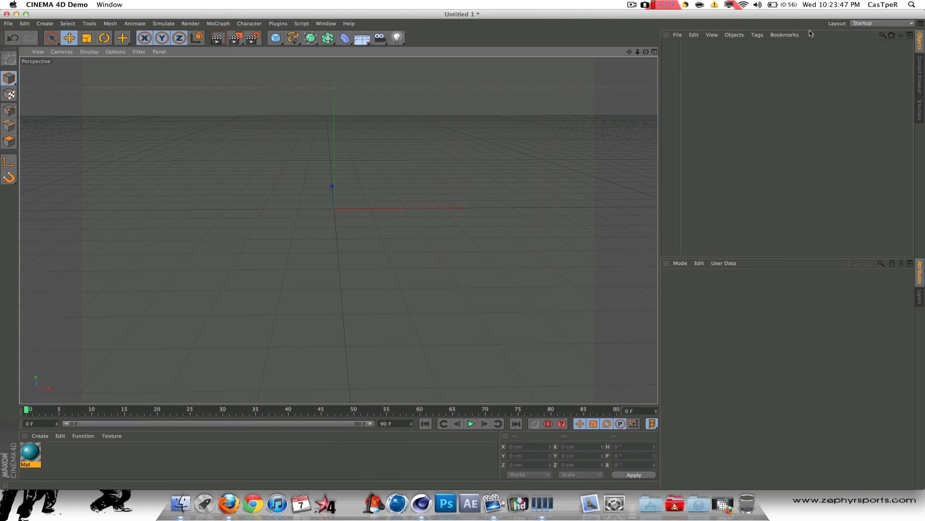
mouse_move(870, 27)
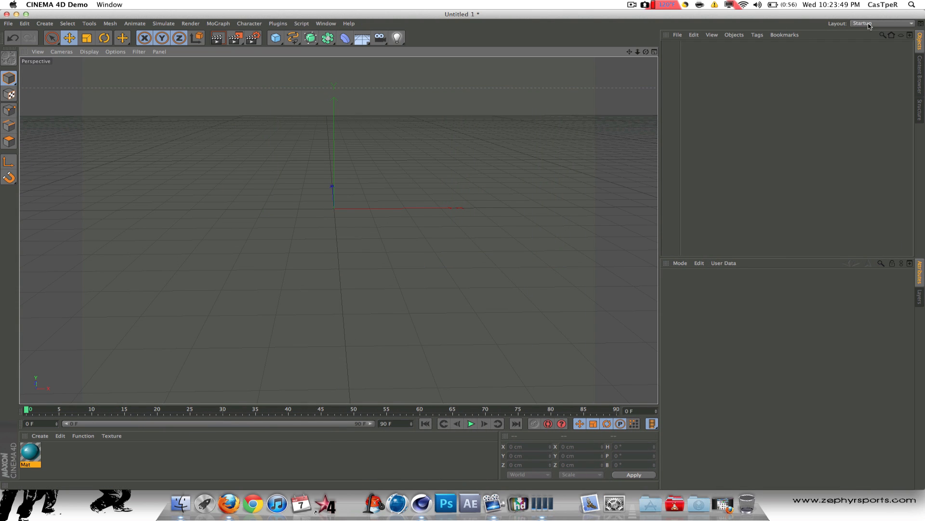
left_click(879, 23)
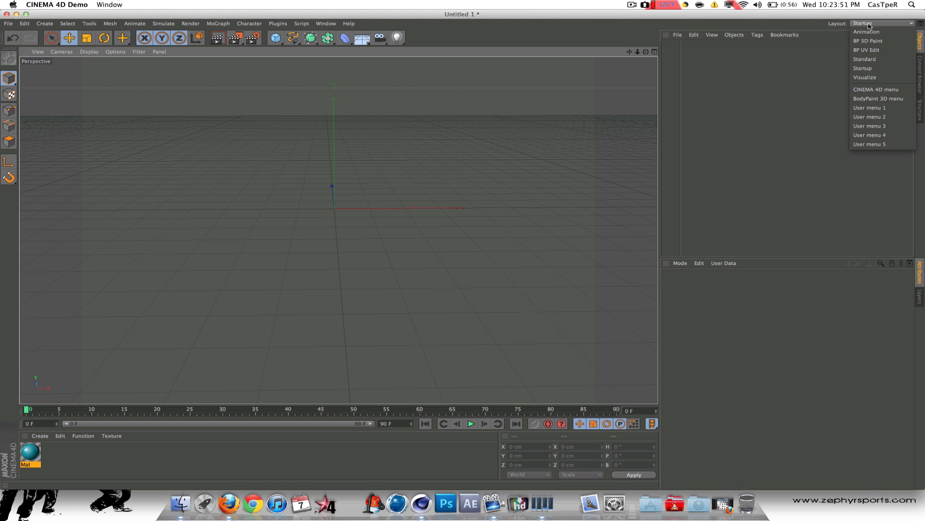
left_click(861, 67)
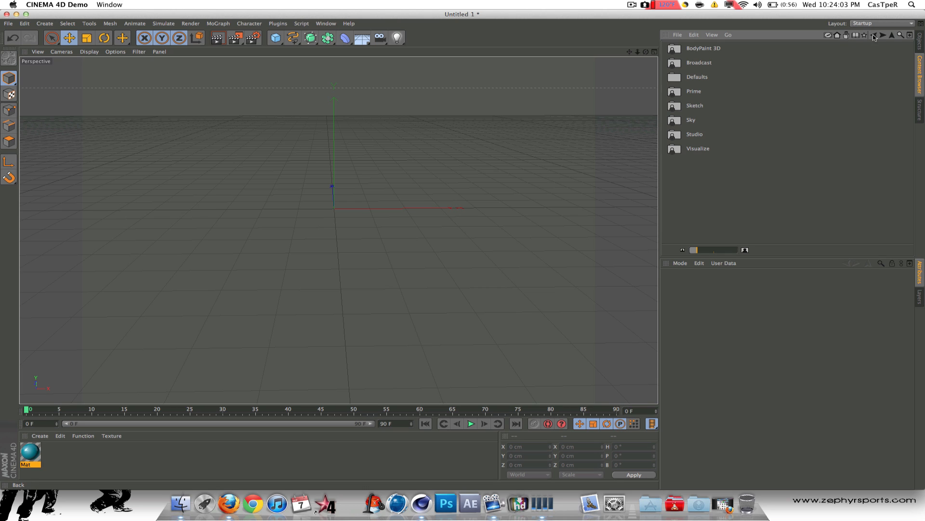
mouse_move(711, 94)
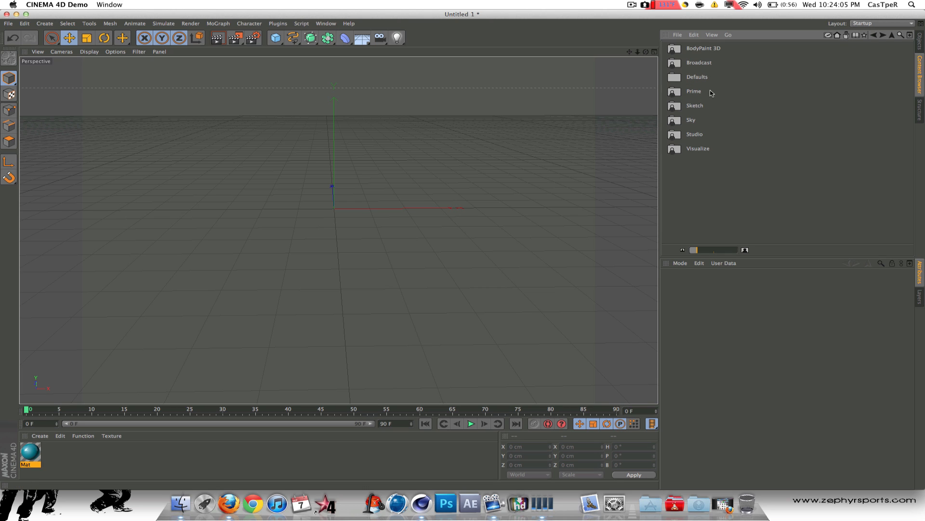
- Enter the preset folder holding the example .c4d scenes in the Content Browser
left_click(876, 35)
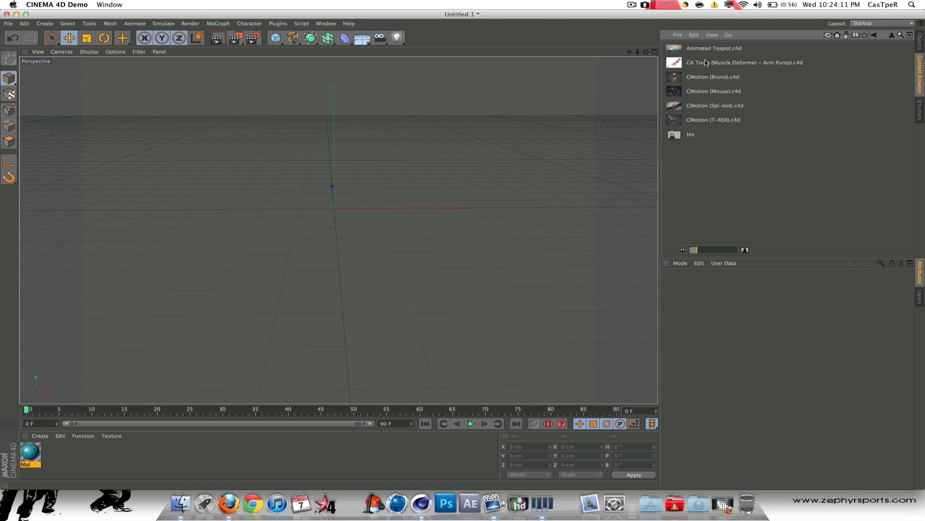
- Load Animated Teapot.c4d, play its walking animation forwards and stop playback
double_click(713, 48)
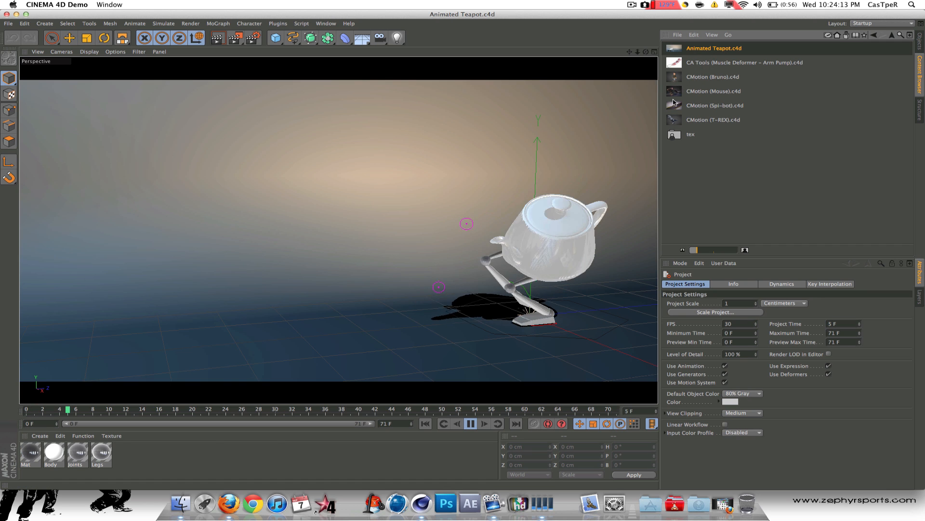
left_click(471, 423)
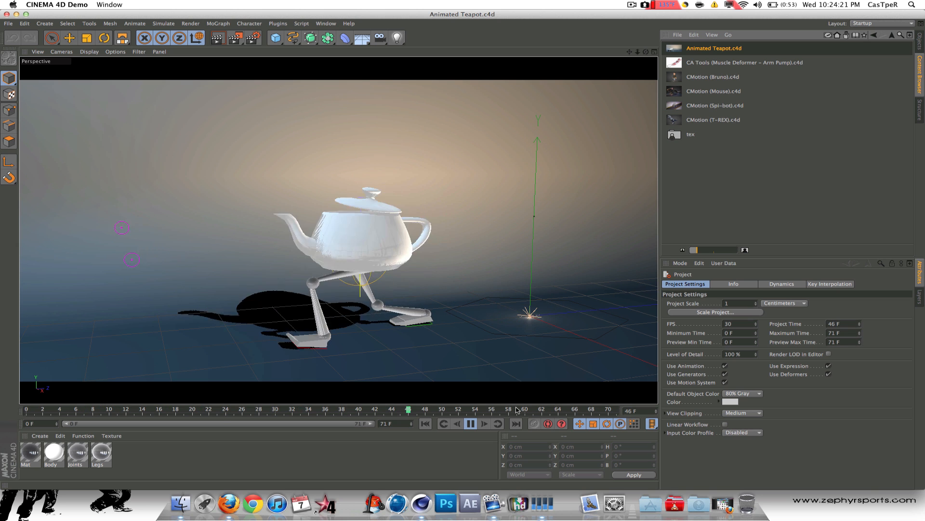
left_click(470, 424)
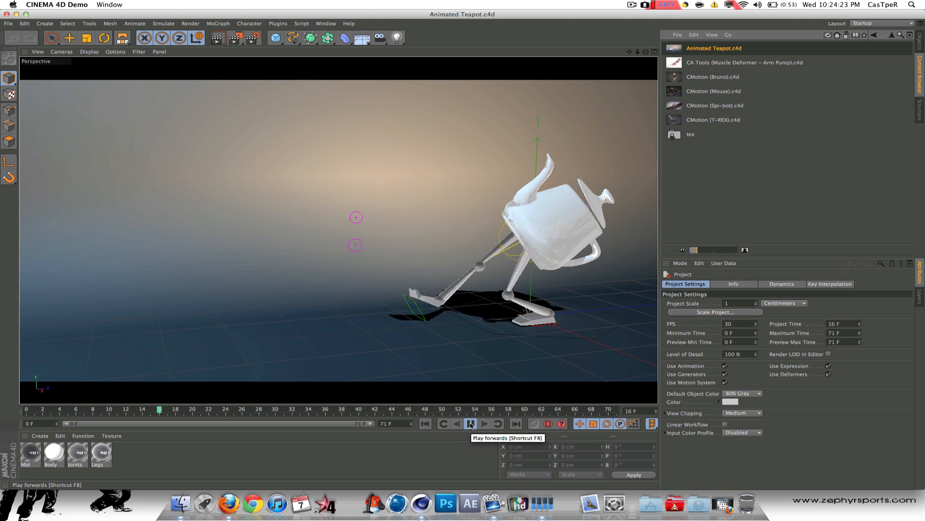
left_click(471, 424)
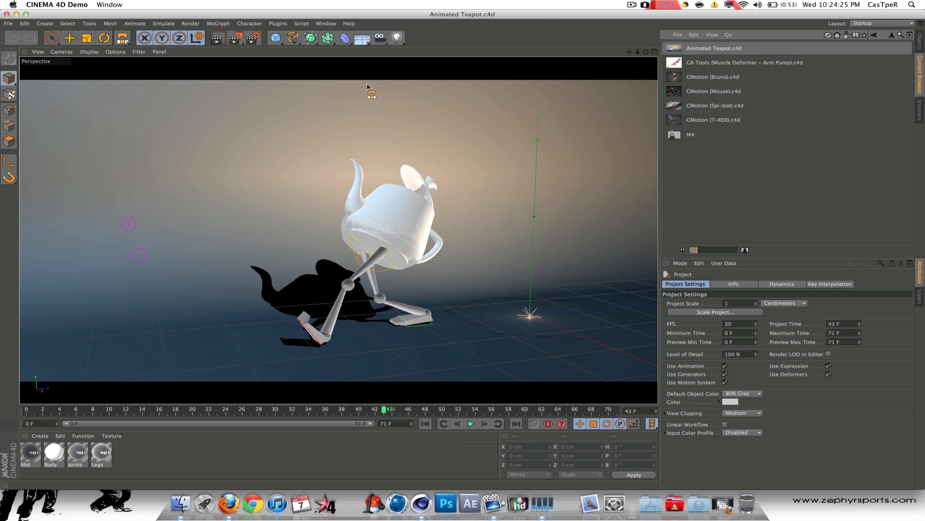
mouse_move(217, 44)
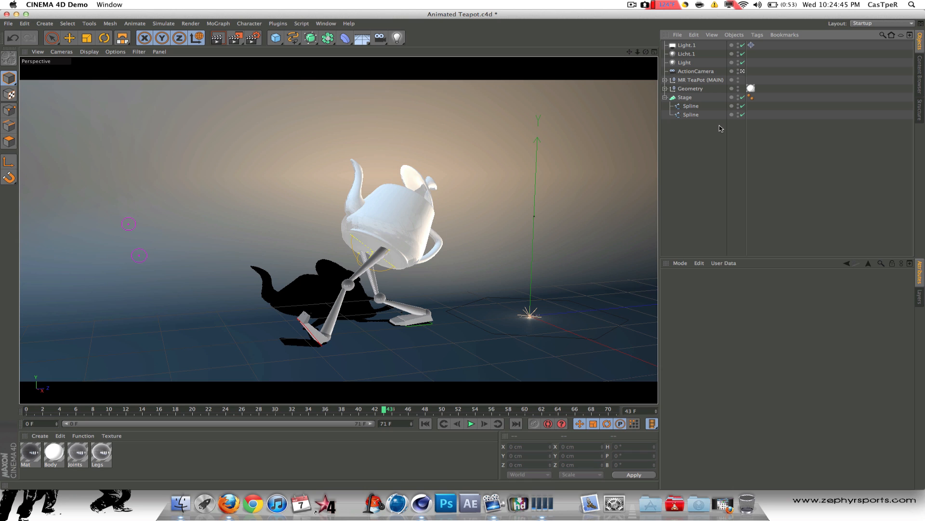
mouse_move(9, 86)
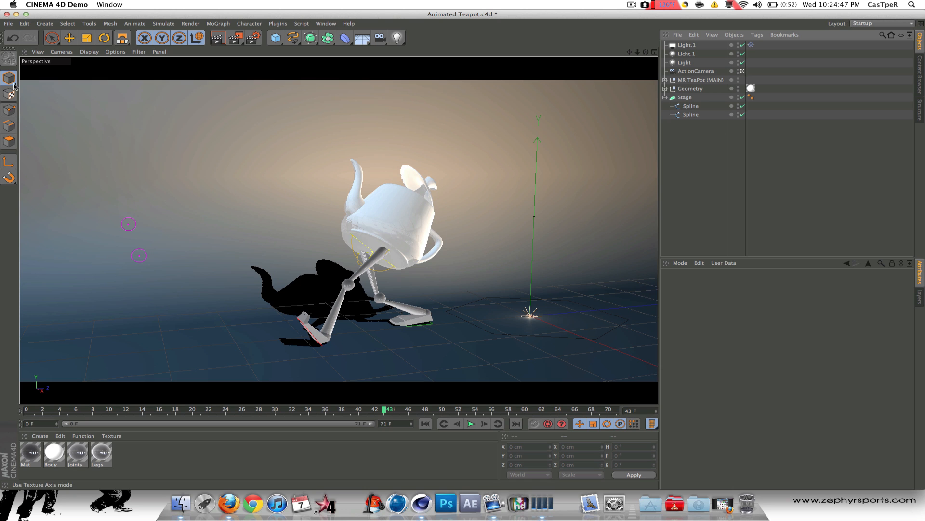
- Switch from the teapot scene to the empty Untitled 1 document via the Window menu
left_click(325, 23)
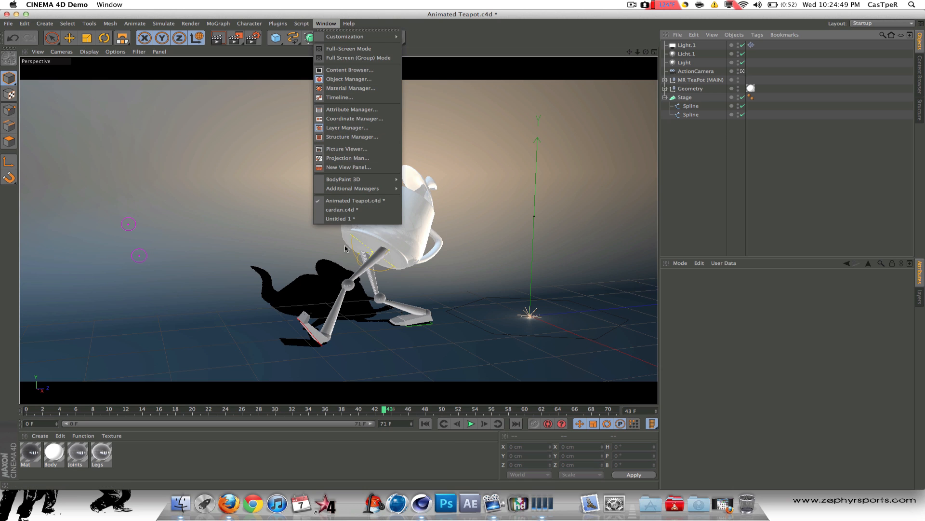
left_click(341, 219)
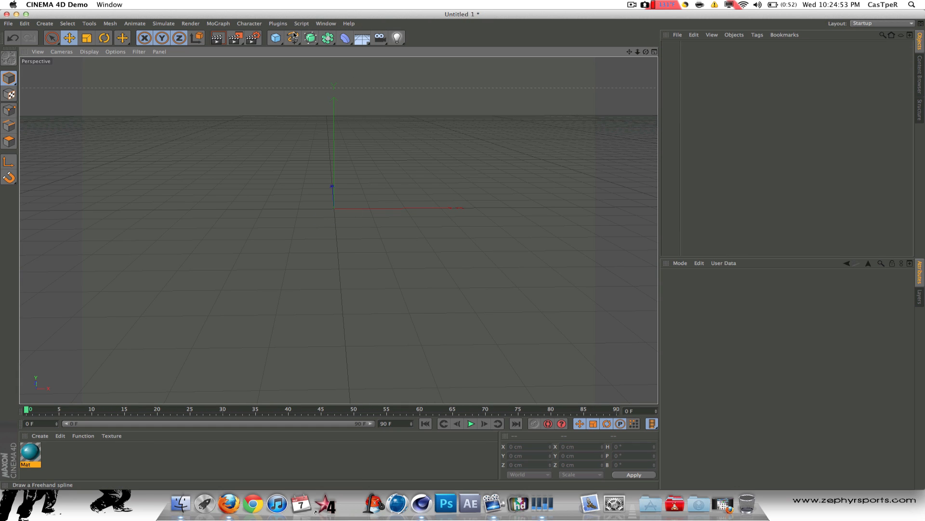
- Show the spline palette with Freehand, Bezier, Circle and Text shapes
left_click(291, 37)
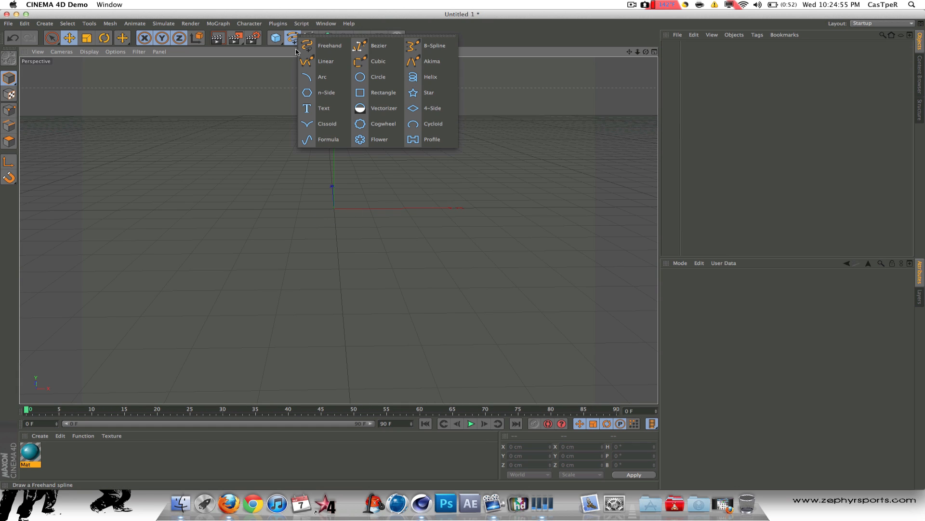
mouse_move(432, 61)
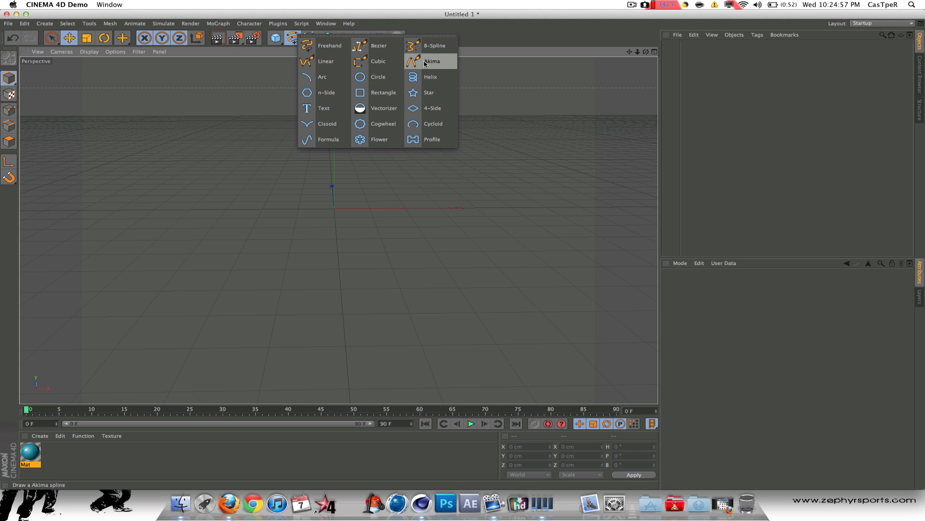
mouse_move(380, 45)
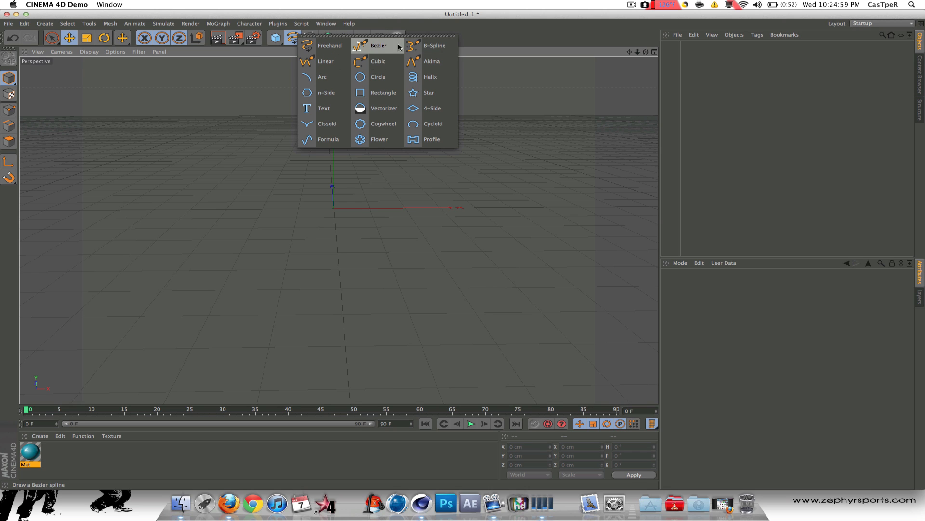
mouse_move(432, 139)
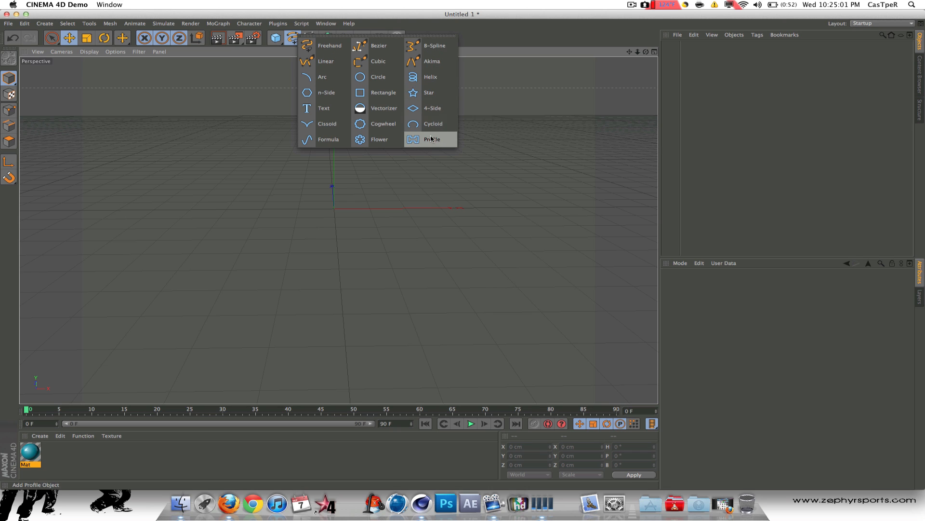
mouse_move(328, 124)
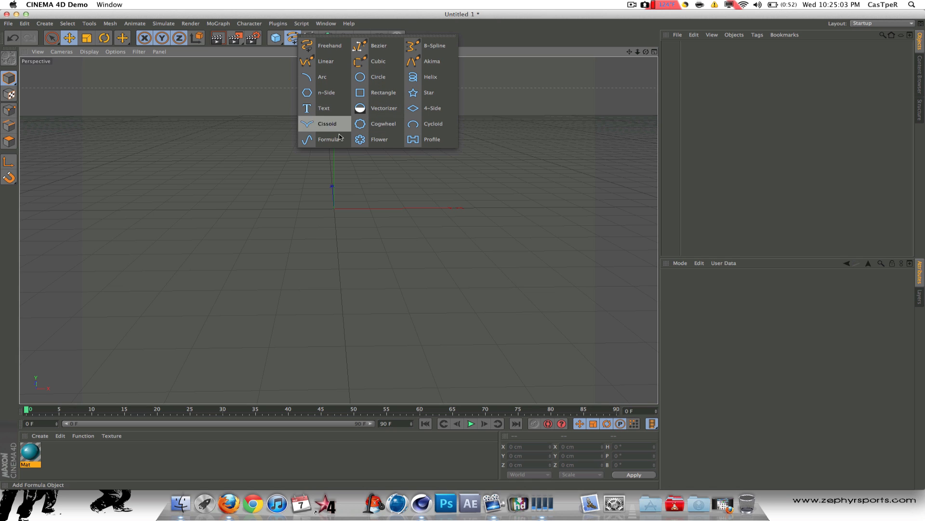
mouse_move(272, 80)
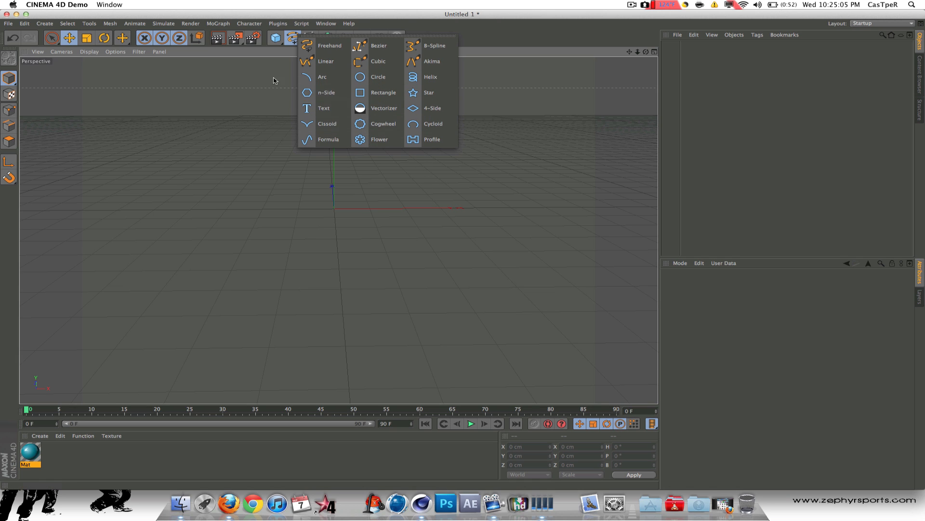
- Browse the Cube primitive palette, then show the generators palette (Array, Boole, Symmetry)
left_click(276, 38)
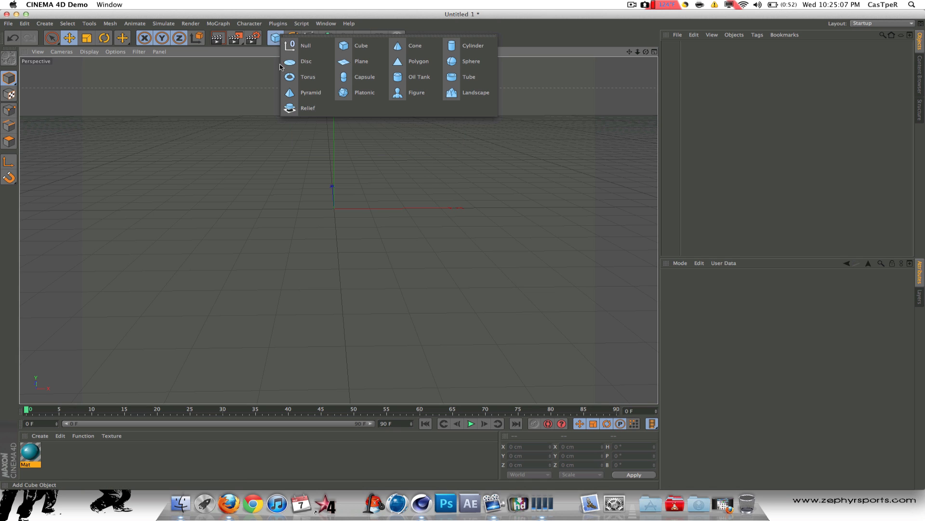
mouse_move(364, 93)
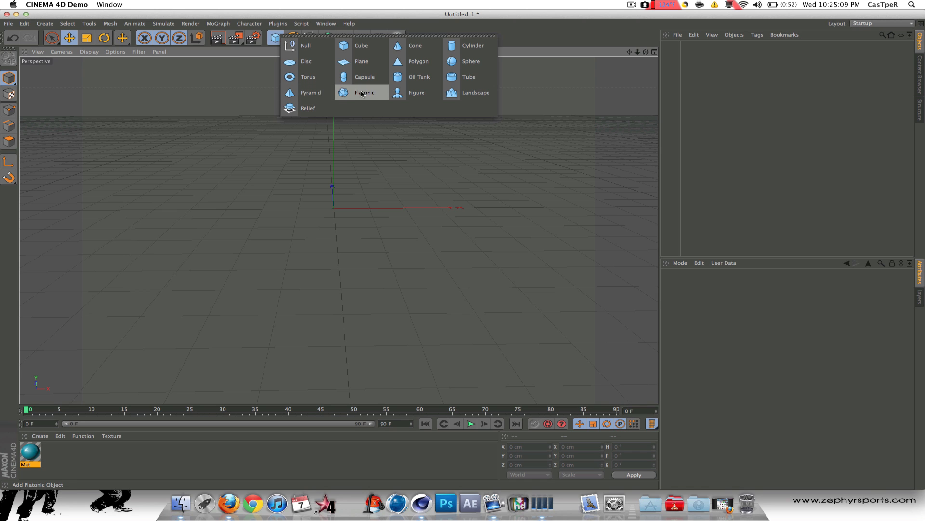
left_click(417, 92)
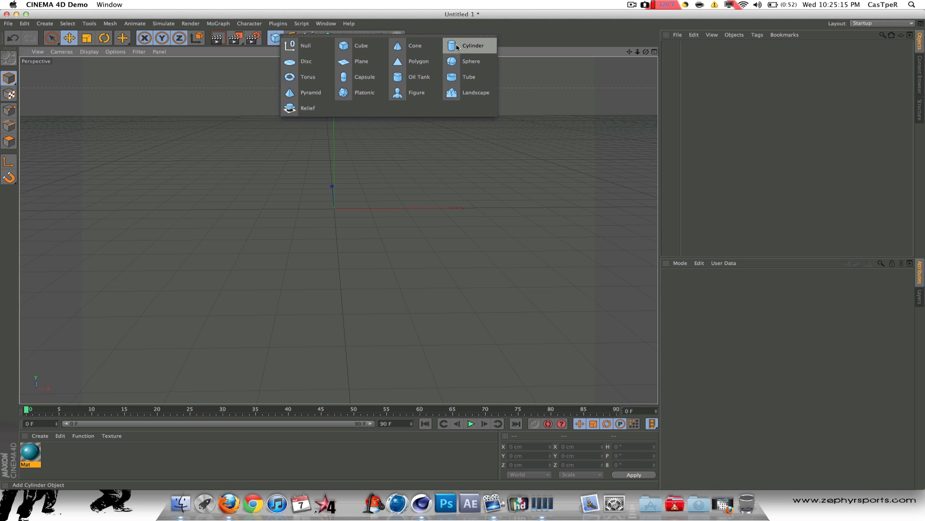
mouse_move(308, 108)
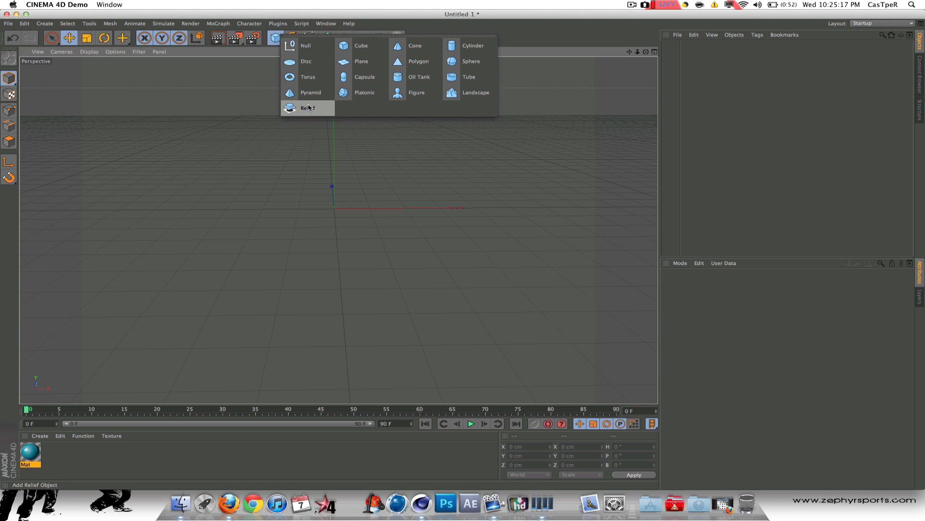
mouse_move(305, 45)
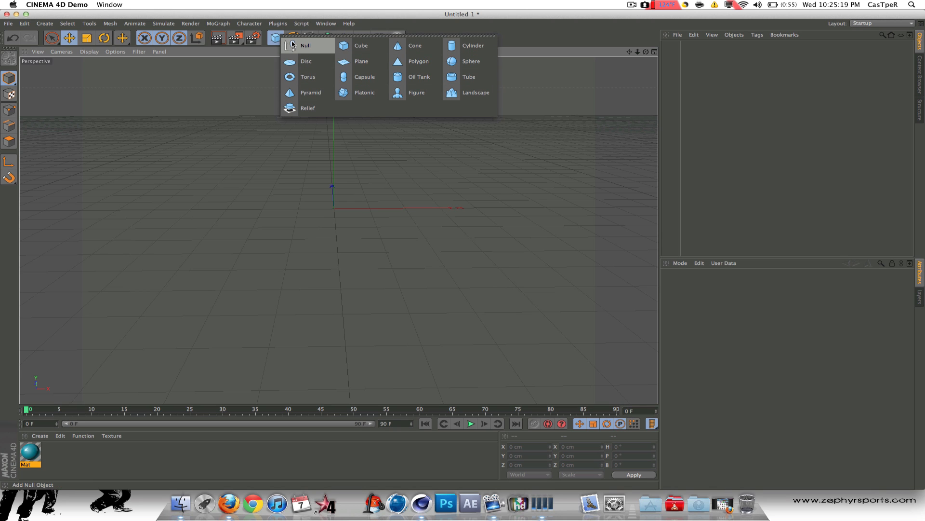
mouse_move(310, 93)
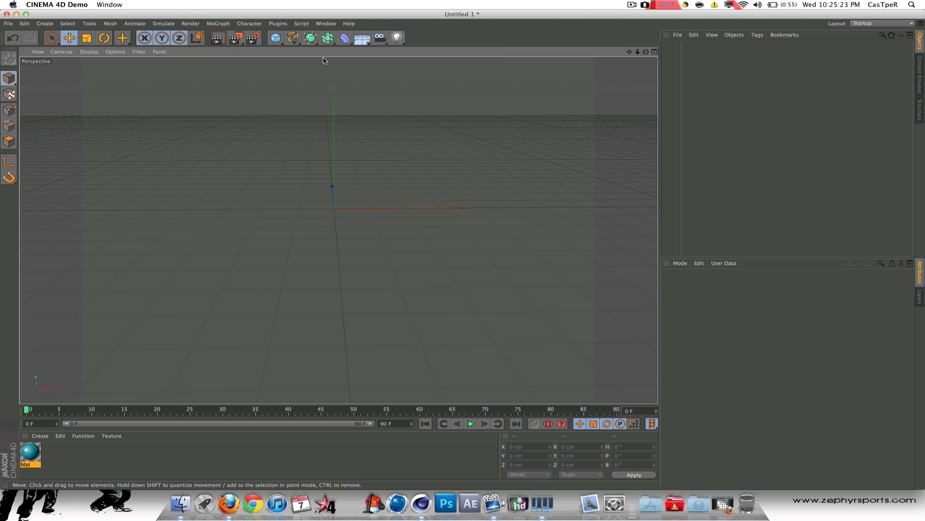
left_click(309, 38)
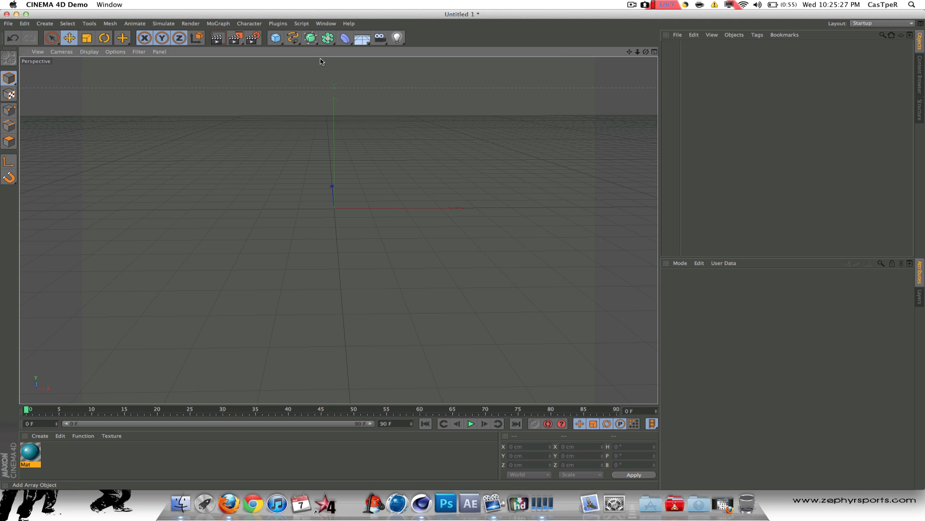
left_click(327, 37)
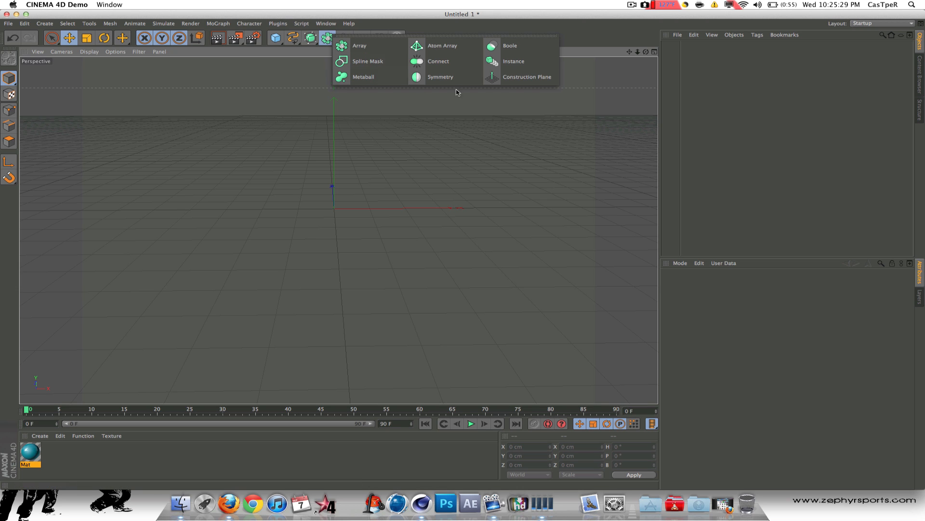
mouse_move(429, 52)
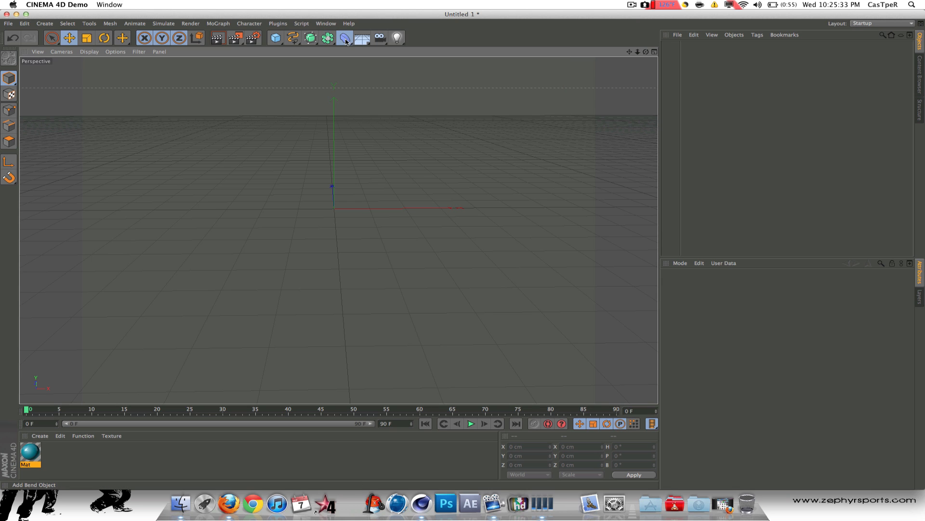
left_click(345, 37)
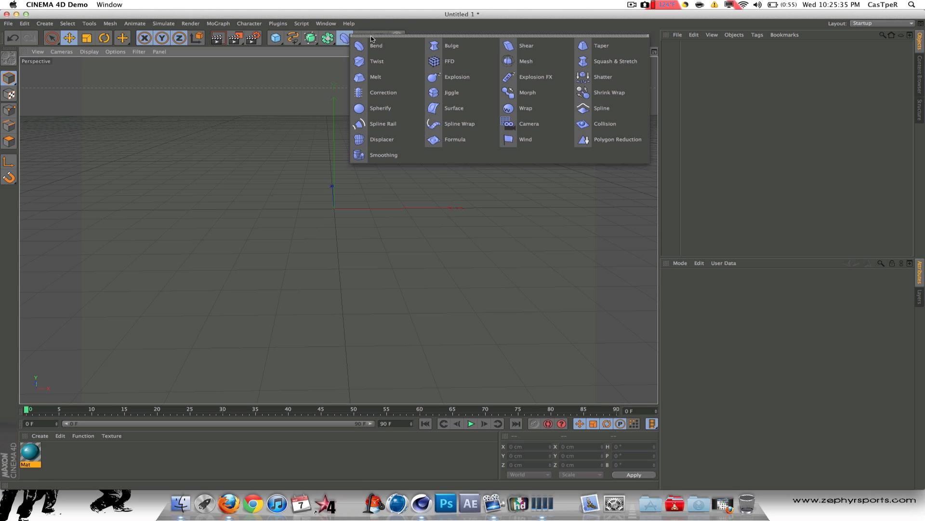
mouse_move(424, 46)
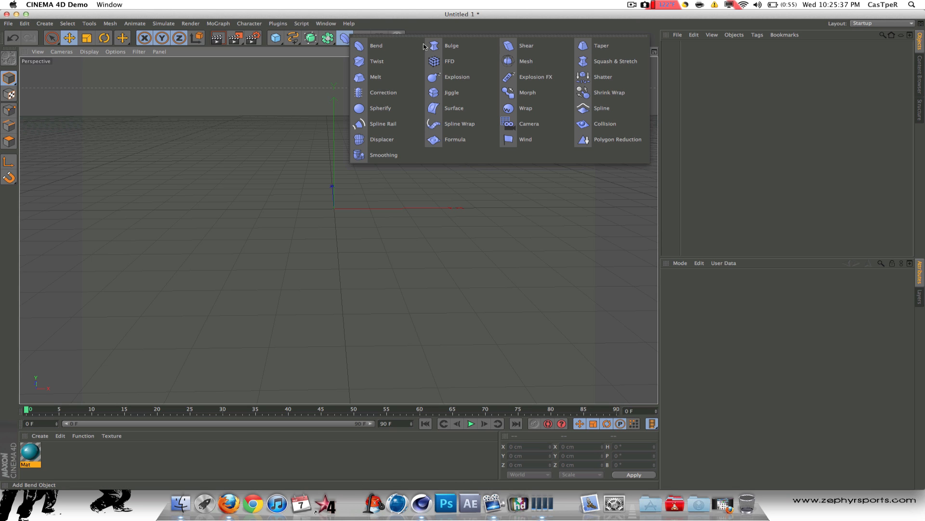
mouse_move(602, 45)
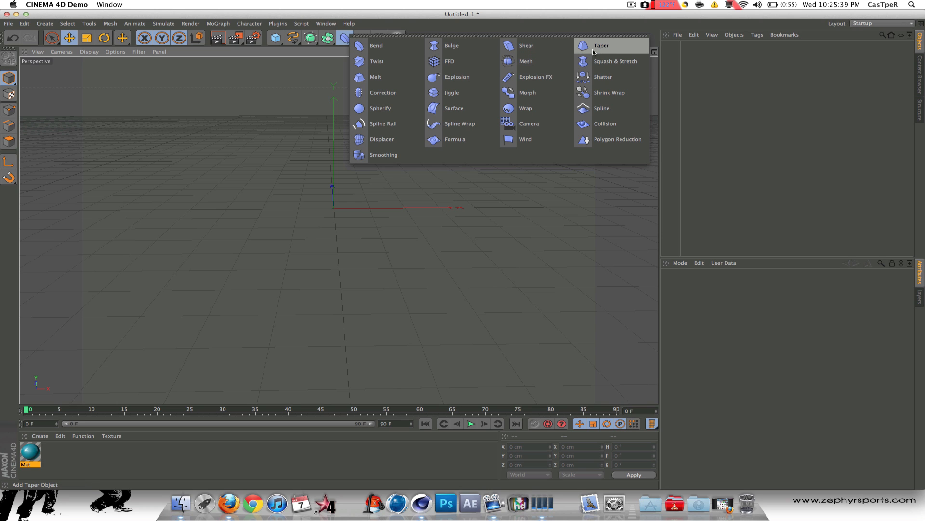
mouse_move(545, 157)
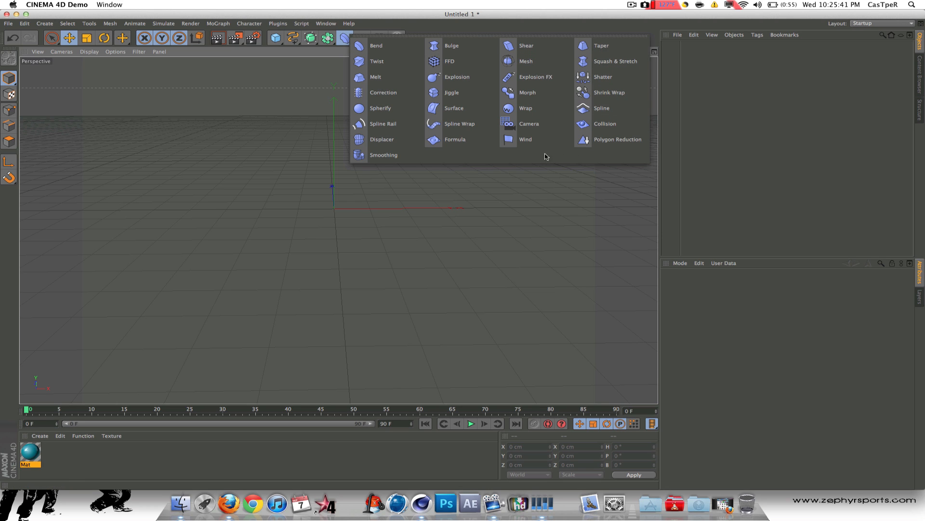
mouse_move(383, 139)
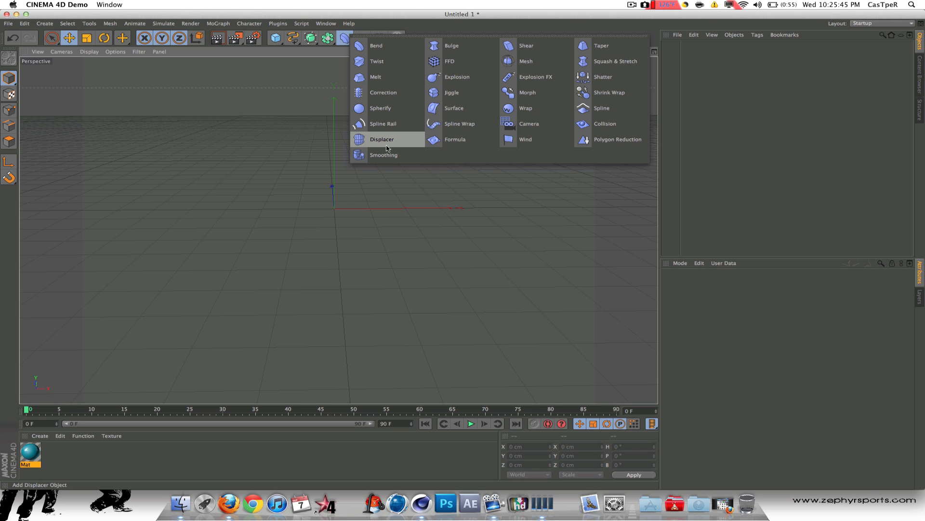
mouse_move(604, 123)
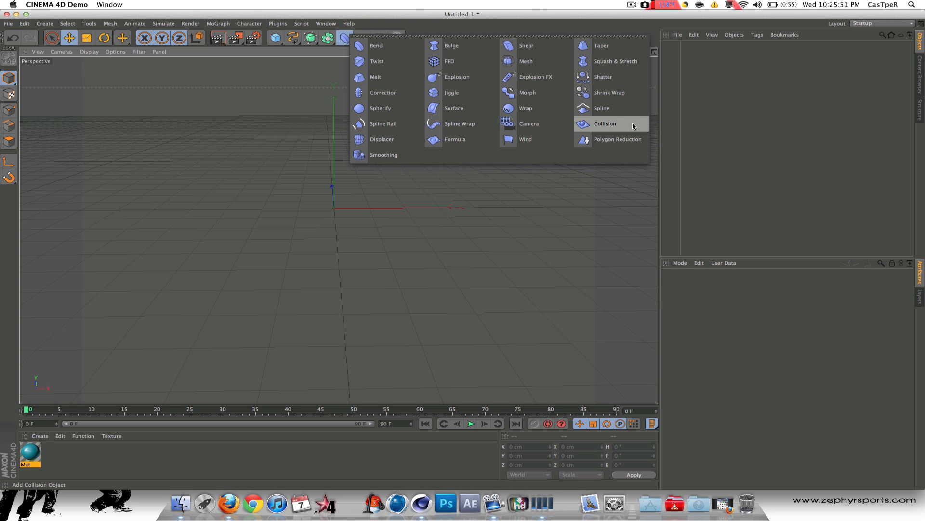
mouse_move(662, 126)
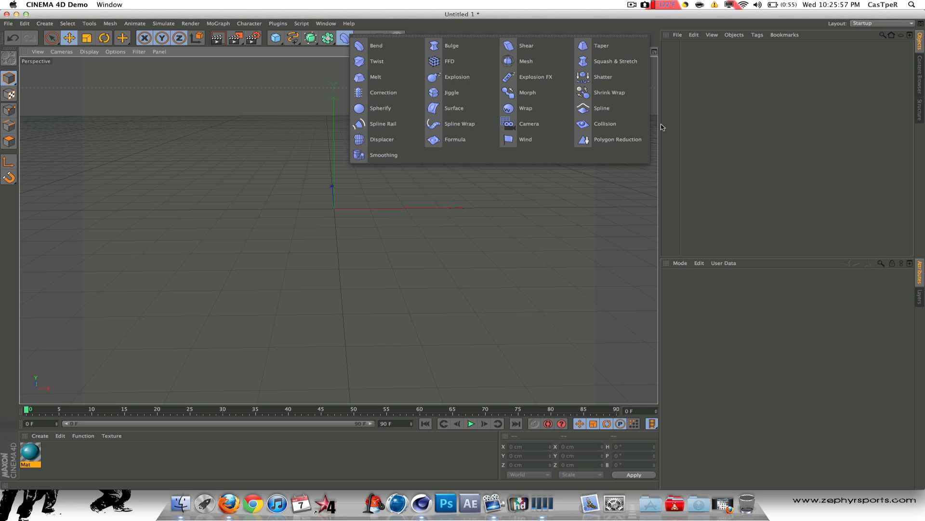
mouse_move(662, 112)
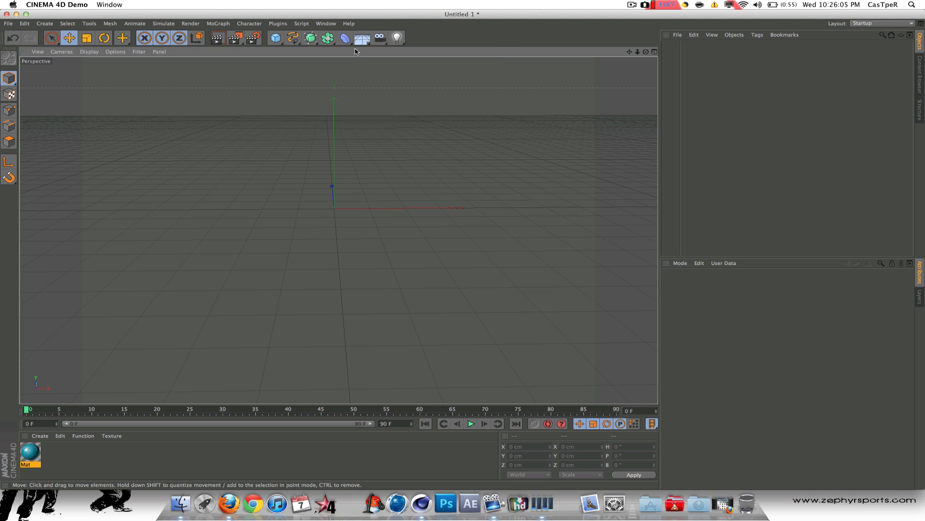
- Add a Floor and a Physical Sky from the environment palette
left_click(361, 37)
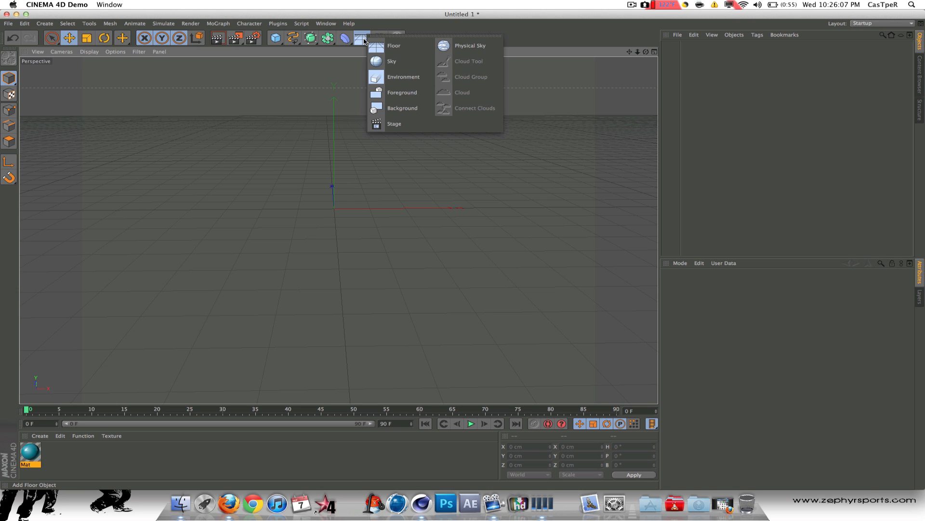
mouse_move(471, 45)
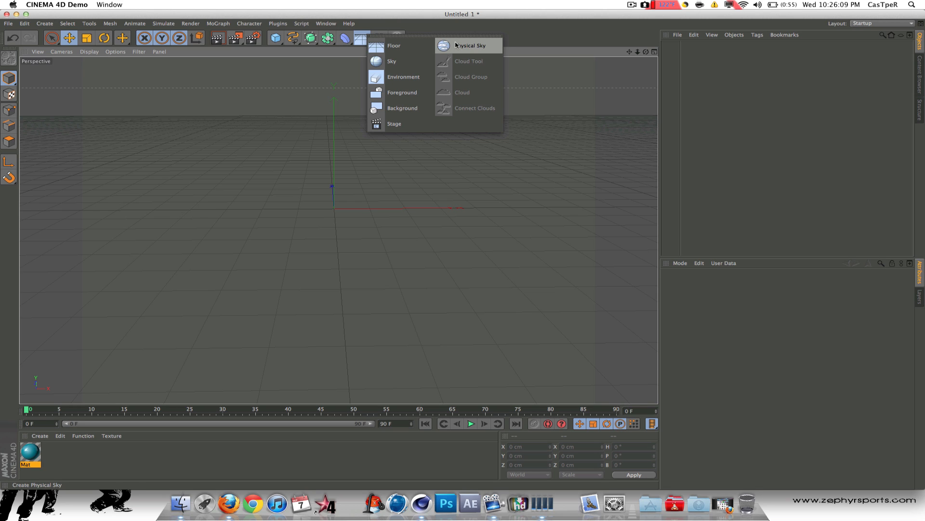
mouse_move(486, 65)
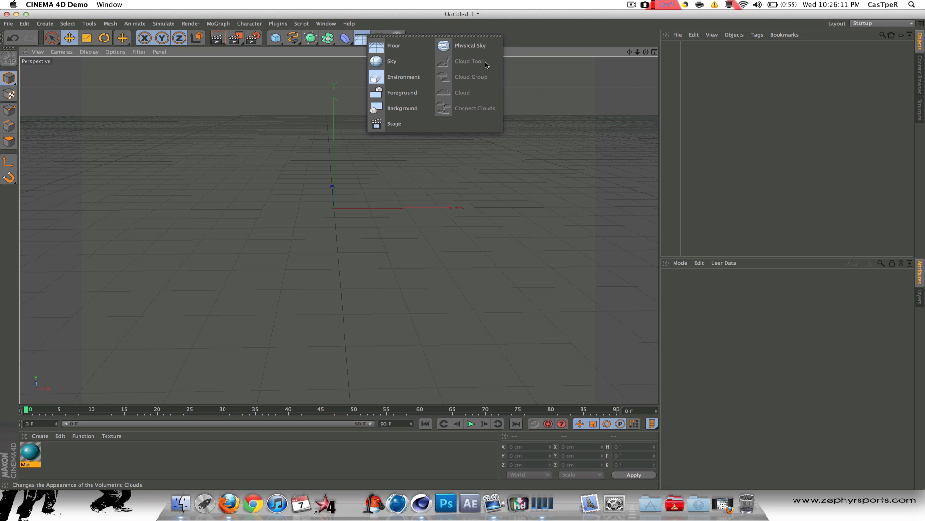
mouse_move(424, 87)
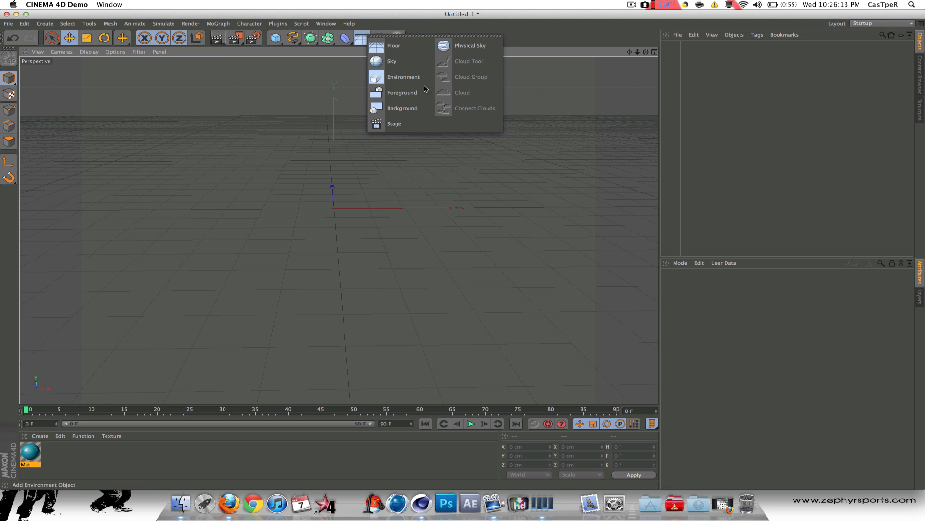
left_click(393, 45)
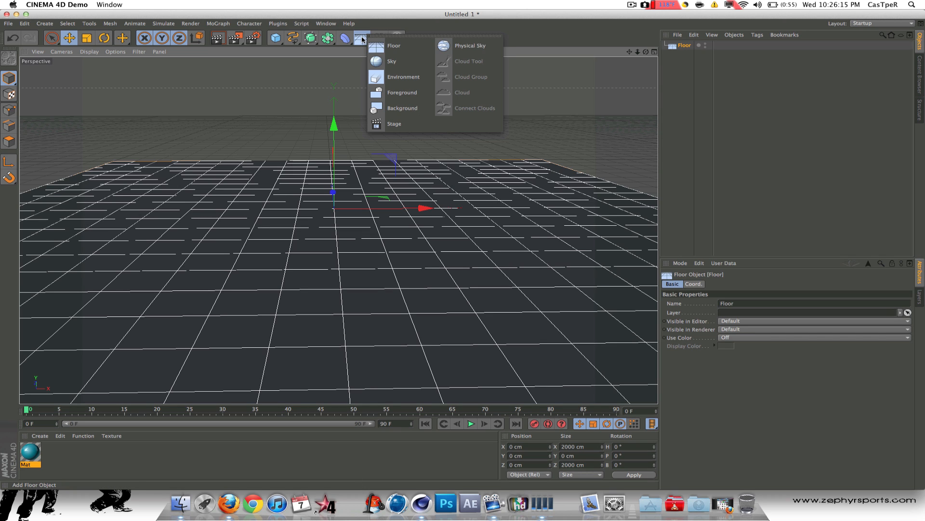
left_click(470, 45)
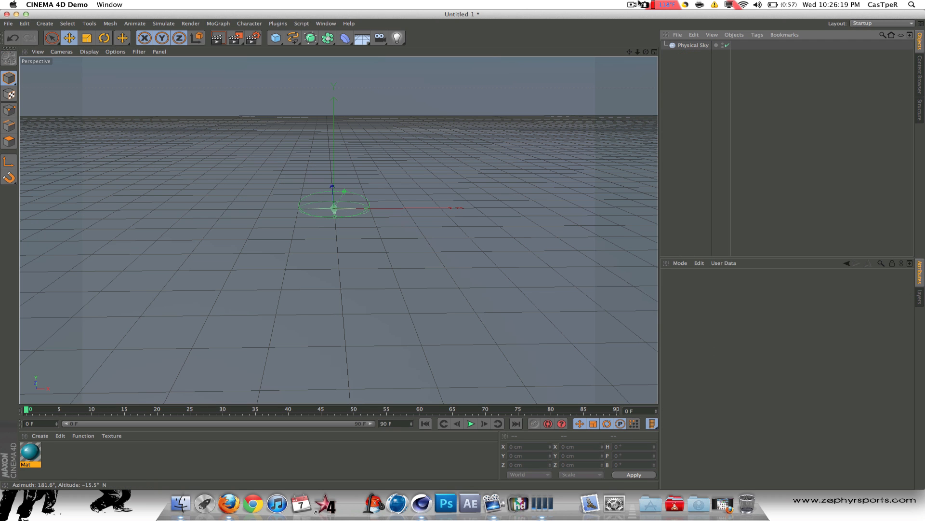
- Place a Cloud in the viewport as a child of the Physical Sky
left_click(361, 38)
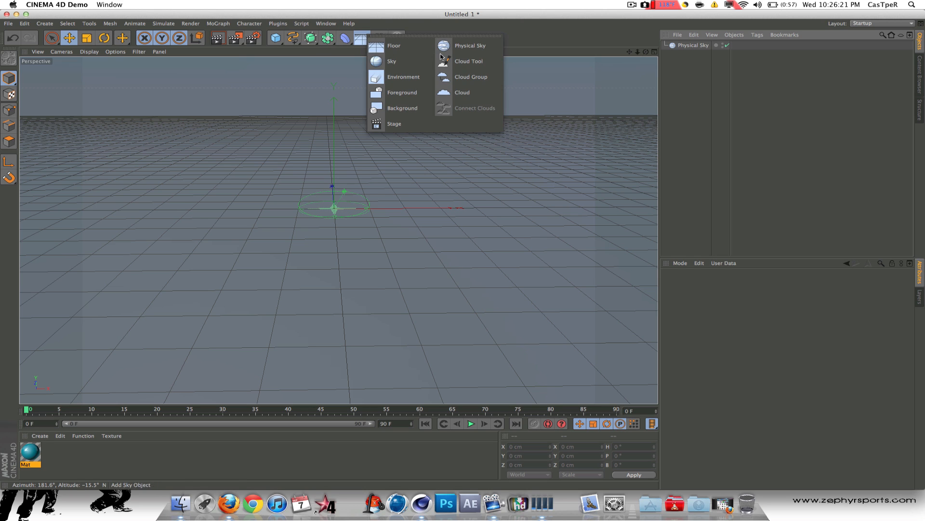
left_click(469, 61)
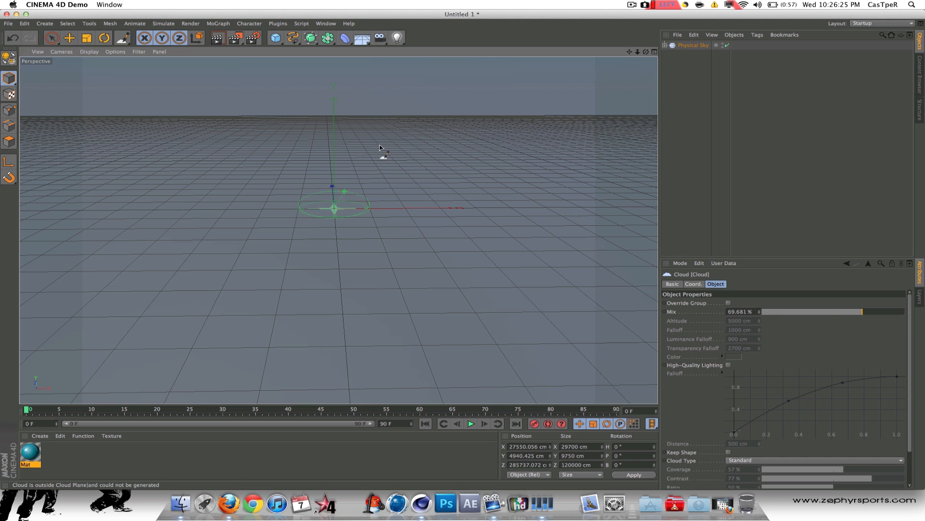
mouse_move(431, 78)
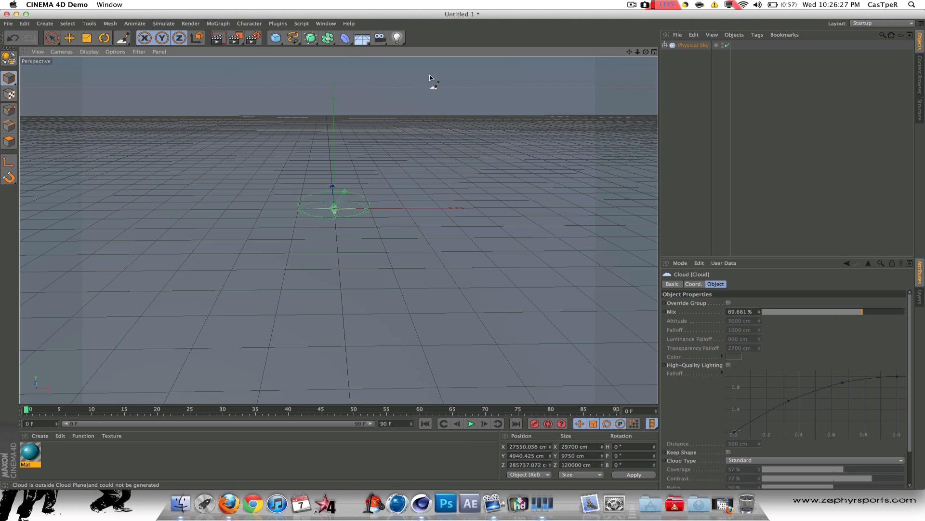
left_click(664, 45)
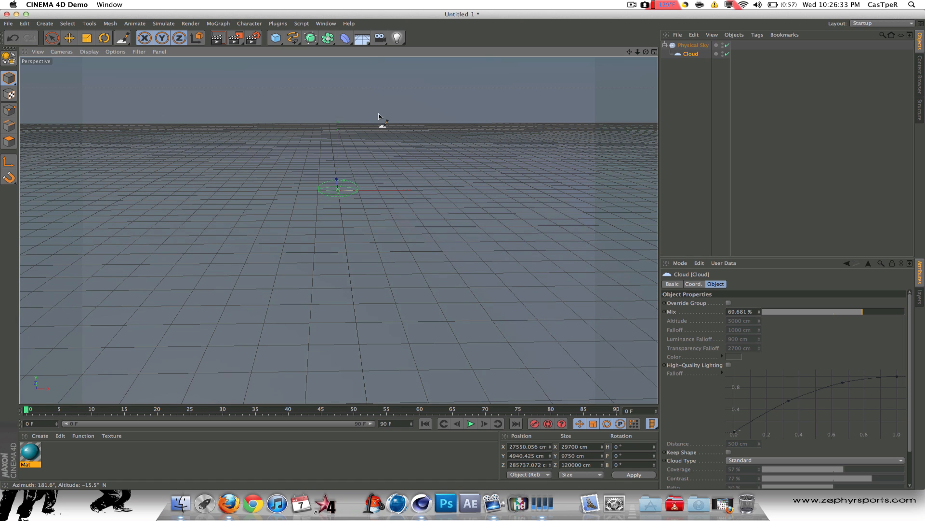
mouse_move(135, 142)
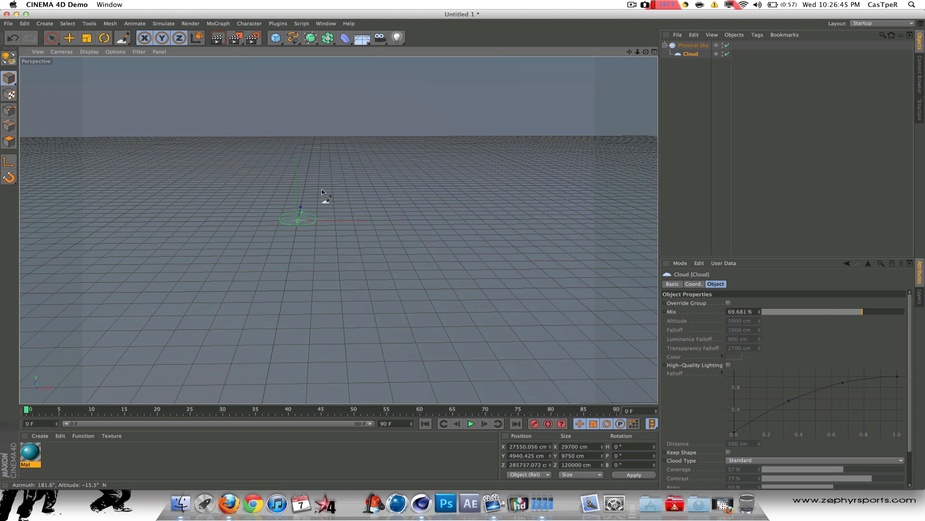
left_click_drag(322, 192, 141, 185)
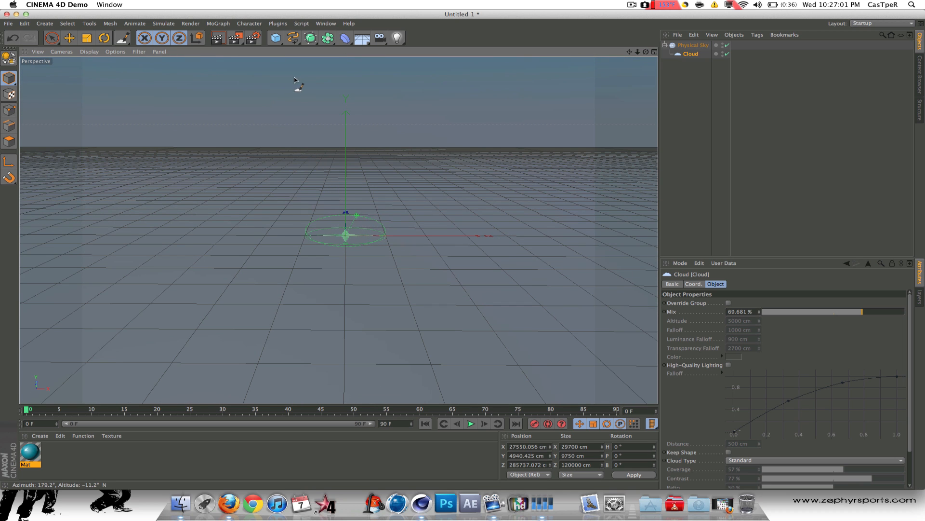
- Dismiss the Camera palette, then select the Physical Sky and delete it with its Cloud
left_click(379, 38)
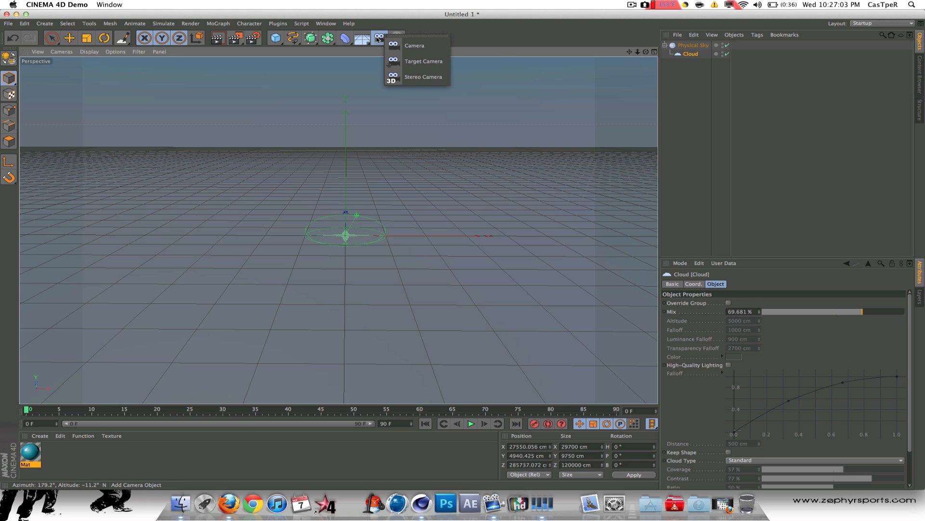
mouse_move(423, 77)
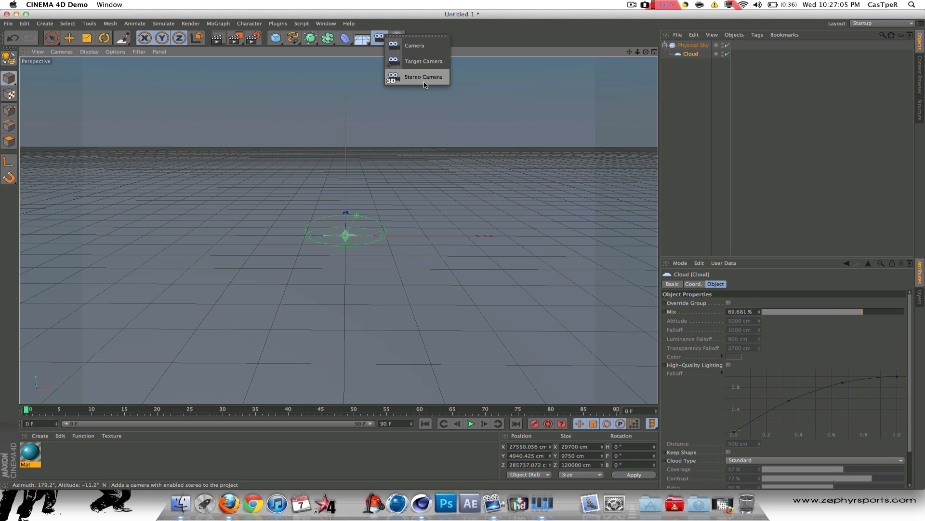
left_click(415, 45)
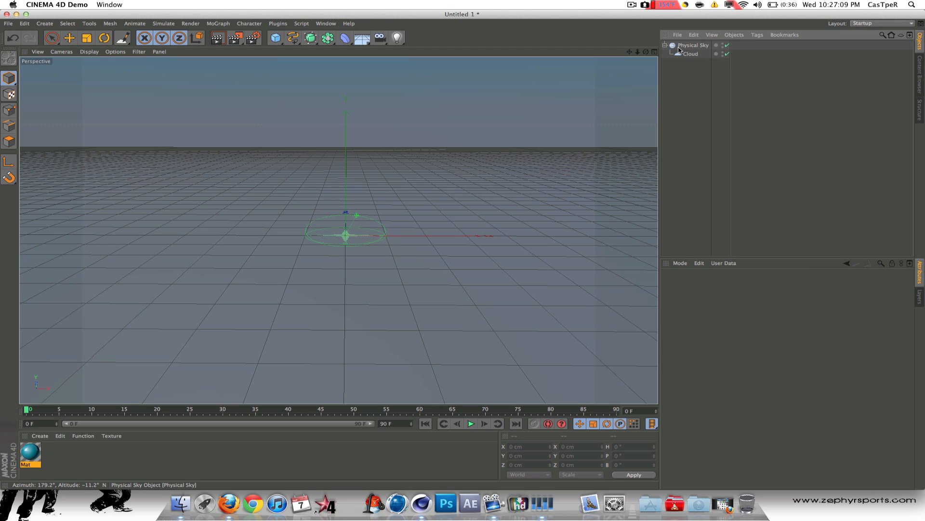
left_click(689, 54)
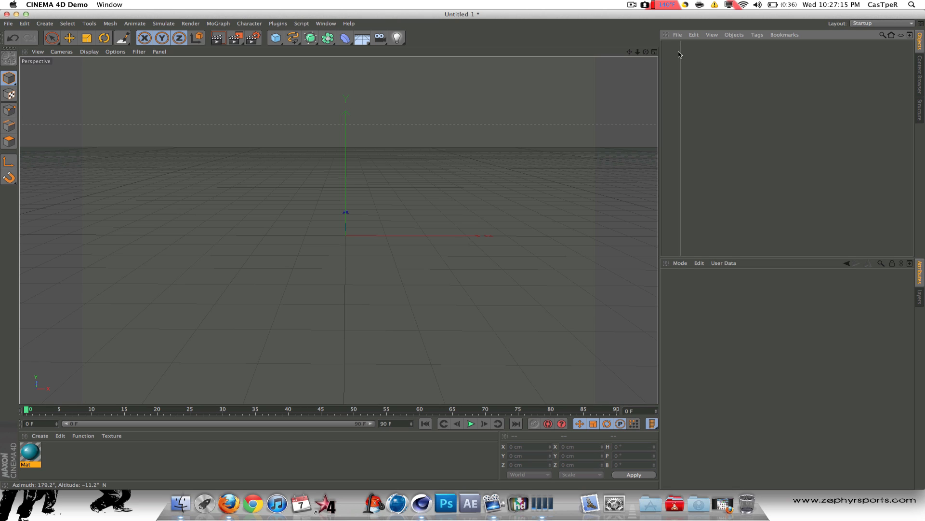
mouse_move(511, 49)
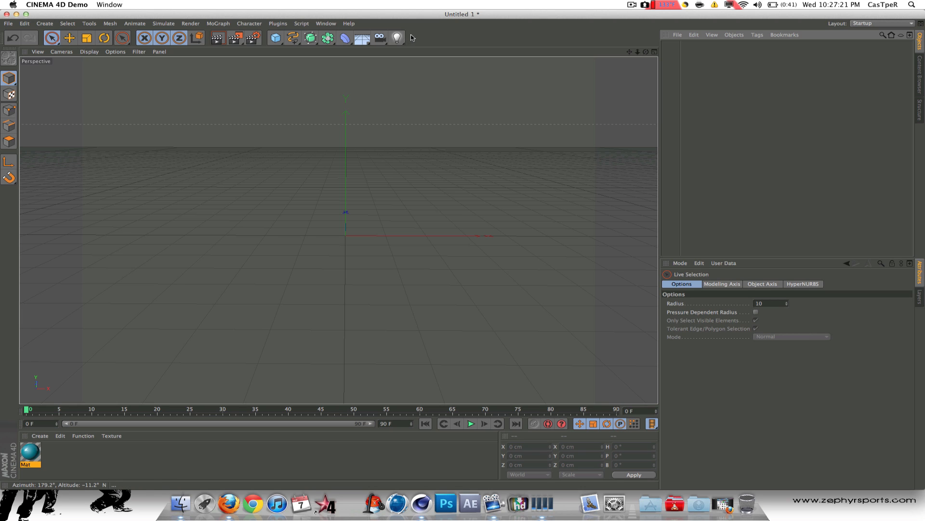
left_click(396, 37)
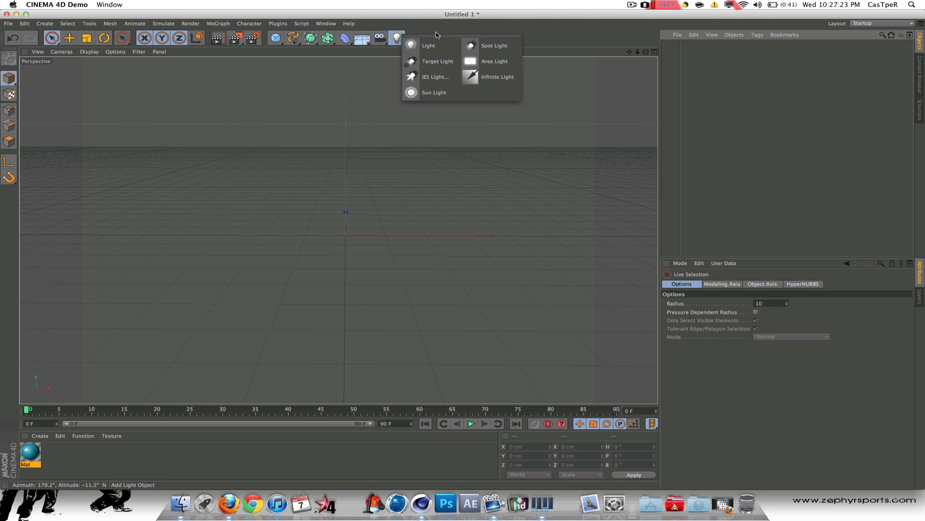
mouse_move(434, 93)
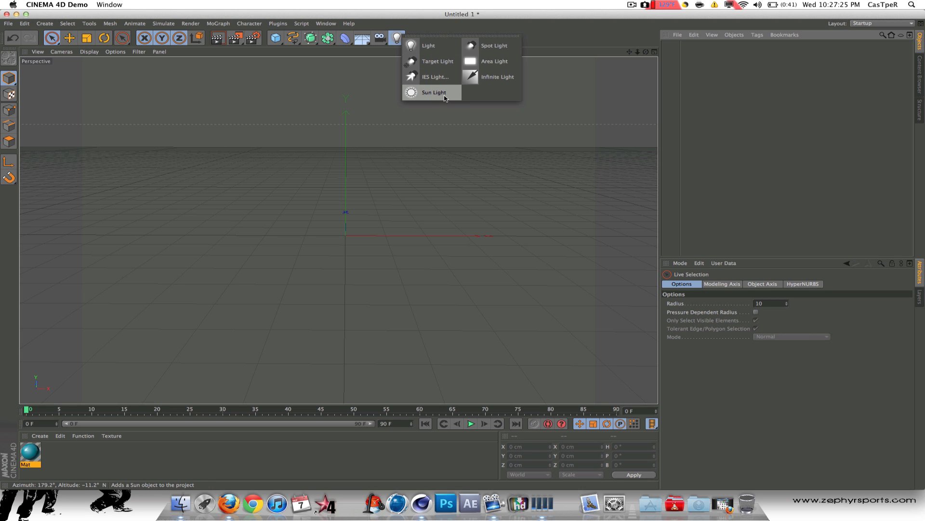
mouse_move(497, 78)
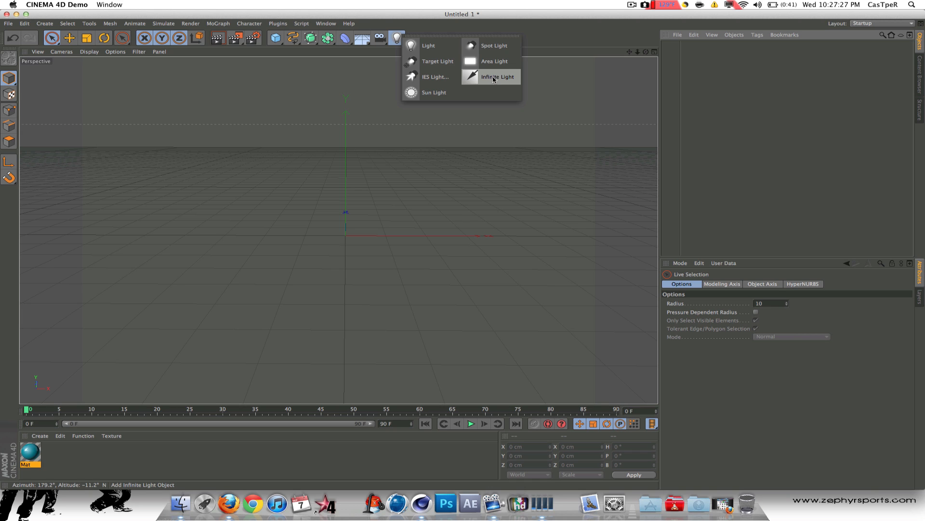
mouse_move(433, 93)
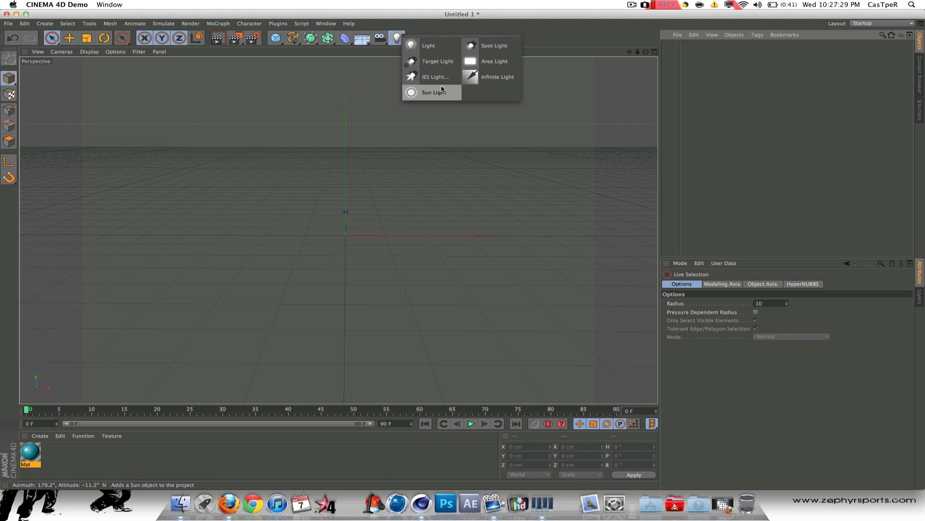
left_click(432, 93)
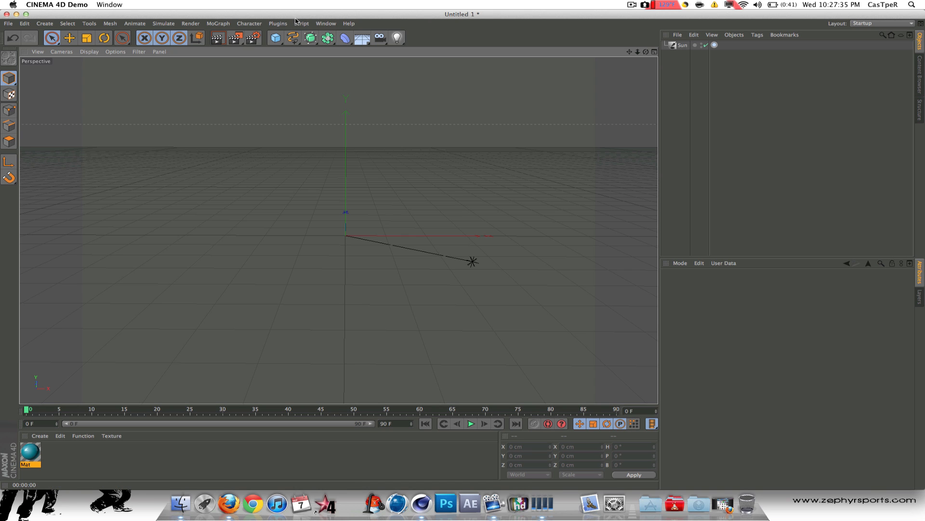
left_click(682, 46)
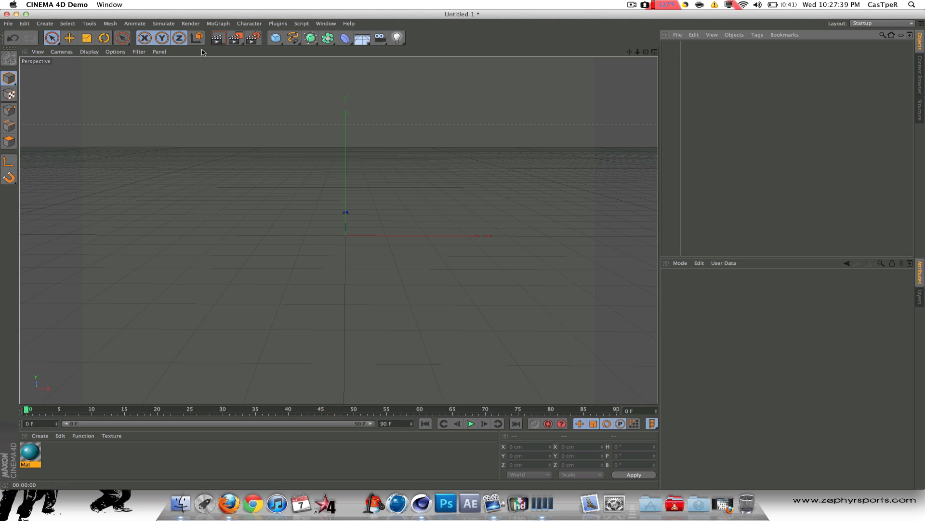
- Show the Render Settings and browse the Effect… list without adding one
left_click(178, 37)
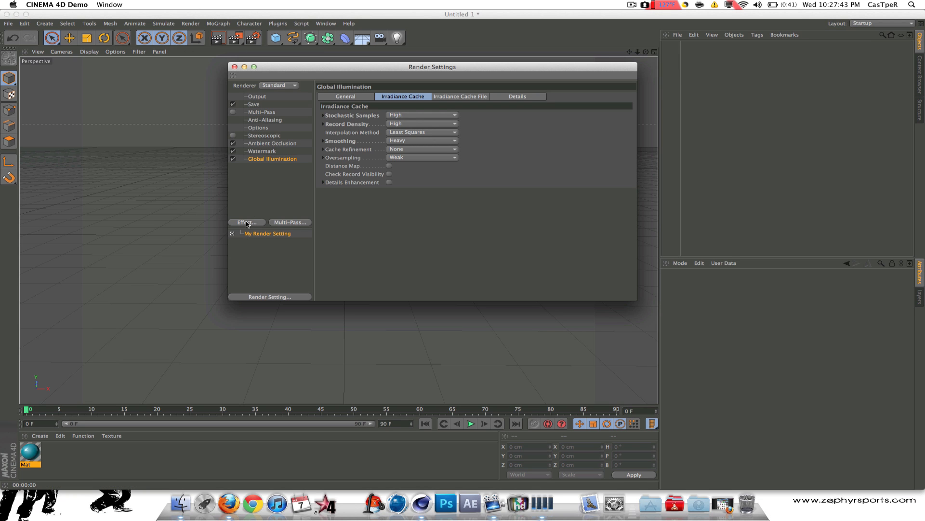
left_click(246, 222)
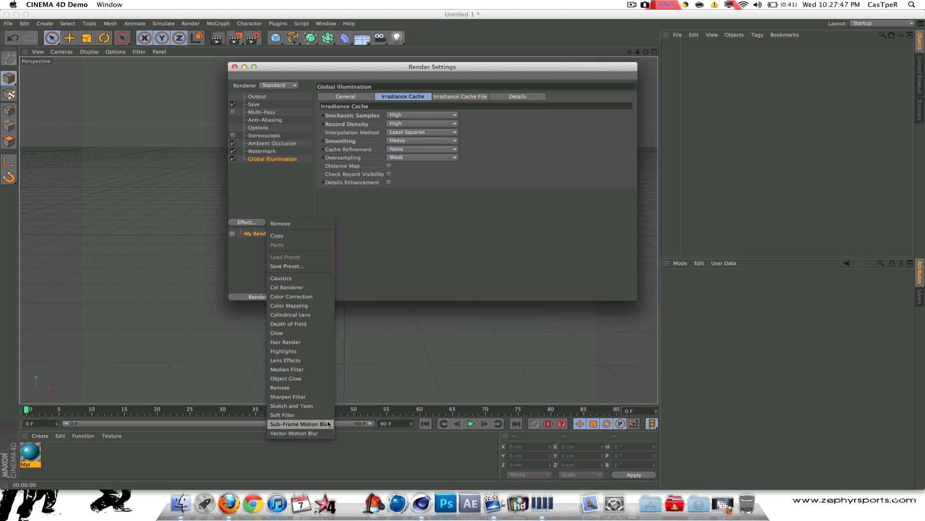
mouse_move(300, 388)
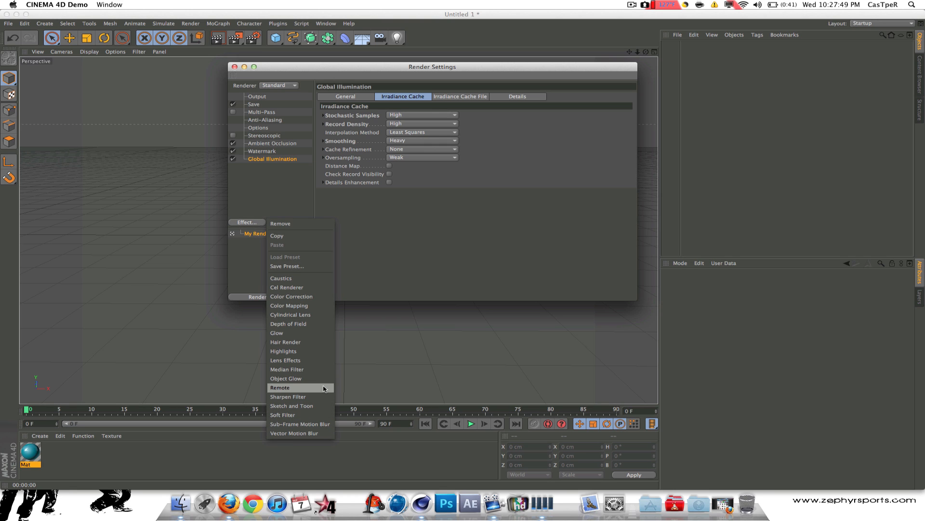
mouse_move(299, 360)
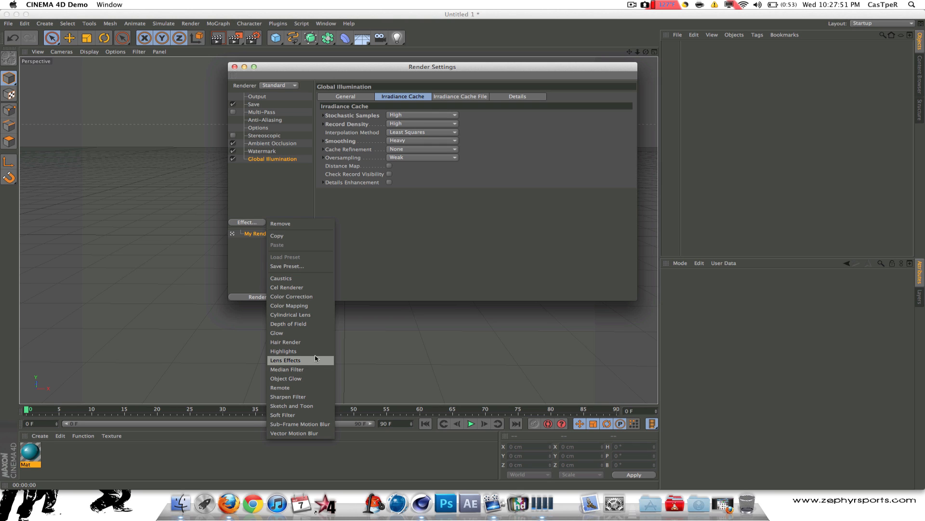
mouse_move(275, 196)
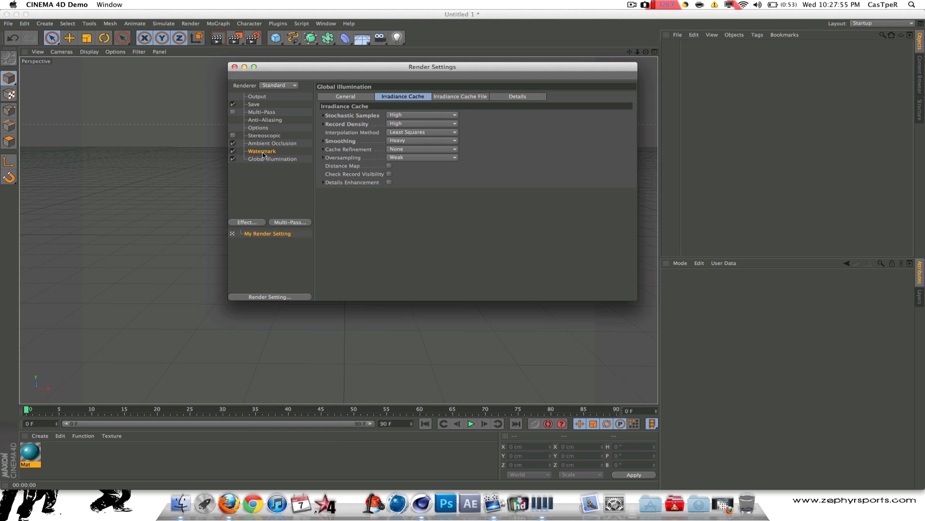
left_click(262, 151)
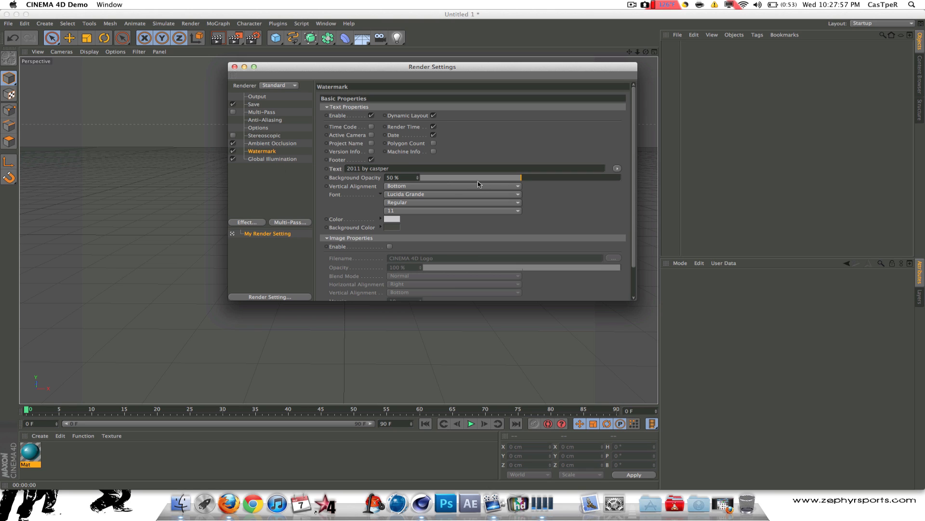
left_click(451, 186)
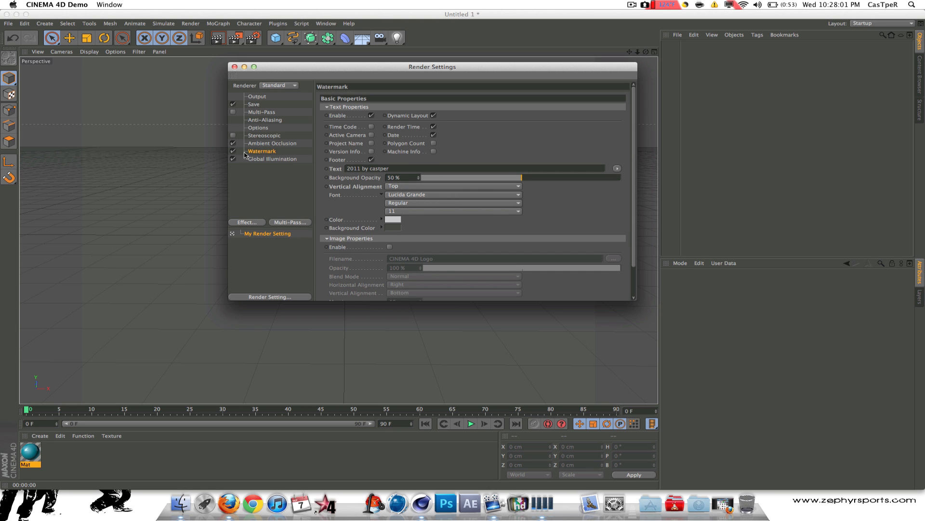
left_click(261, 151)
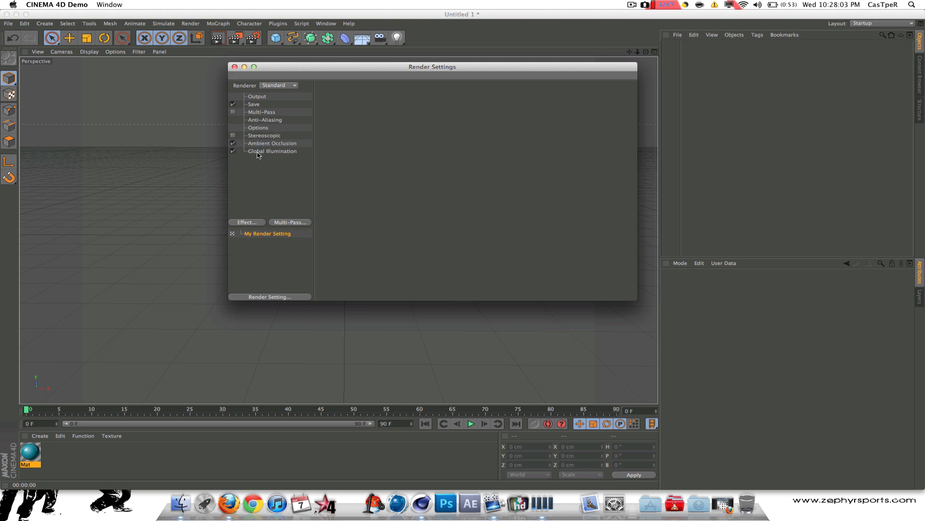
left_click(264, 135)
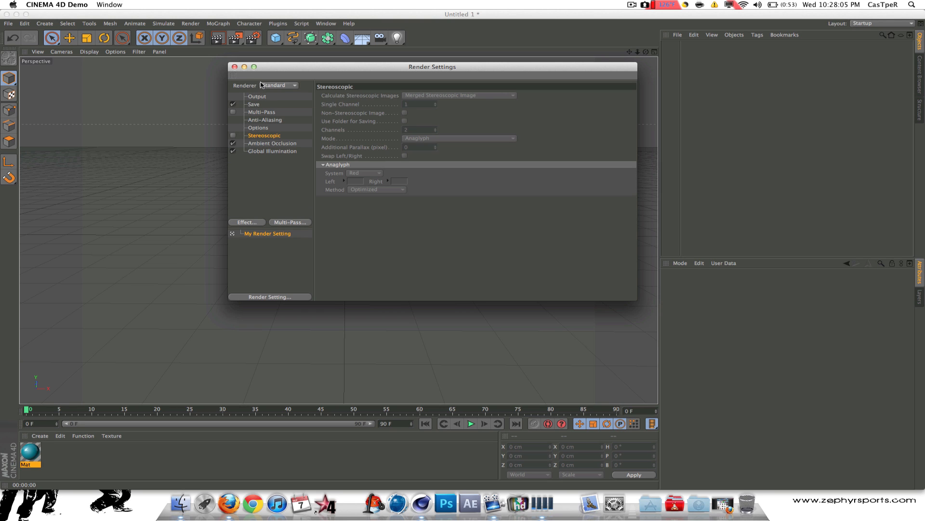
mouse_move(420, 109)
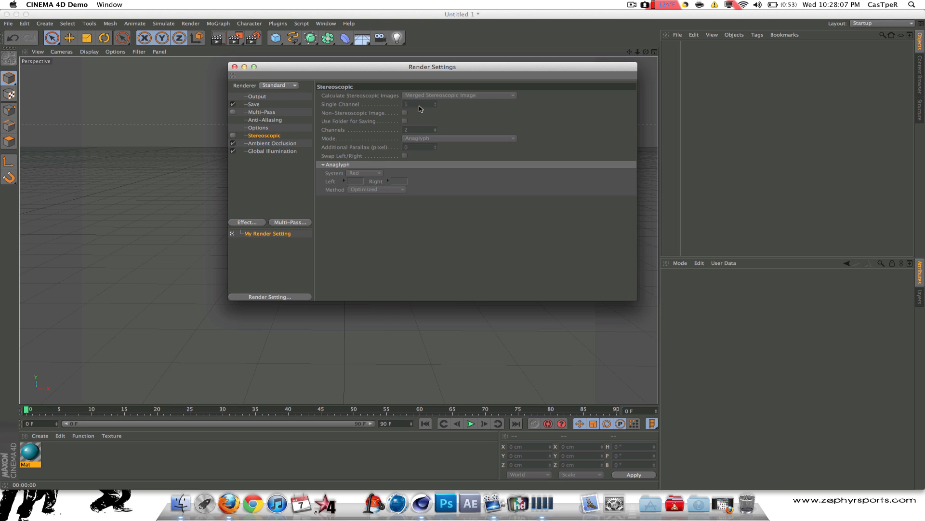
mouse_move(281, 134)
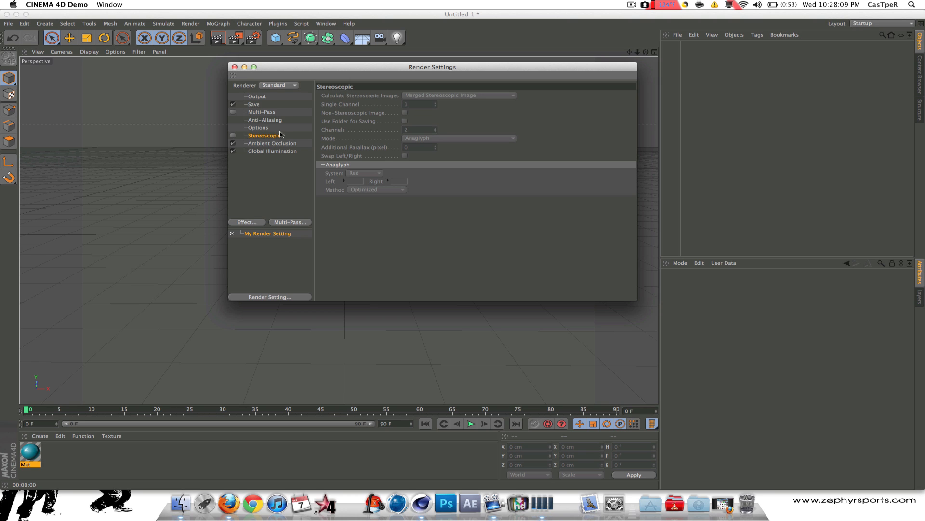
left_click(271, 142)
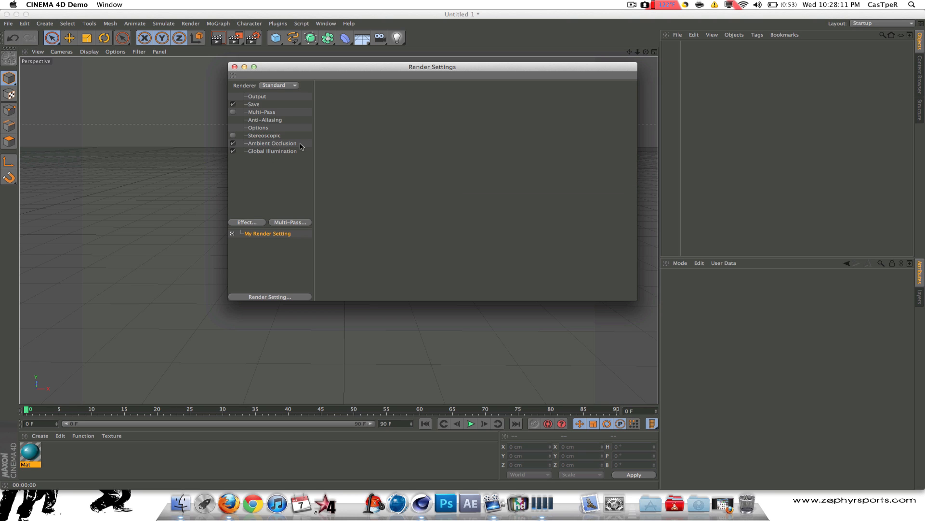
left_click(272, 142)
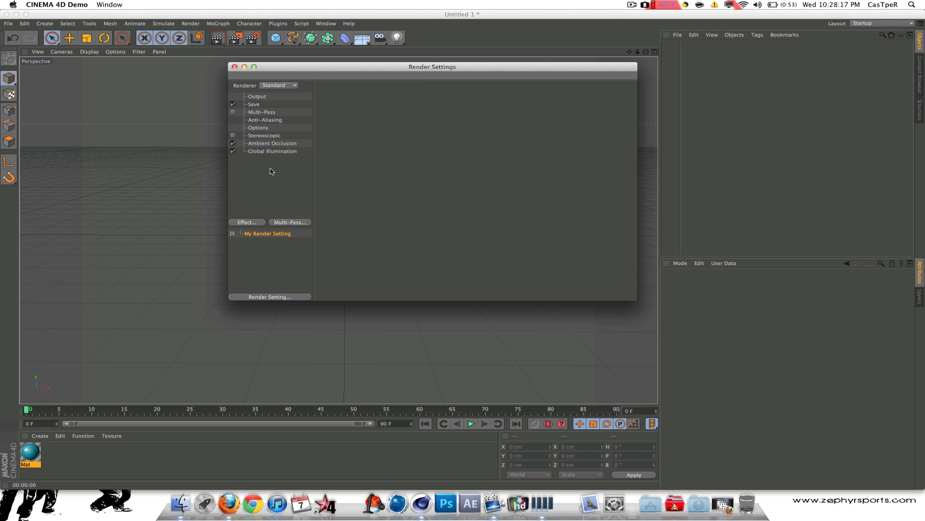
mouse_move(256, 82)
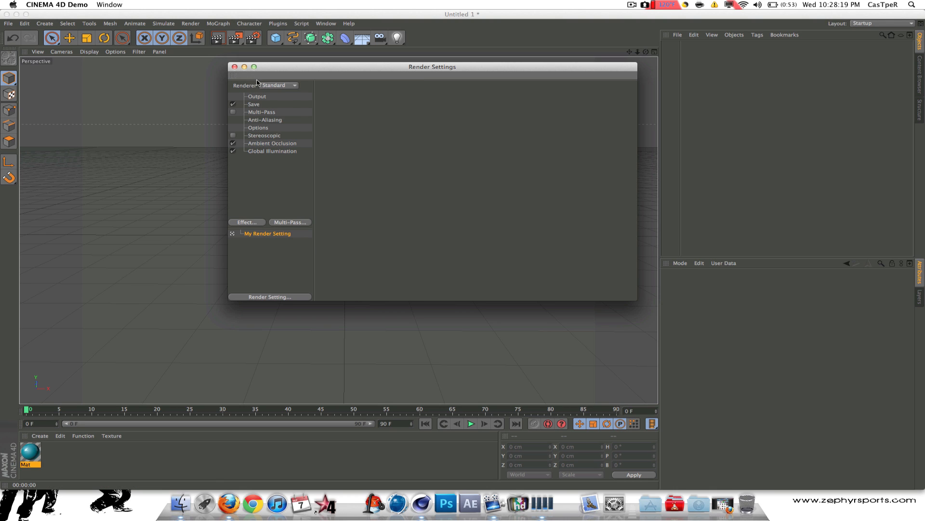
left_click(278, 85)
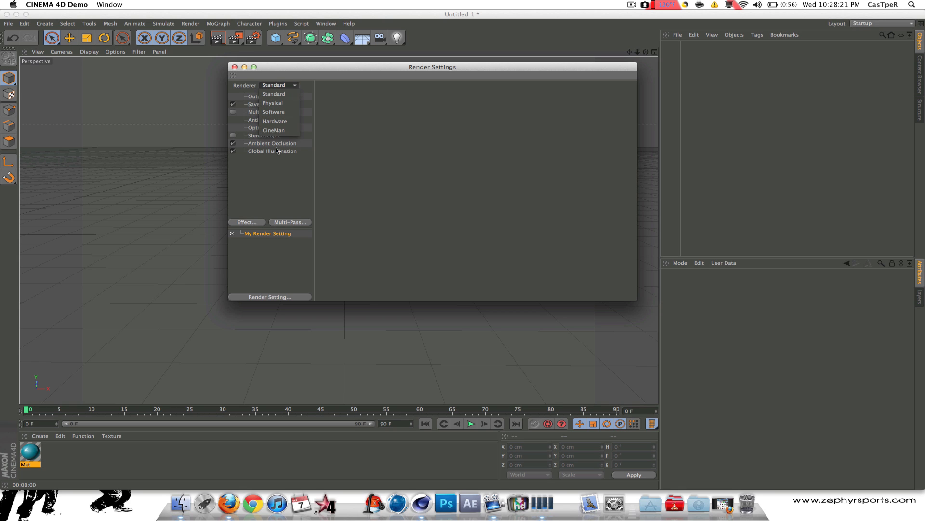
left_click(272, 103)
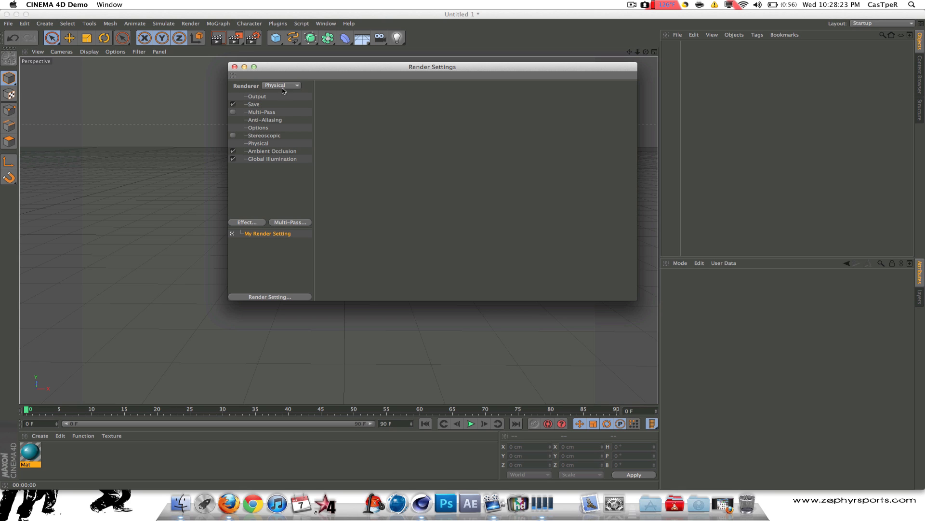
mouse_move(263, 146)
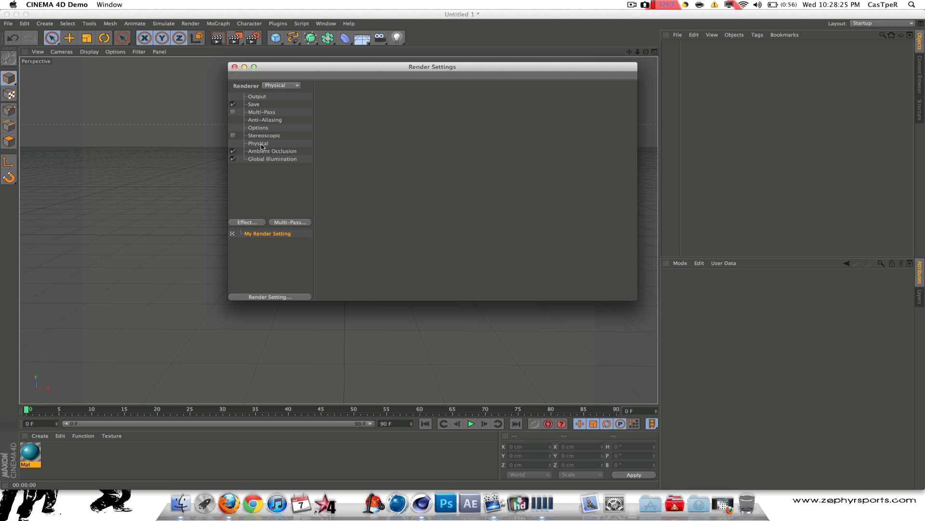
left_click(259, 143)
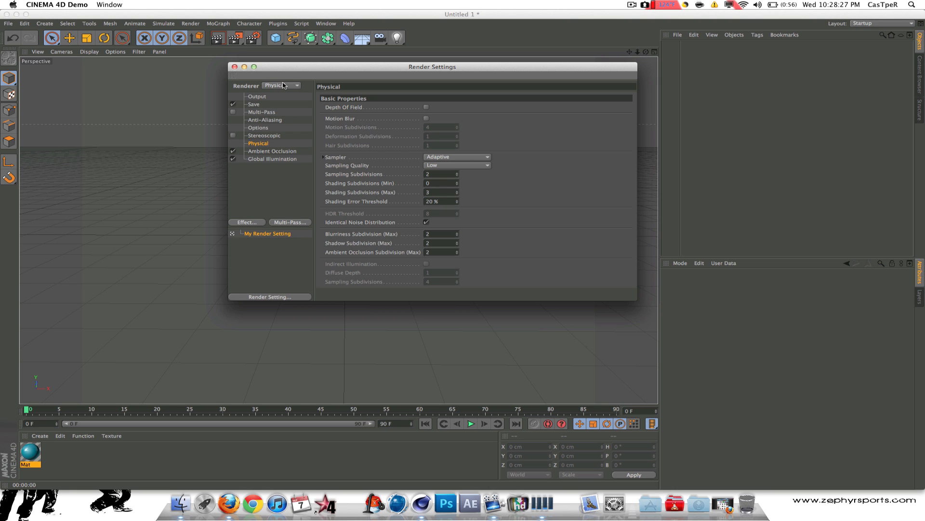
left_click(282, 85)
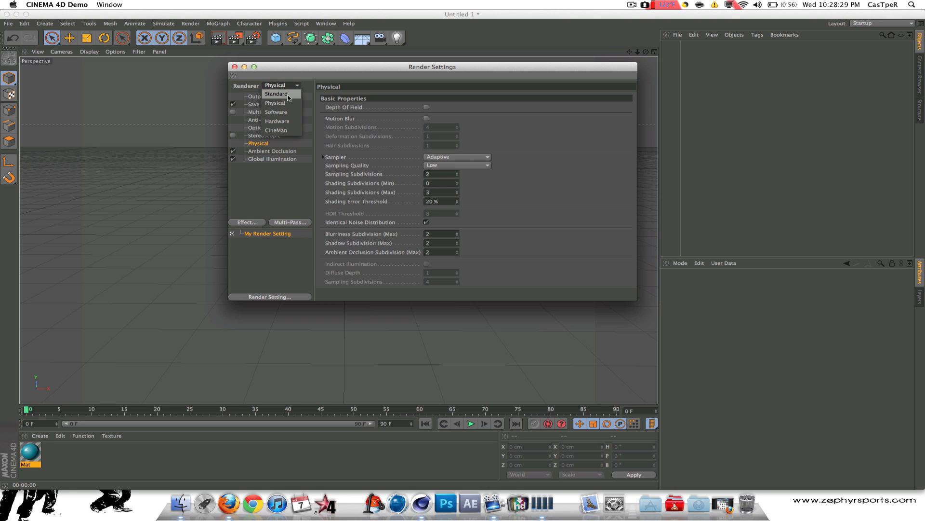
left_click(277, 93)
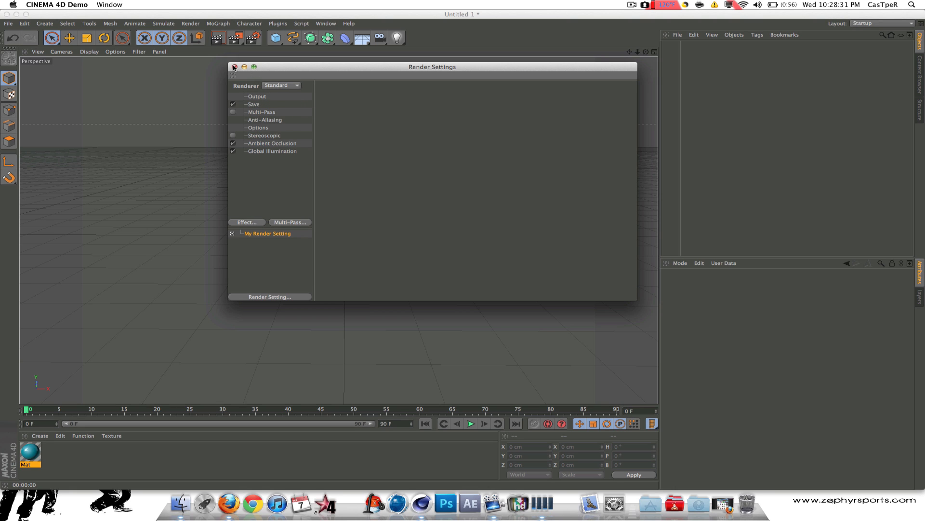
left_click(235, 67)
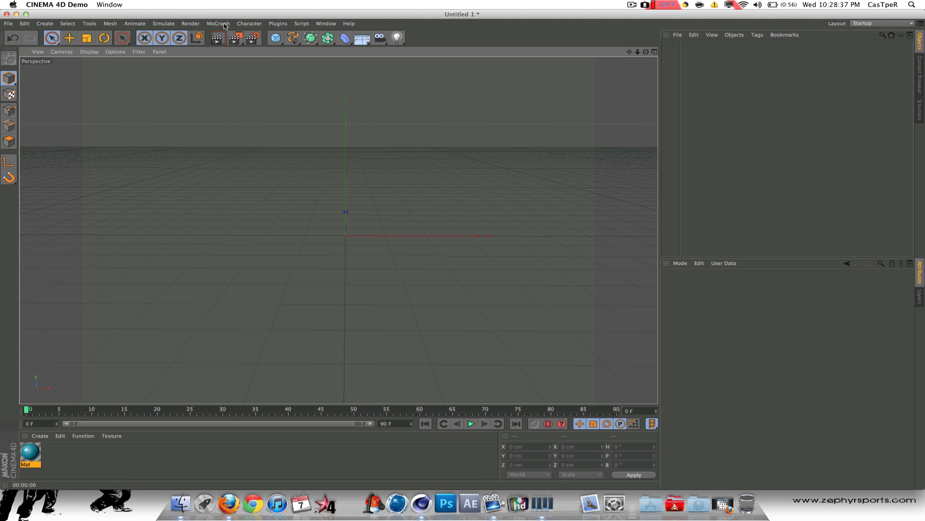
- Add a MoText object with the text 'Casper' and browse the font list for a blocky display font
left_click(217, 23)
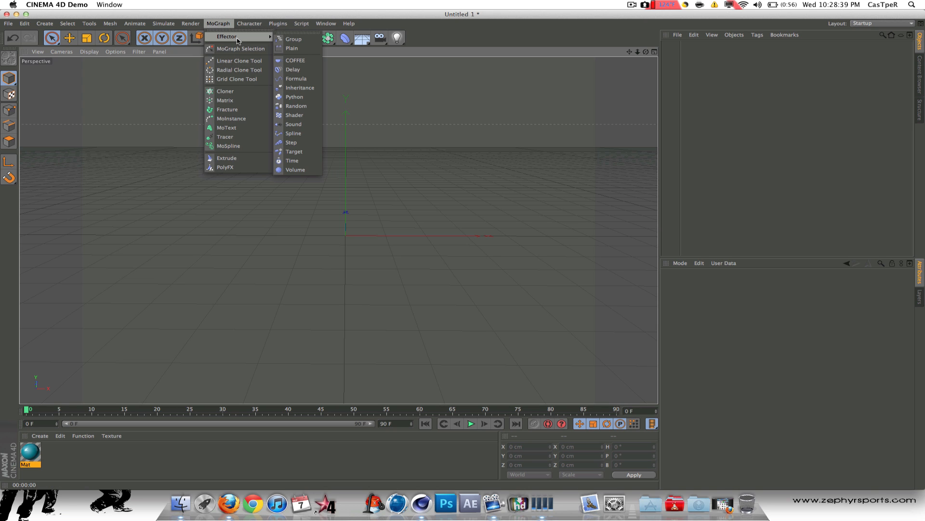
left_click(226, 128)
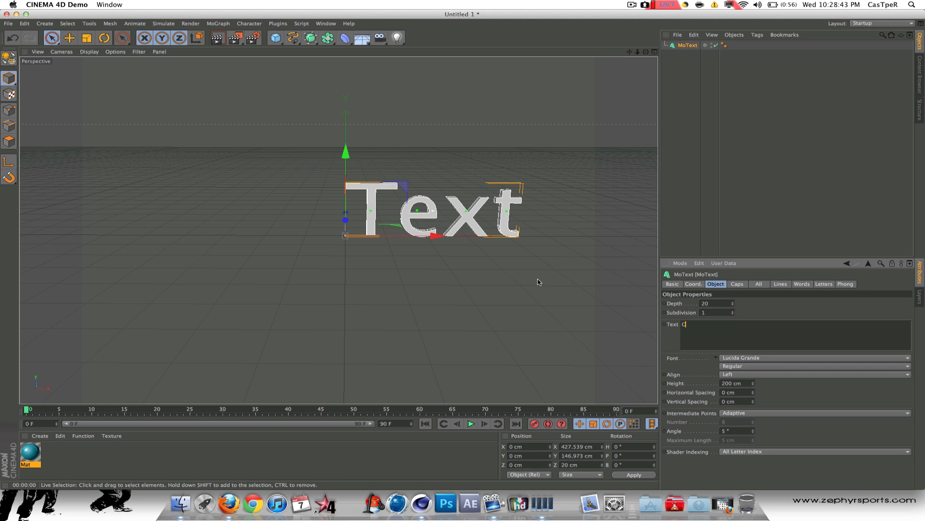
type("Casper")
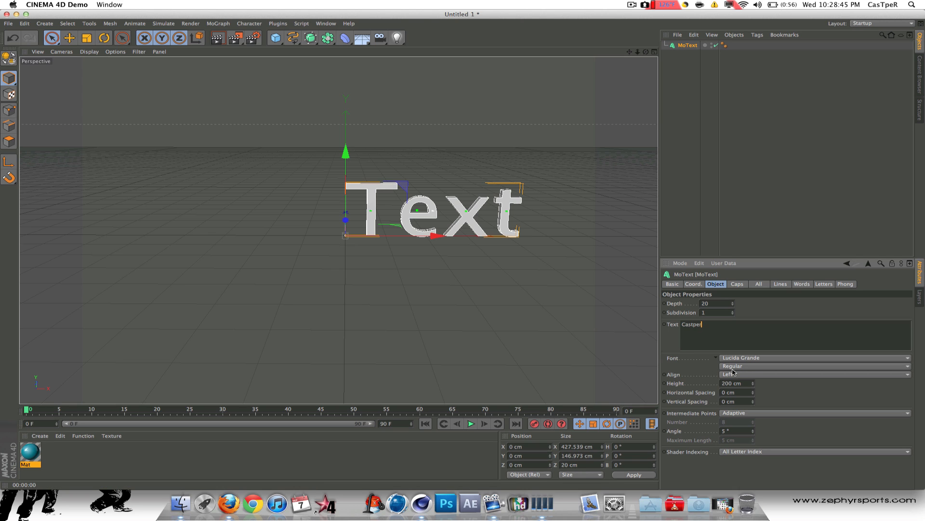
left_click(815, 374)
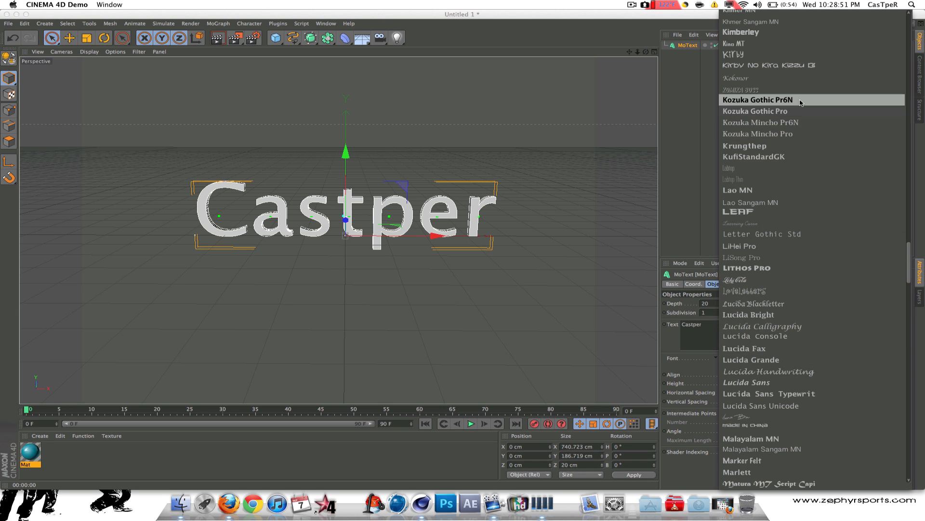
scroll("down", 3)
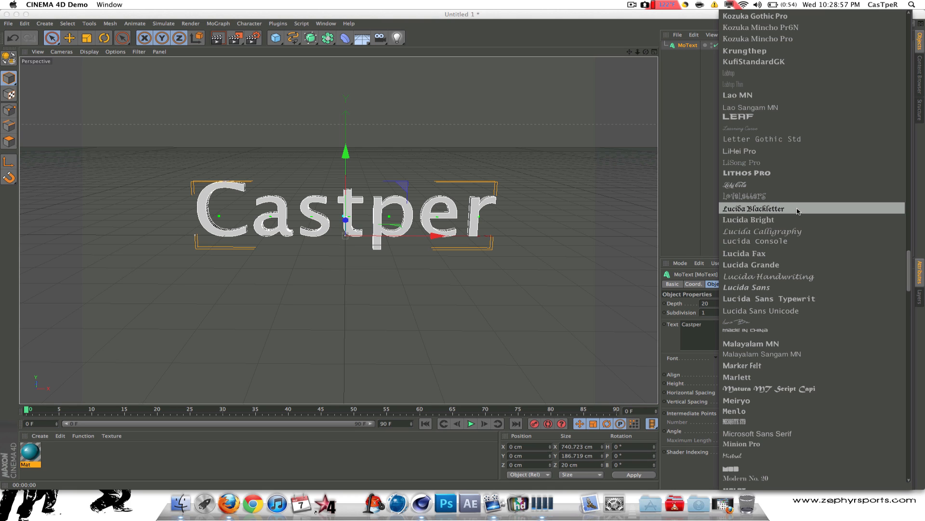
scroll("up", 3)
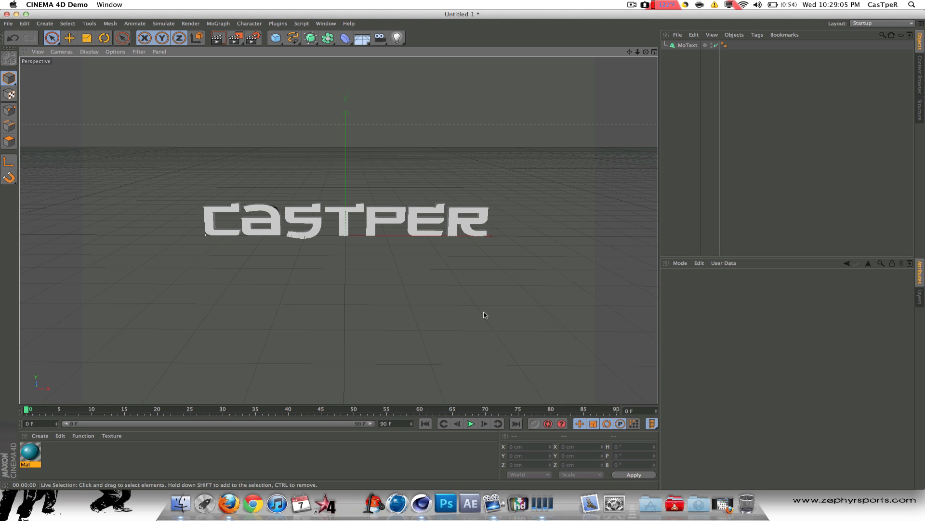
mouse_move(281, 130)
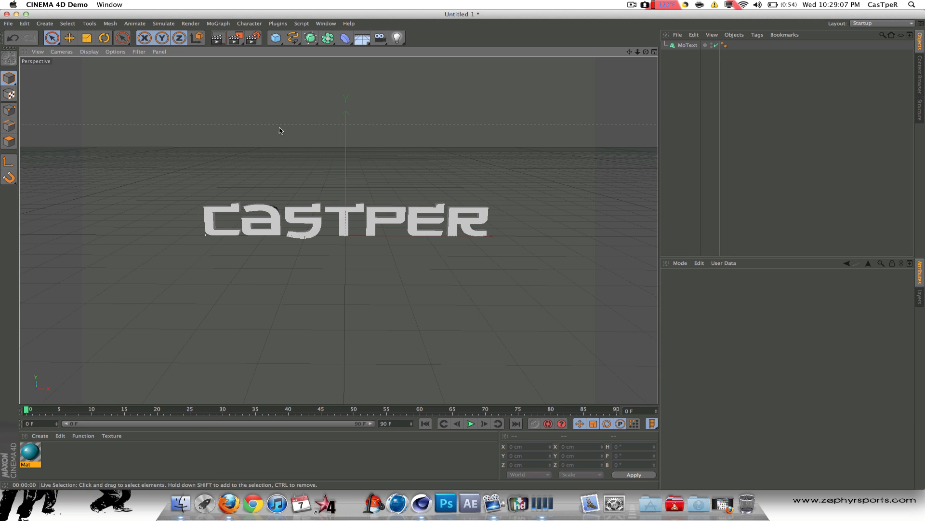
- Set the Mat material's Color channel to blue (0,128,220) and leave the texture slot empty
double_click(30, 454)
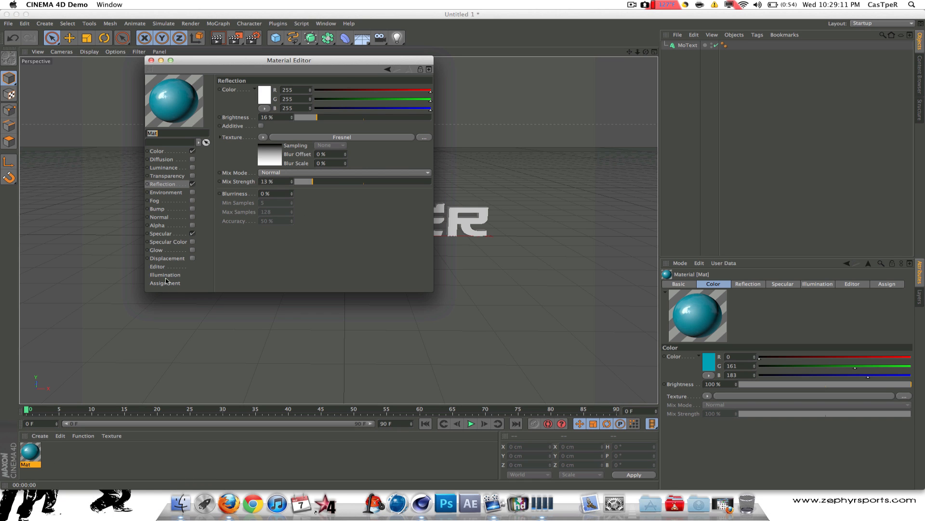
left_click(167, 259)
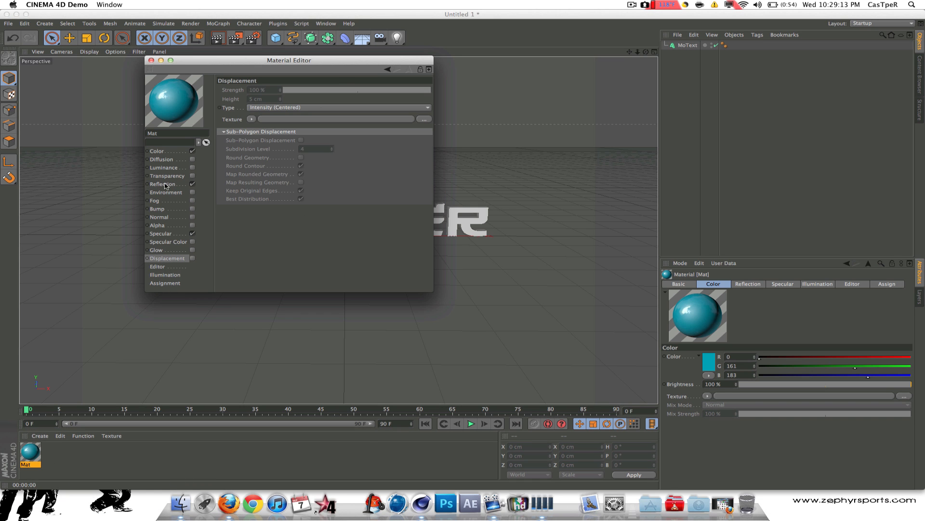
left_click(157, 150)
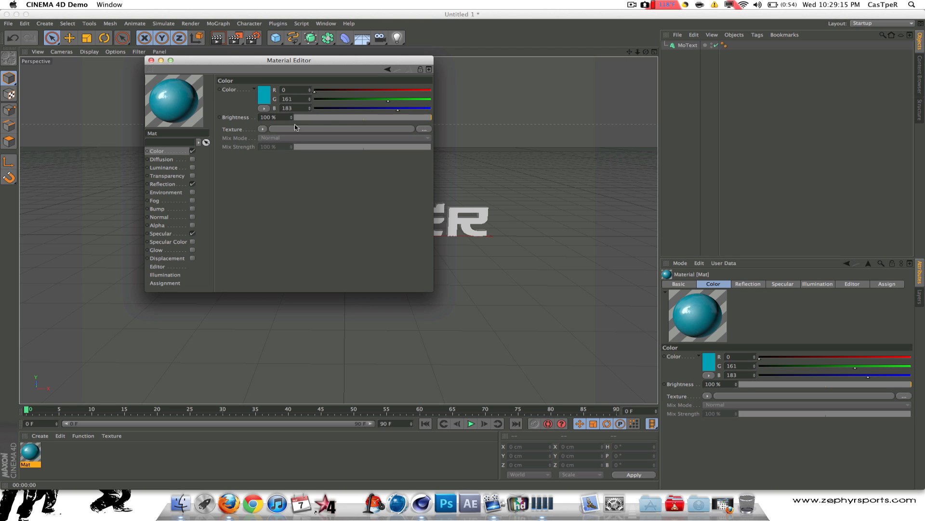
left_click(263, 95)
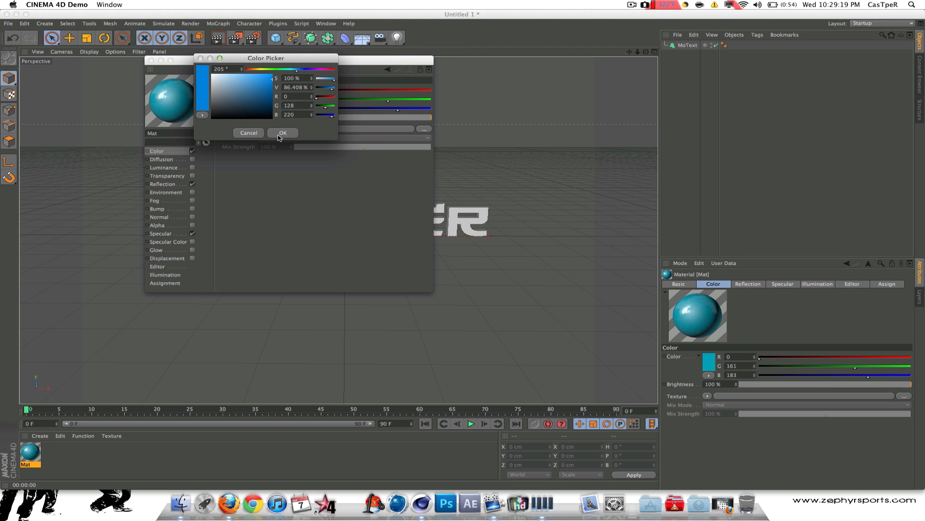
left_click(283, 132)
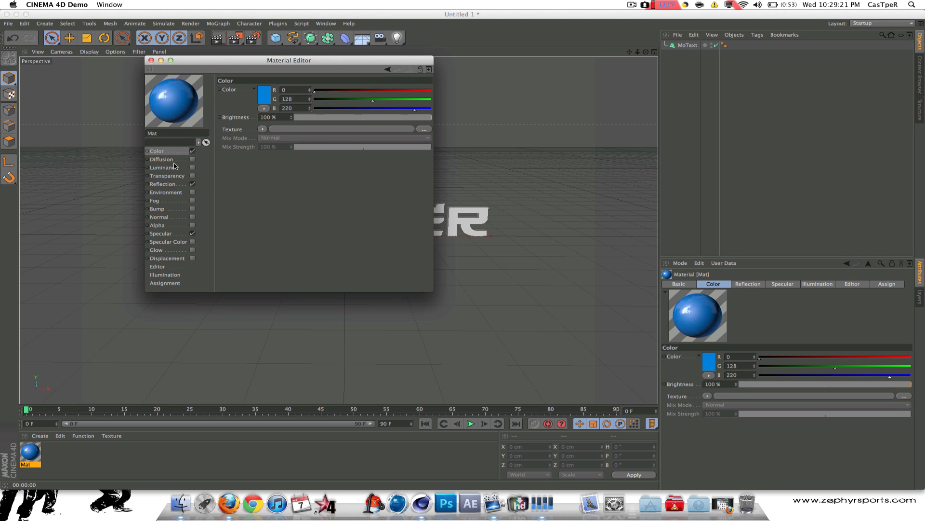
mouse_move(260, 132)
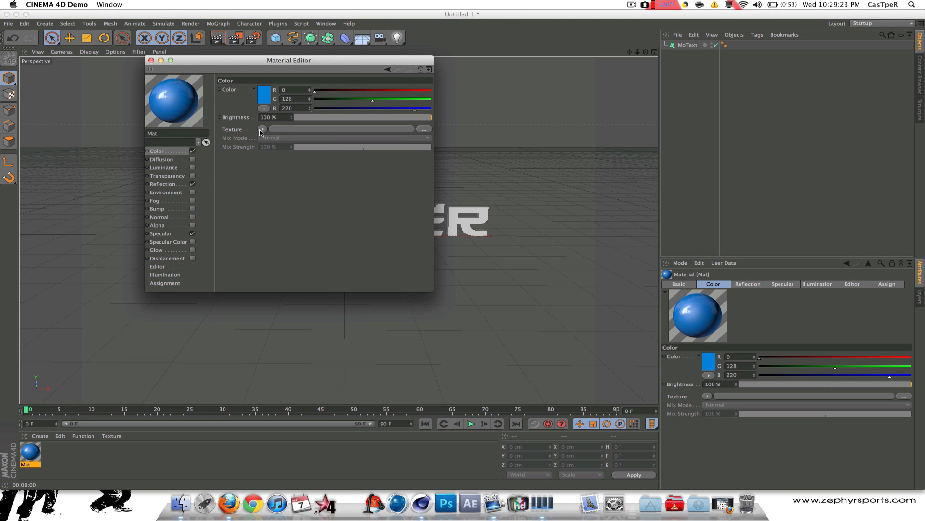
left_click(262, 129)
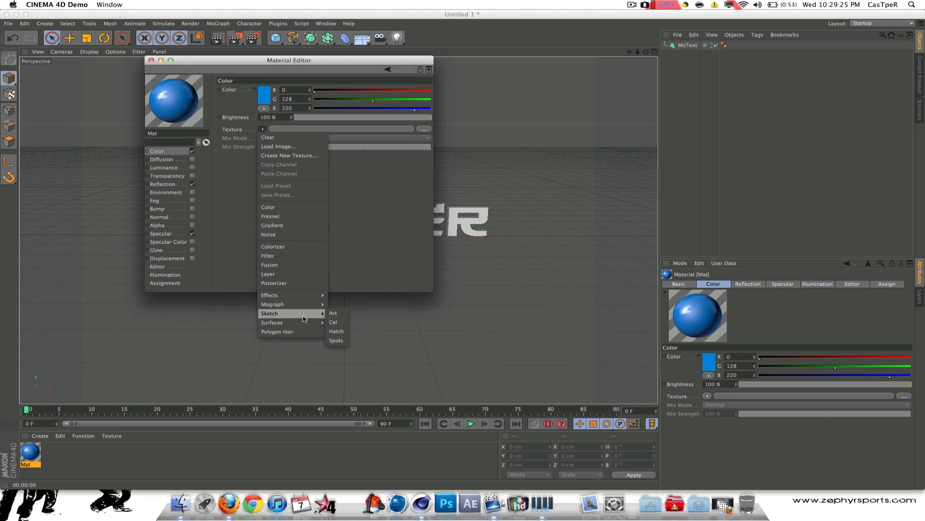
mouse_move(272, 303)
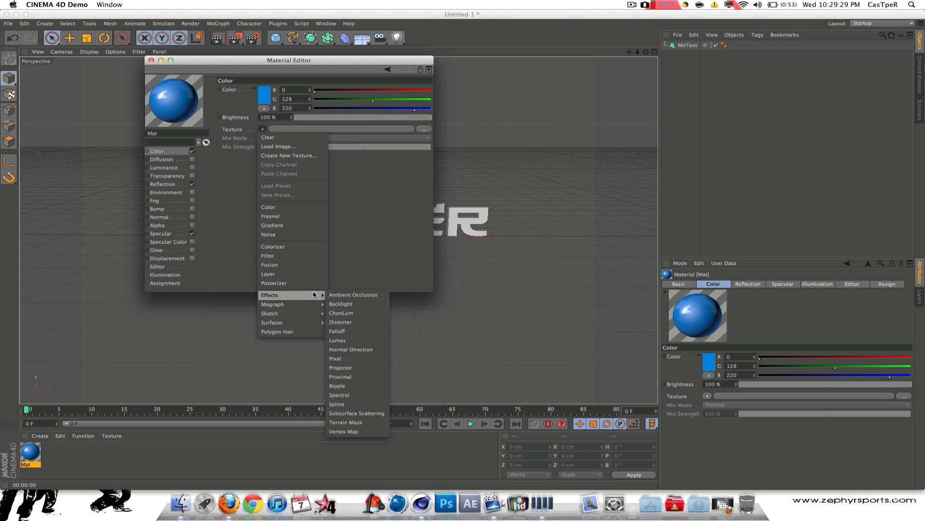
left_click(367, 236)
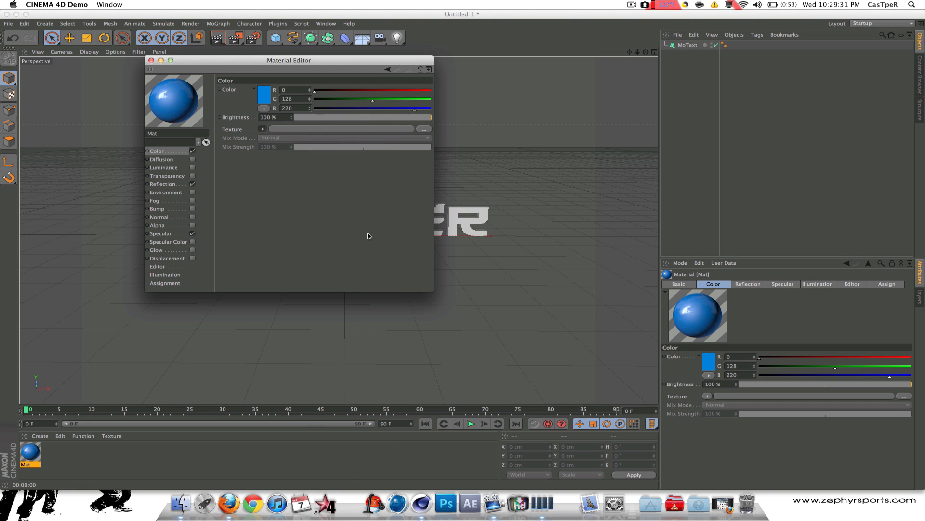
left_click(152, 60)
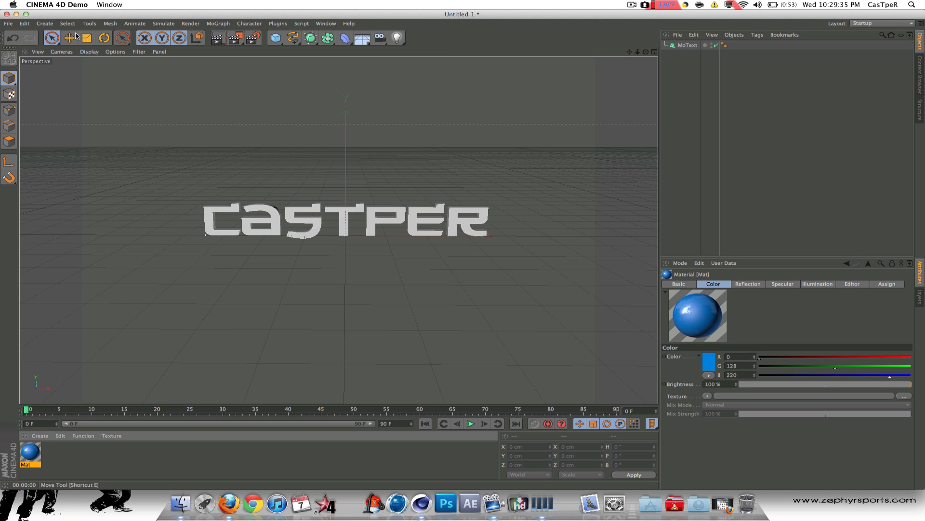
left_click(45, 23)
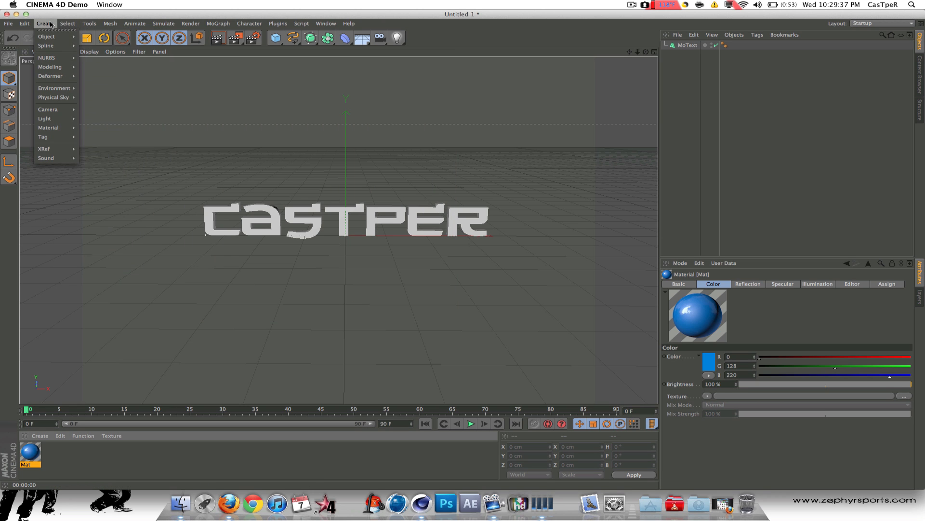
mouse_move(54, 88)
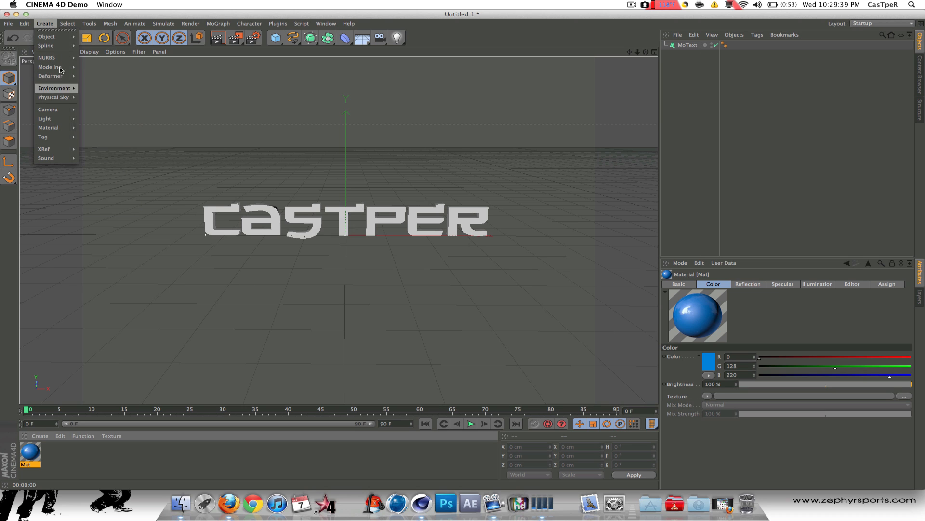
left_click(89, 24)
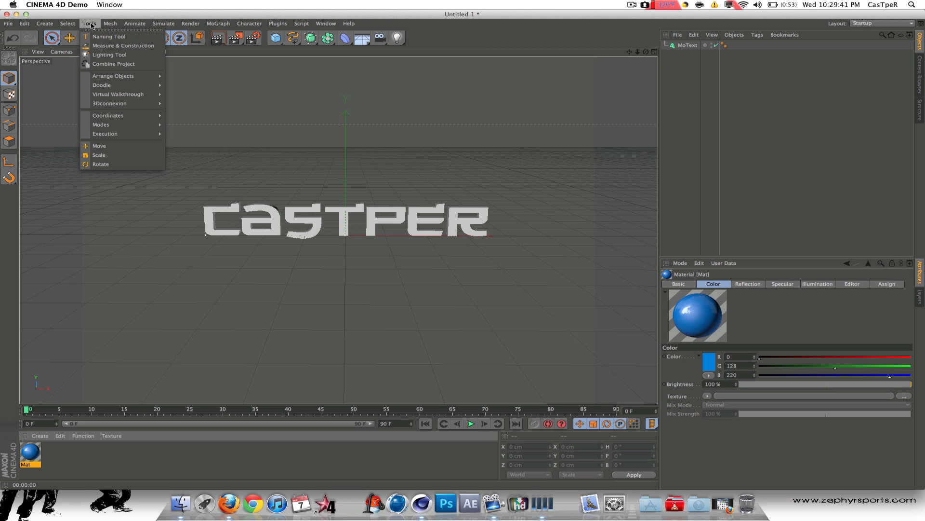
mouse_move(123, 45)
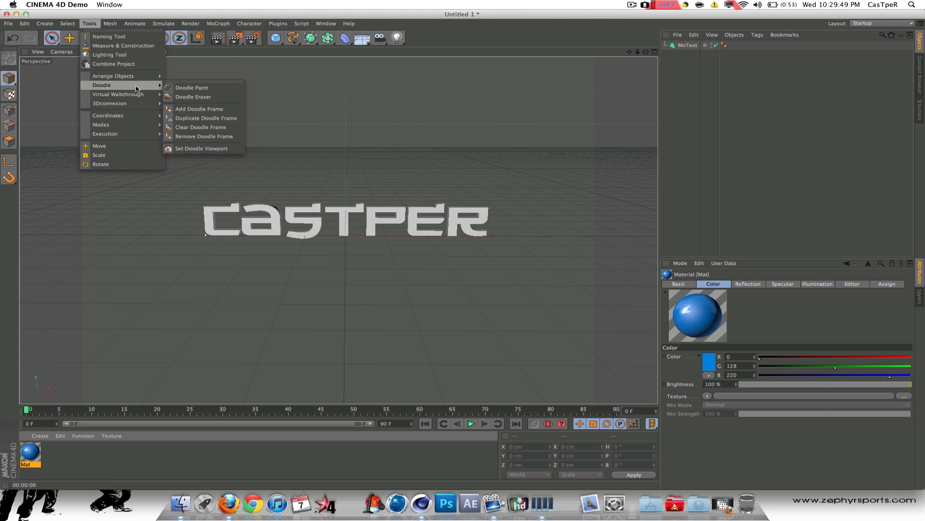
left_click(110, 23)
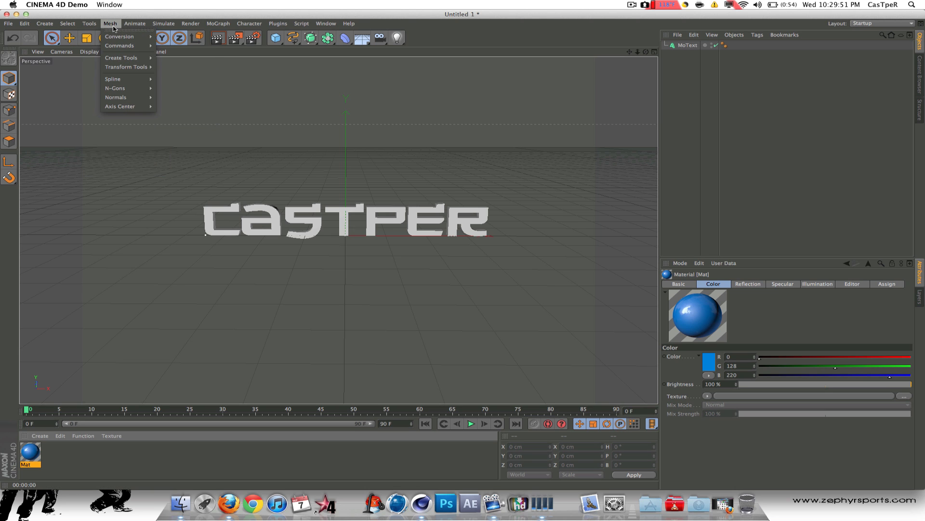
mouse_move(119, 45)
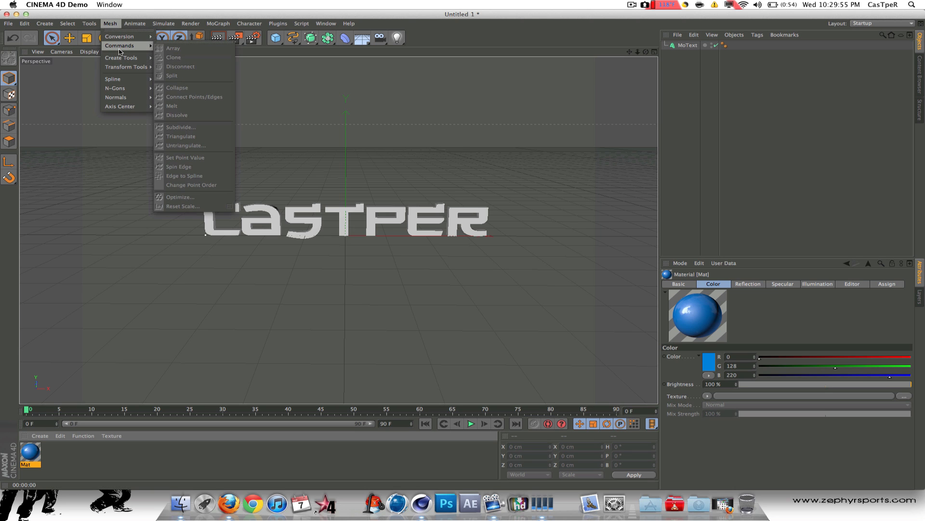
mouse_move(120, 106)
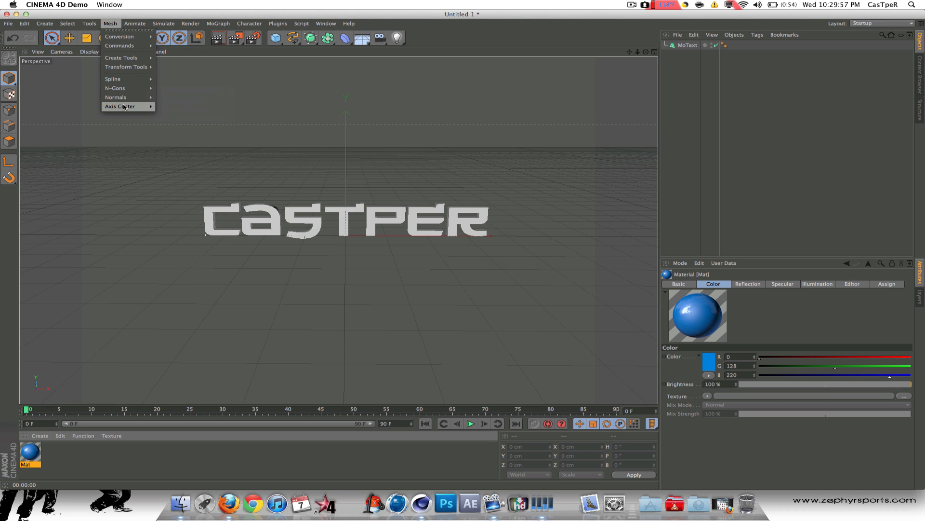
mouse_move(119, 46)
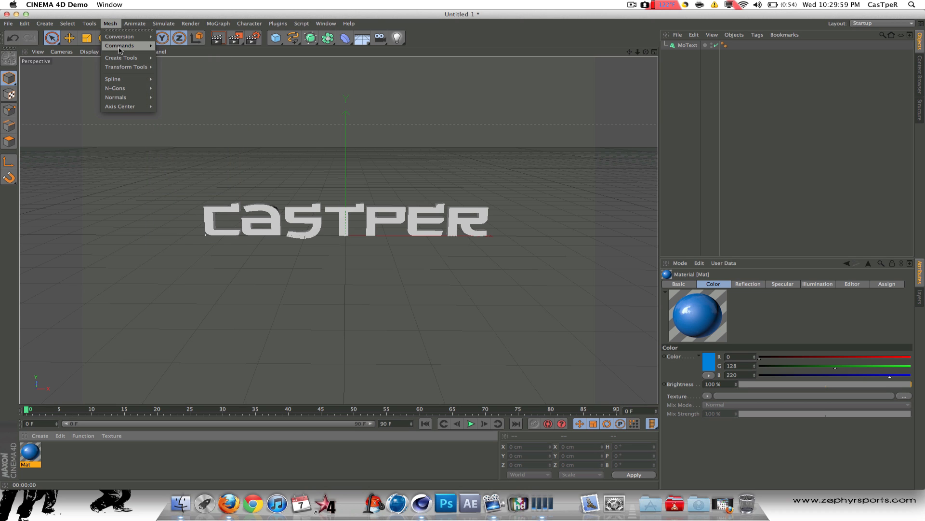
left_click(119, 45)
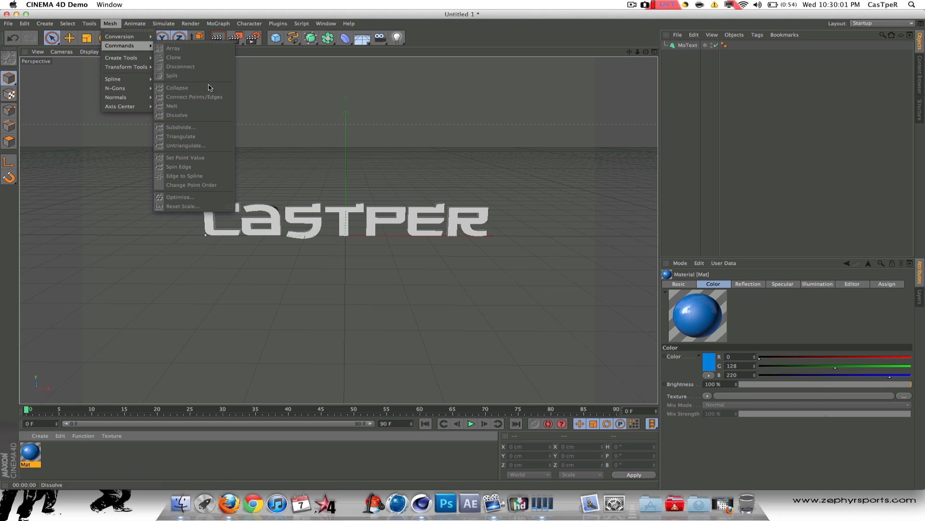
mouse_move(137, 52)
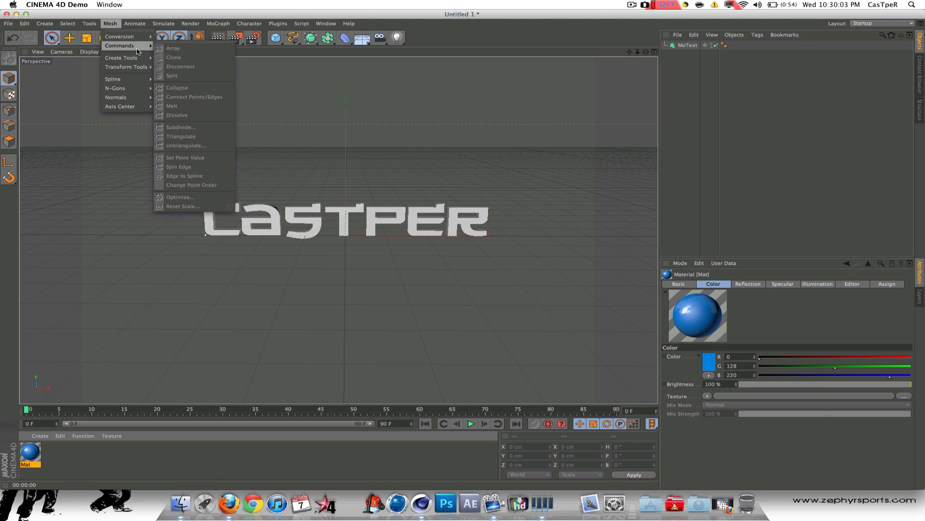
left_click(134, 23)
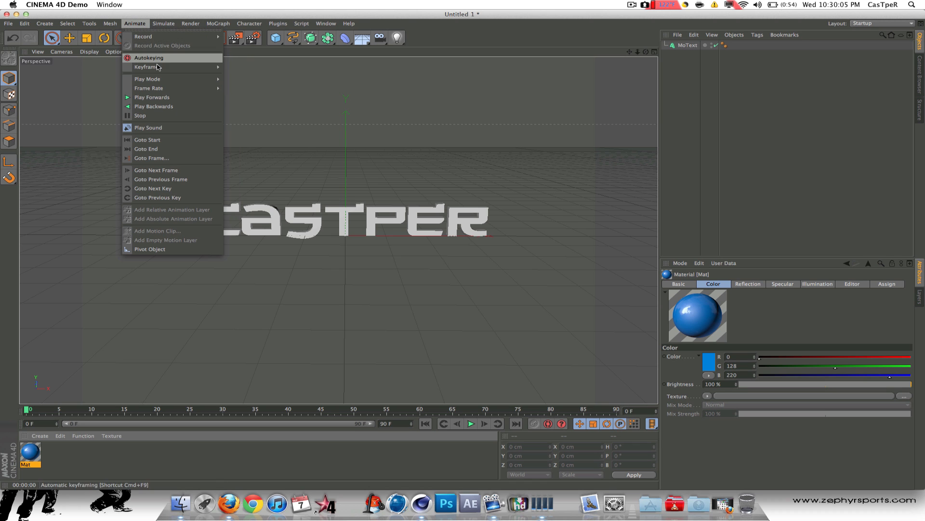
mouse_move(151, 249)
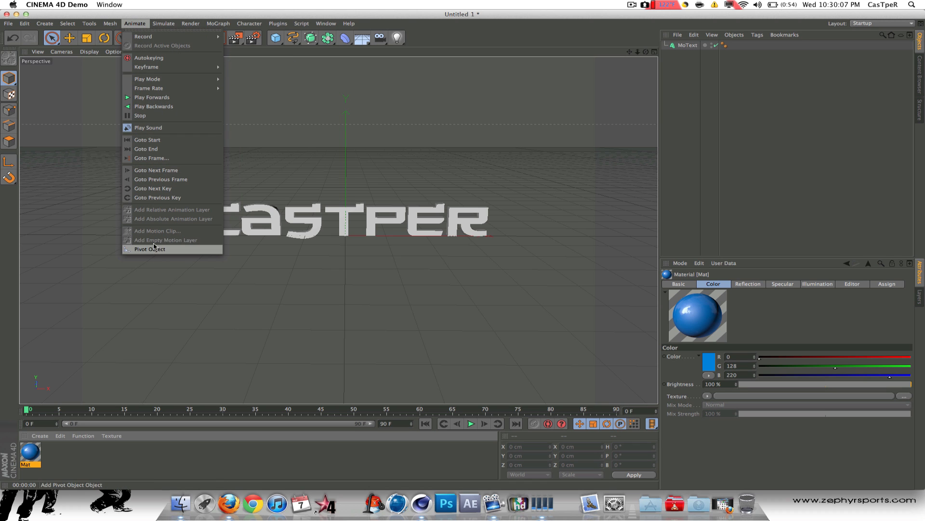
left_click(164, 24)
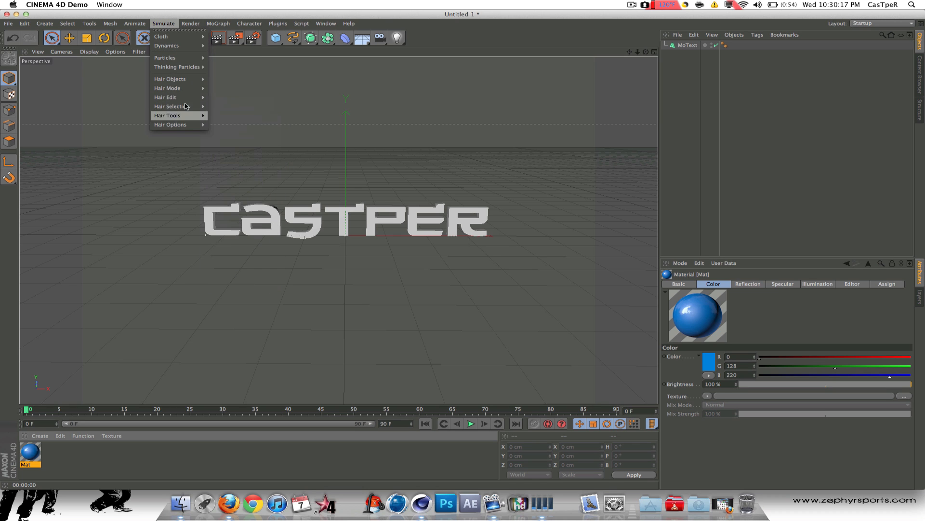
left_click(190, 23)
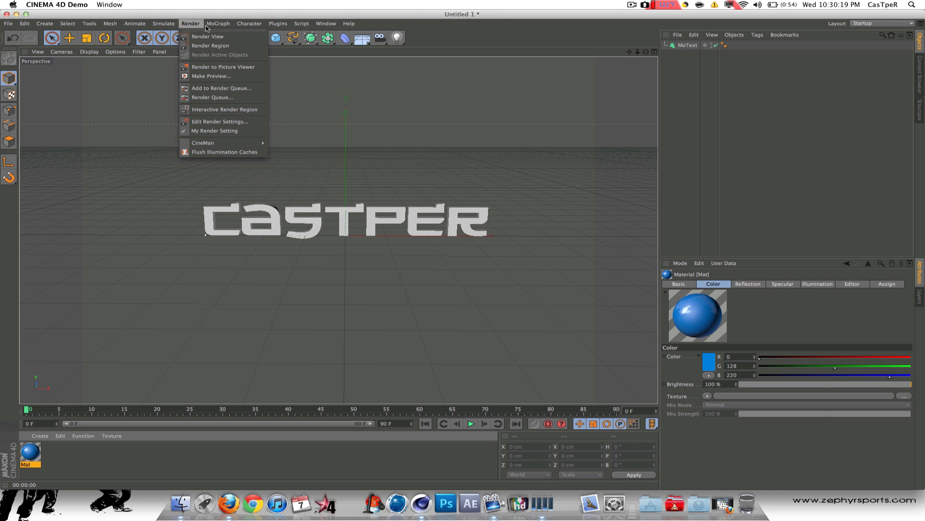
left_click(248, 23)
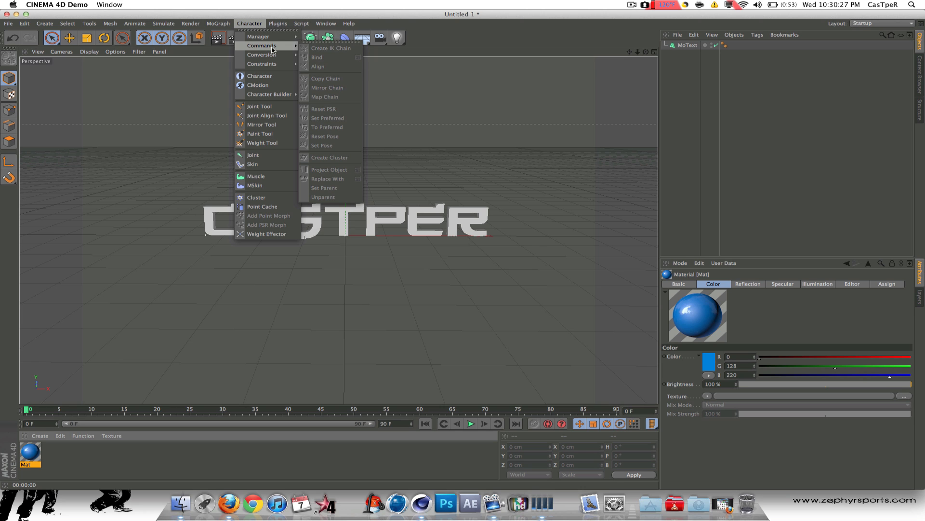
left_click(277, 24)
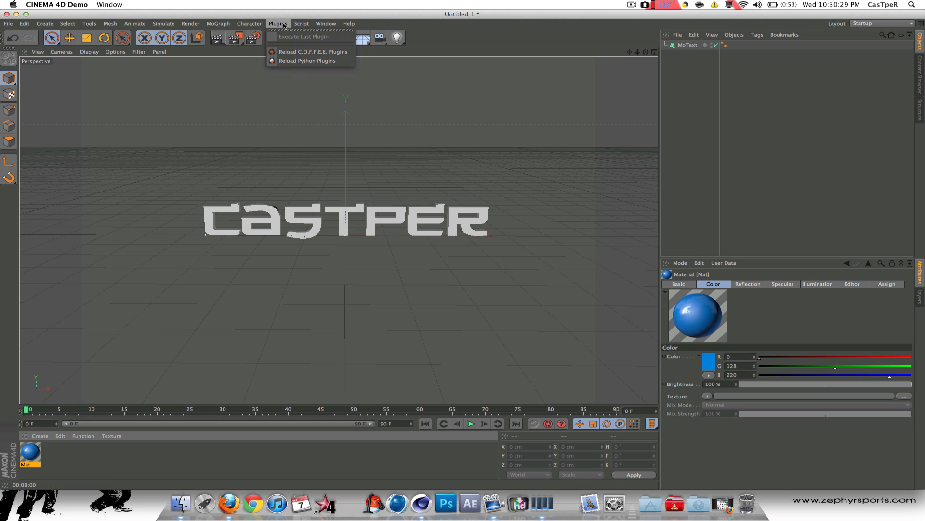
mouse_move(313, 52)
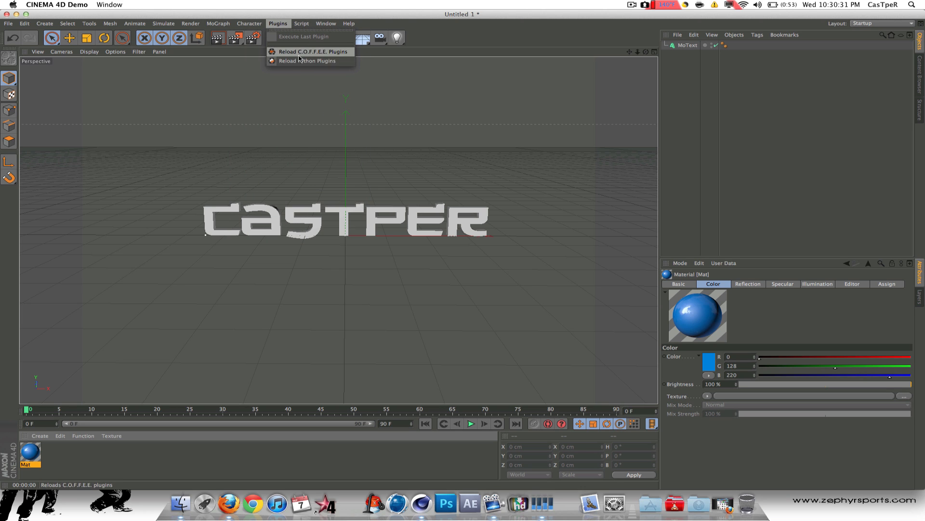
left_click(301, 23)
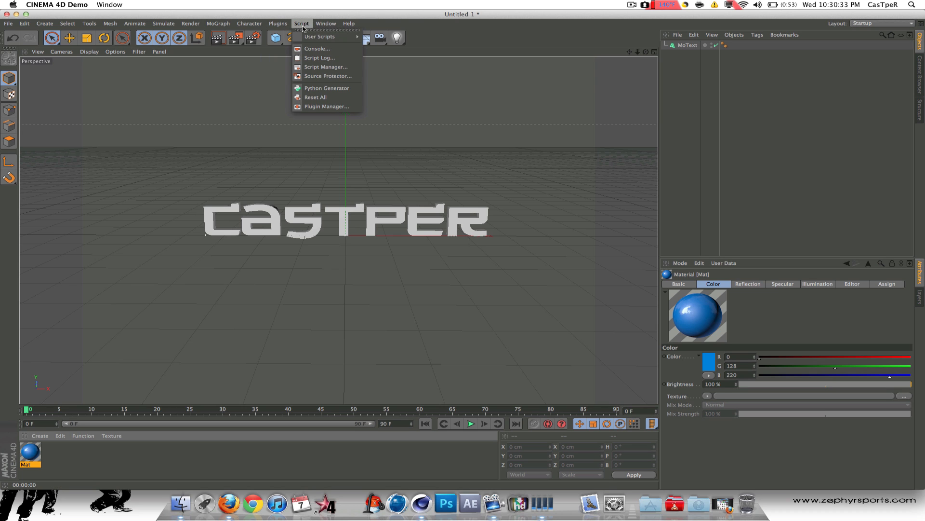
mouse_move(315, 96)
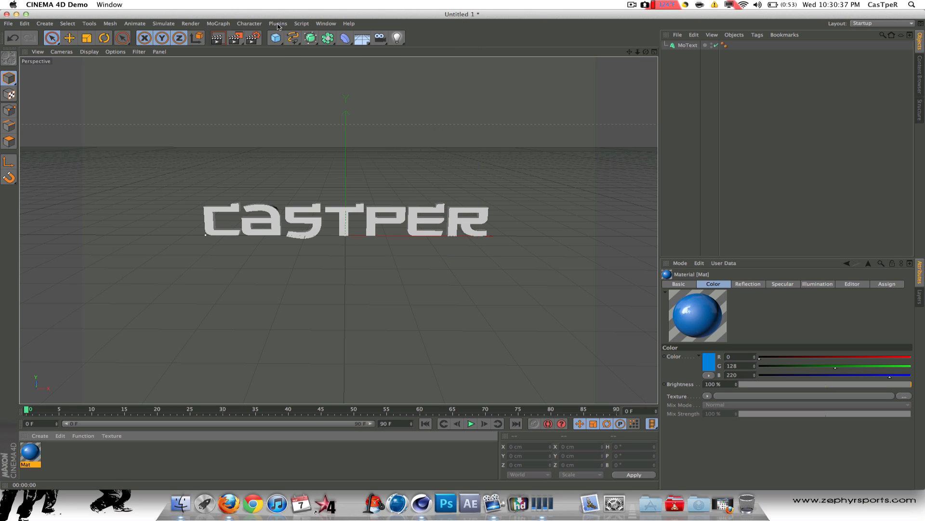
left_click(301, 23)
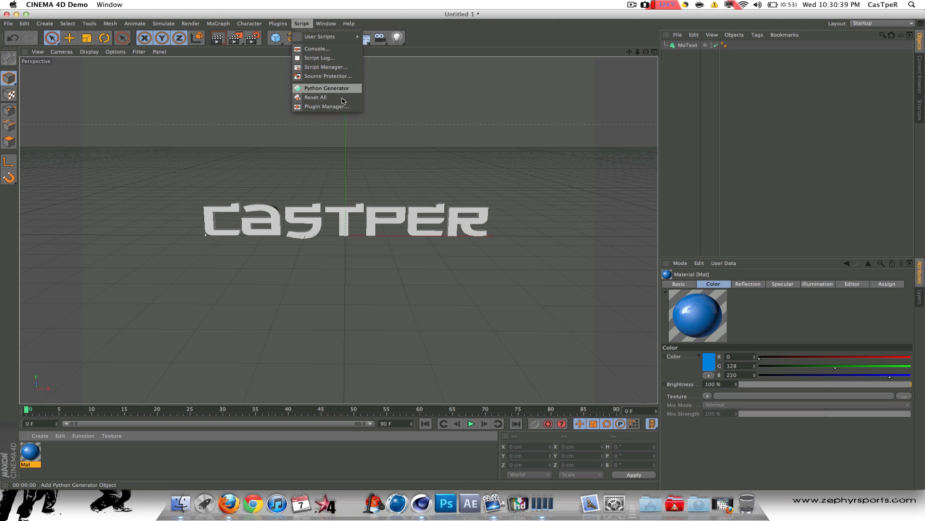
left_click(326, 23)
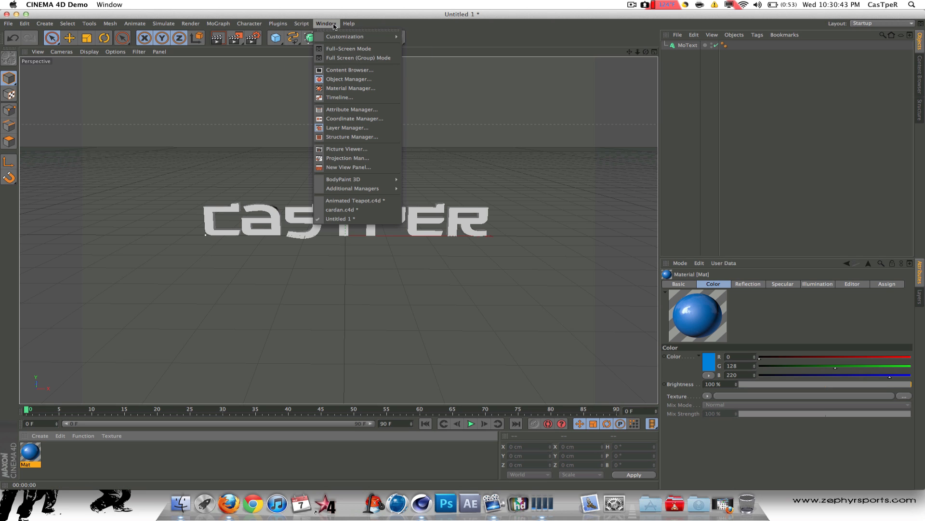
left_click(348, 23)
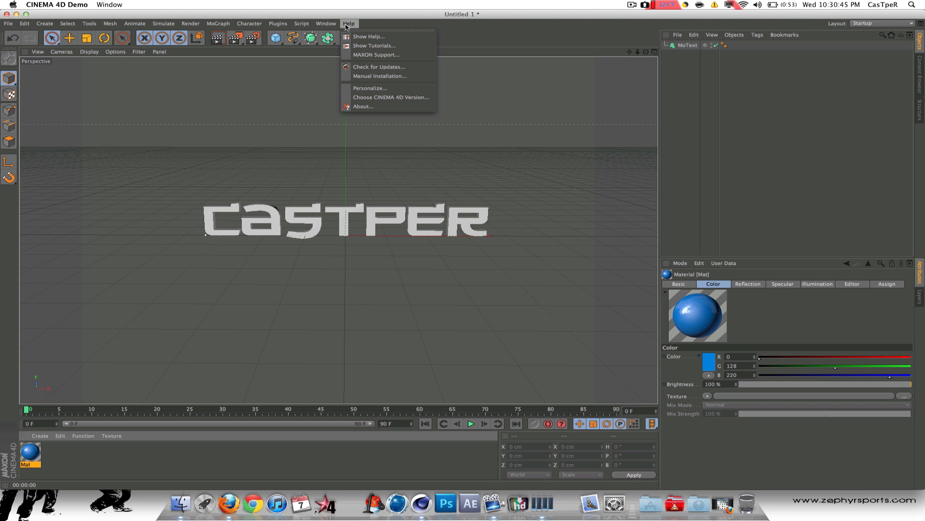
left_click(294, 97)
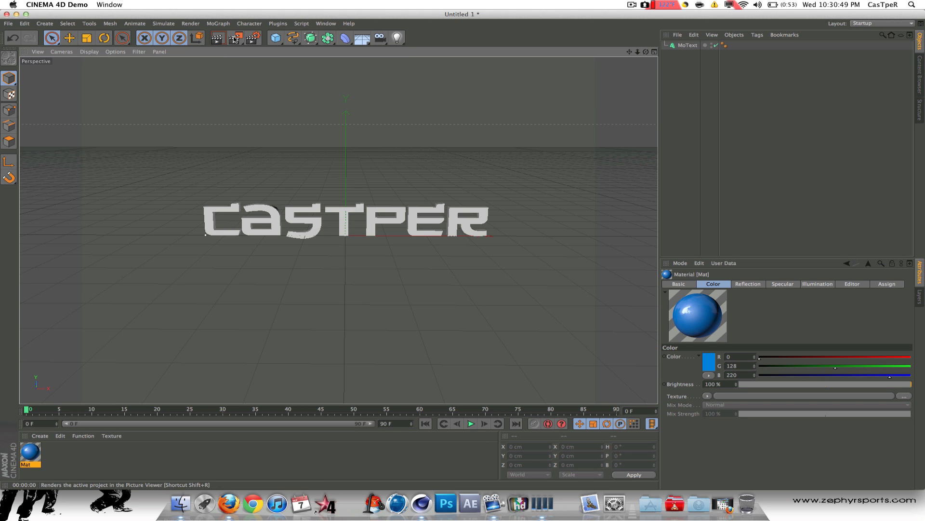
- Review the Render Settings briefly and start a preview render of the view
left_click(235, 38)
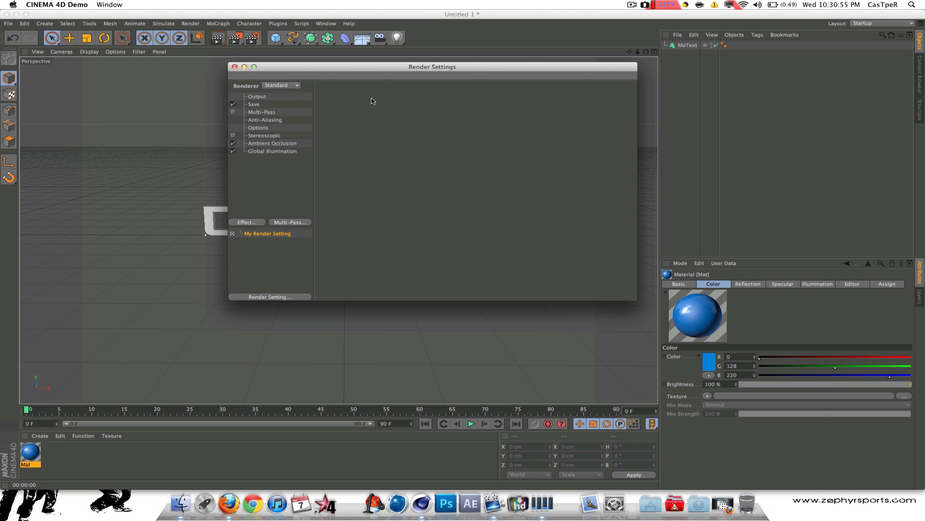
left_click(234, 67)
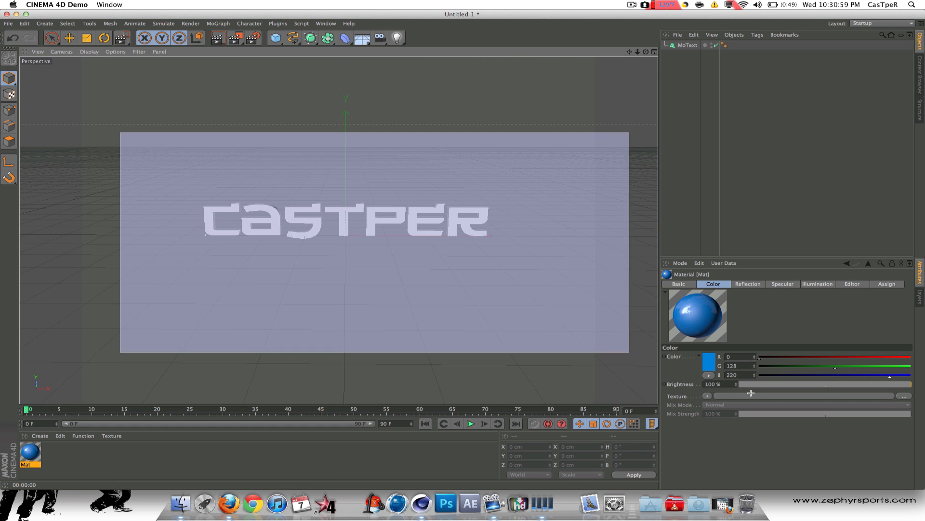
left_click(217, 37)
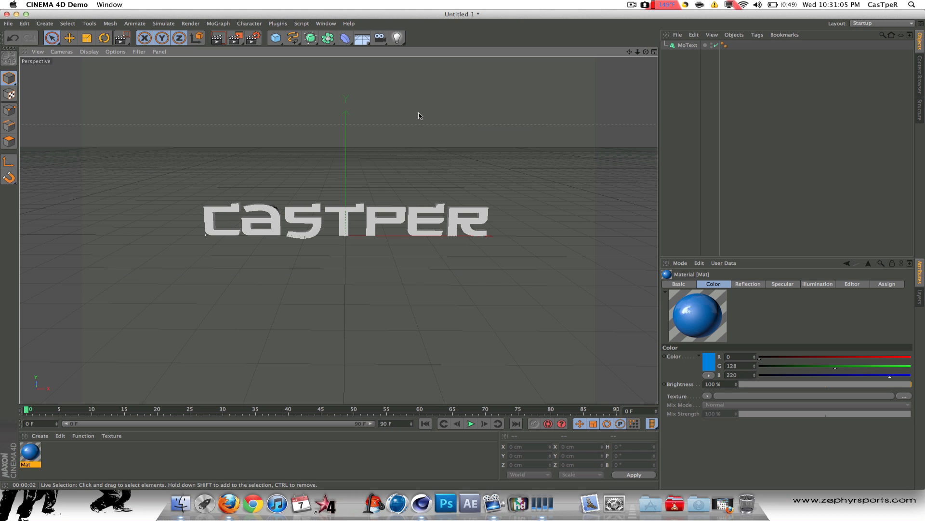
mouse_move(397, 38)
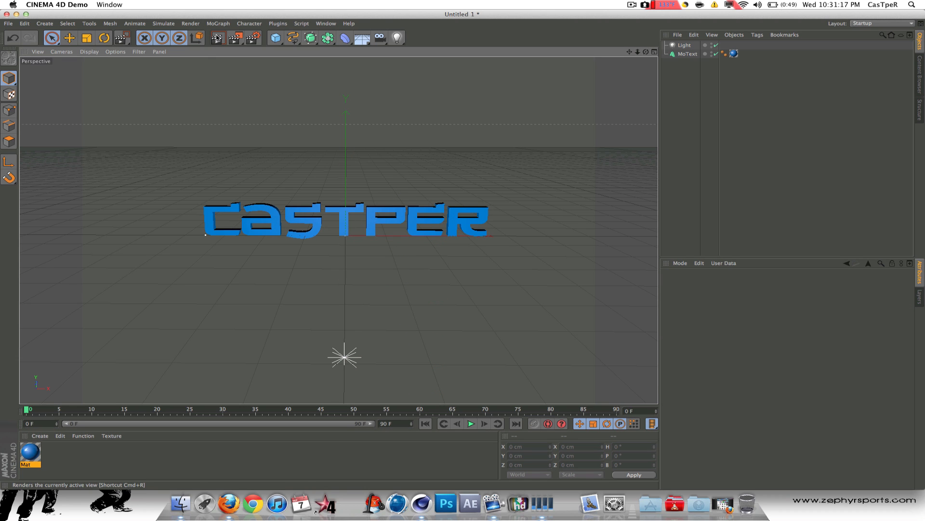
- Render the current view to preview the blue CASTPER lettering
left_click(217, 38)
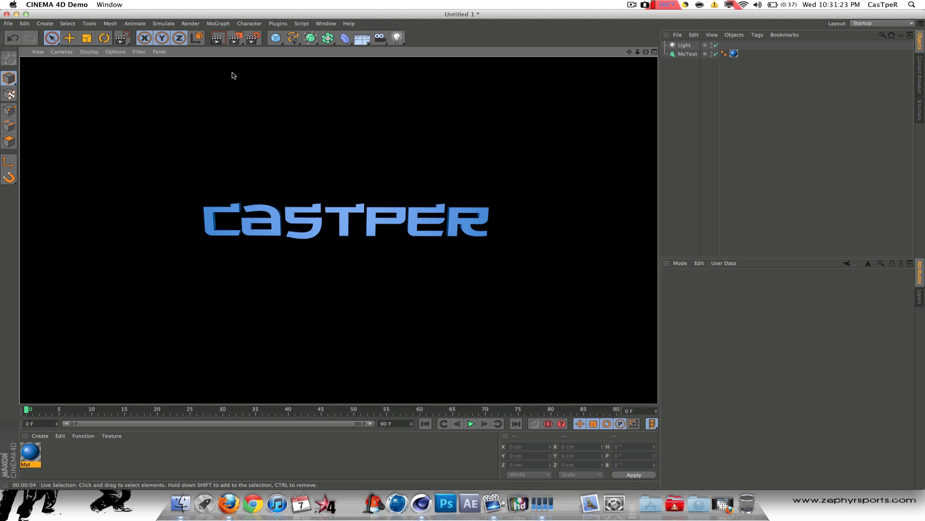
mouse_move(406, 96)
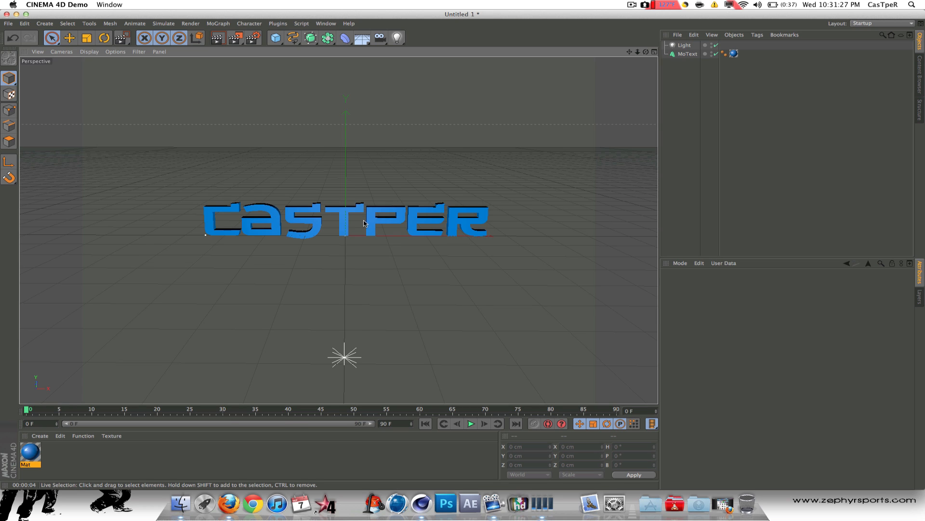
mouse_move(157, 389)
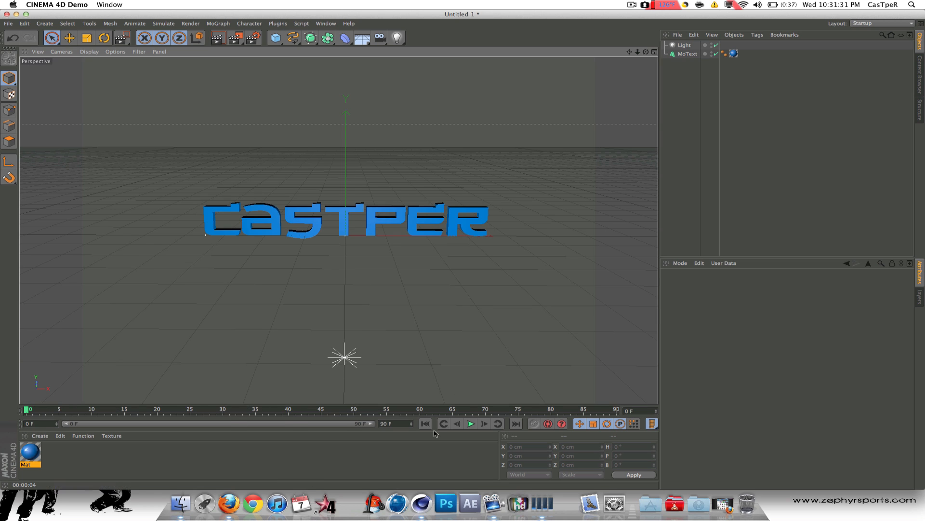
mouse_move(498, 423)
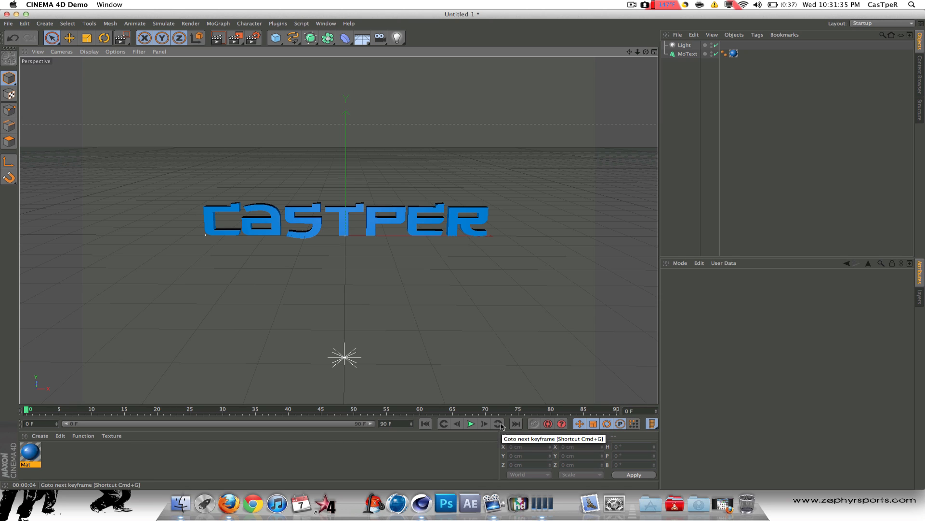
mouse_move(580, 423)
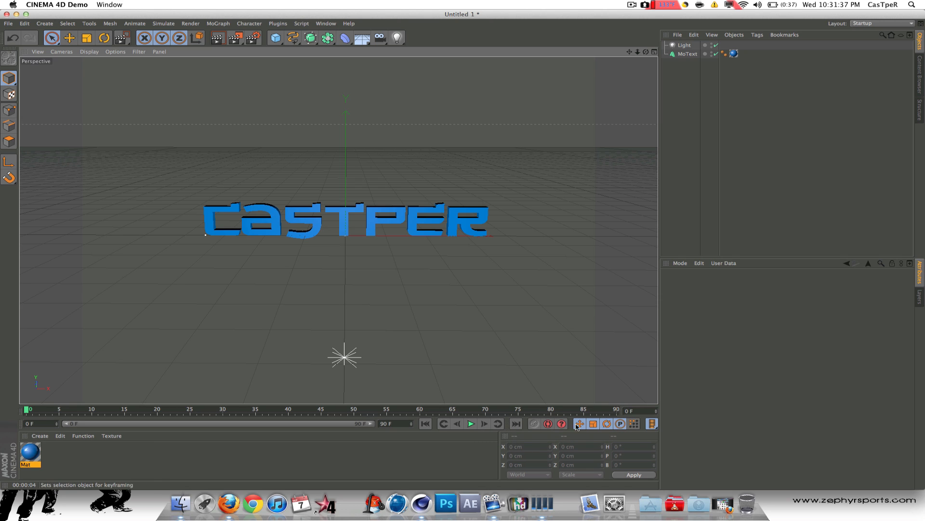
mouse_move(606, 424)
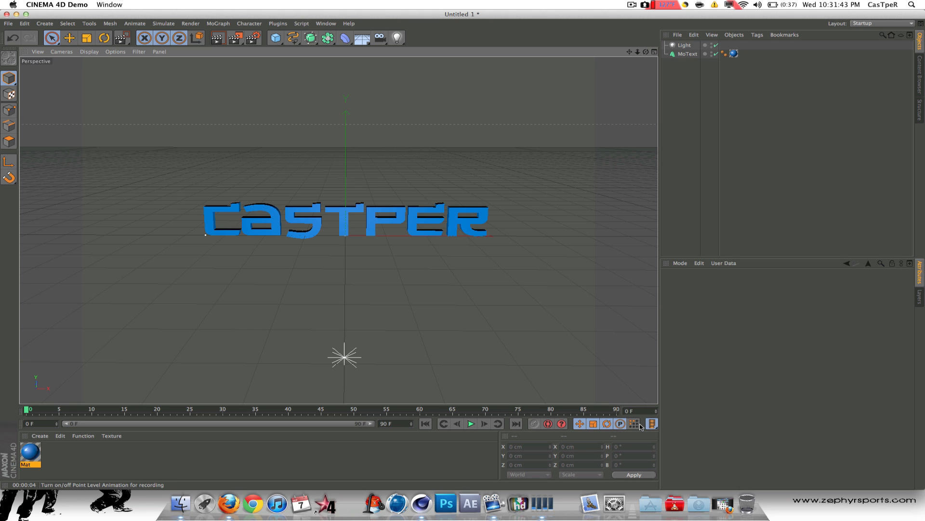
- Set the timeline playback rate to 18 FPS, rewind to frame 0 and select the MoText
left_click(653, 423)
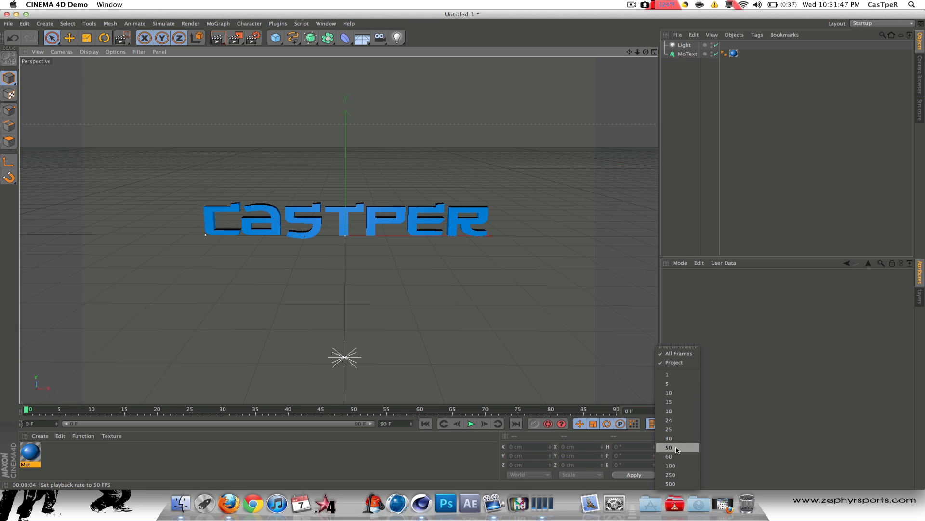
left_click(671, 446)
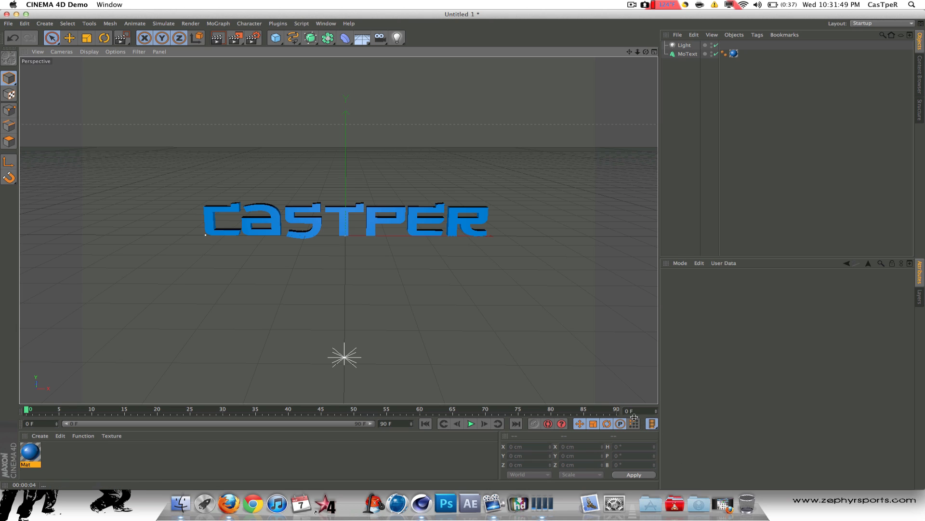
mouse_move(631, 428)
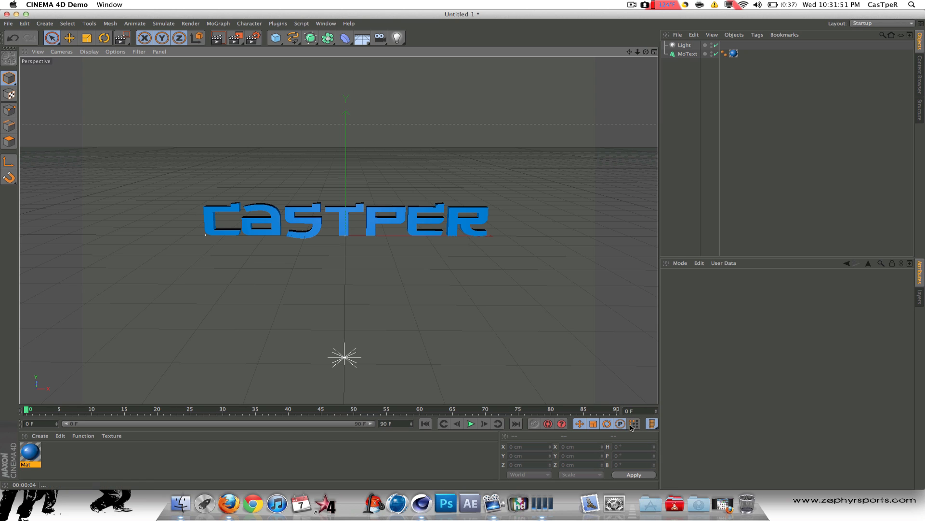
left_click(633, 423)
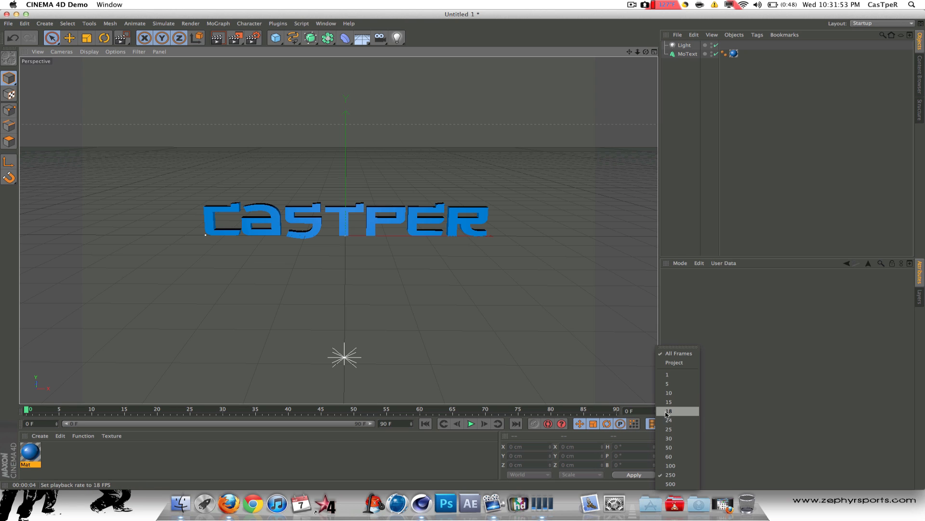
left_click(669, 411)
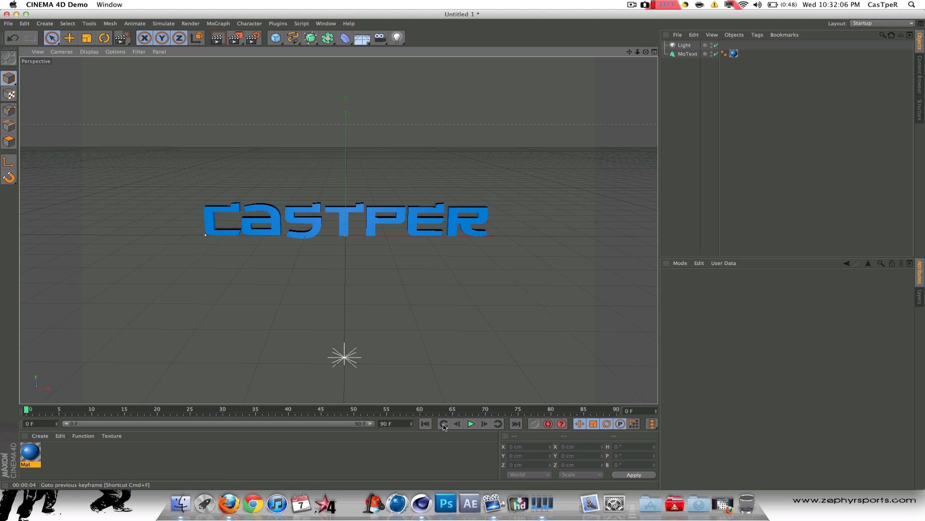
mouse_move(514, 360)
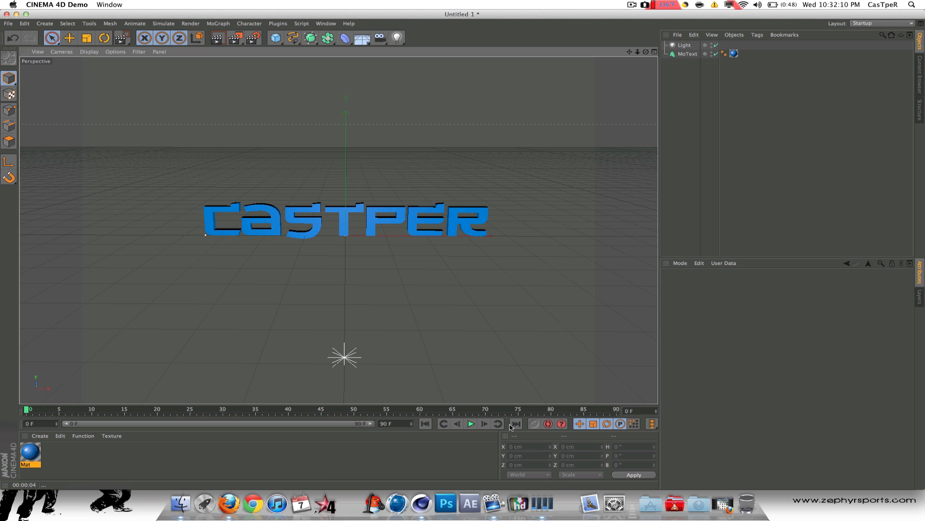
mouse_move(472, 424)
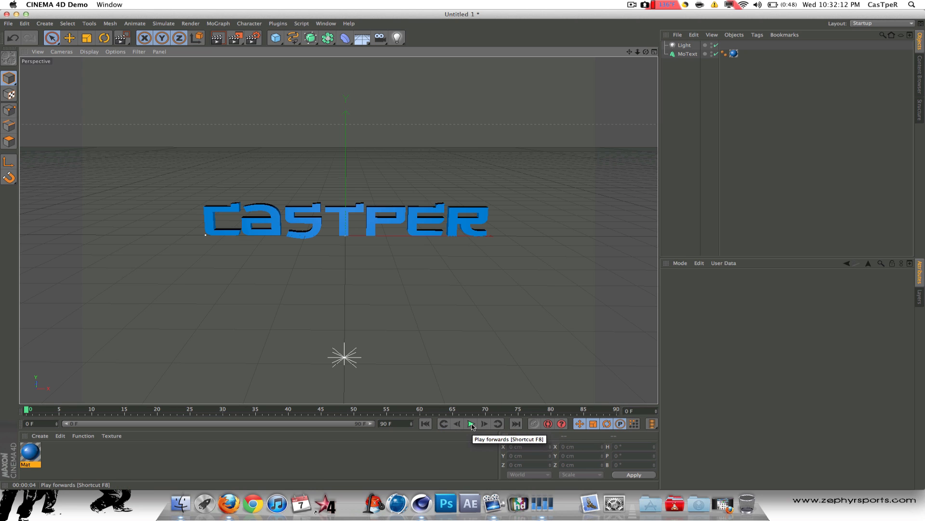
mouse_move(426, 423)
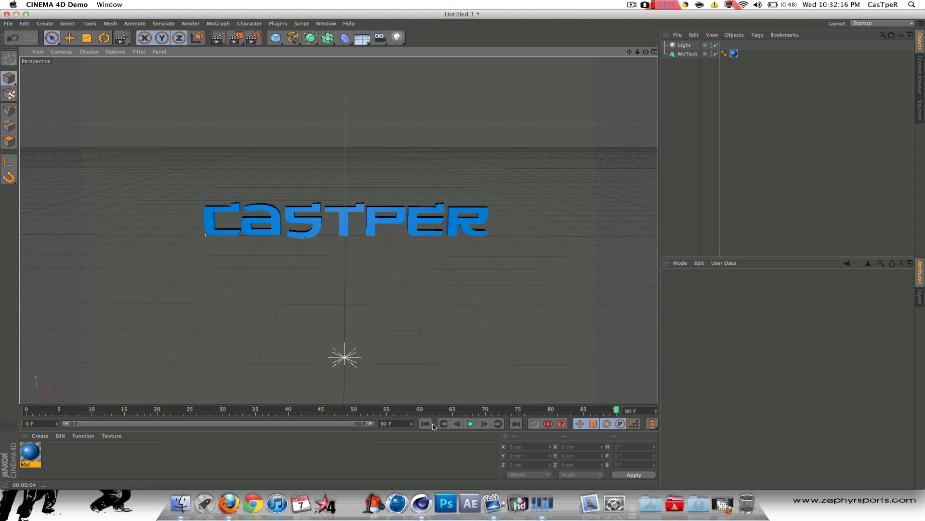
left_click(425, 423)
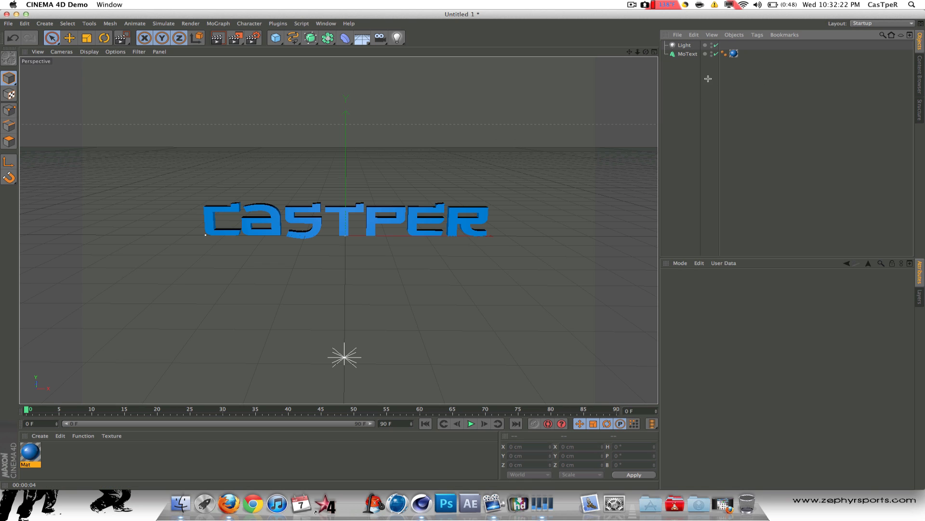
left_click(689, 54)
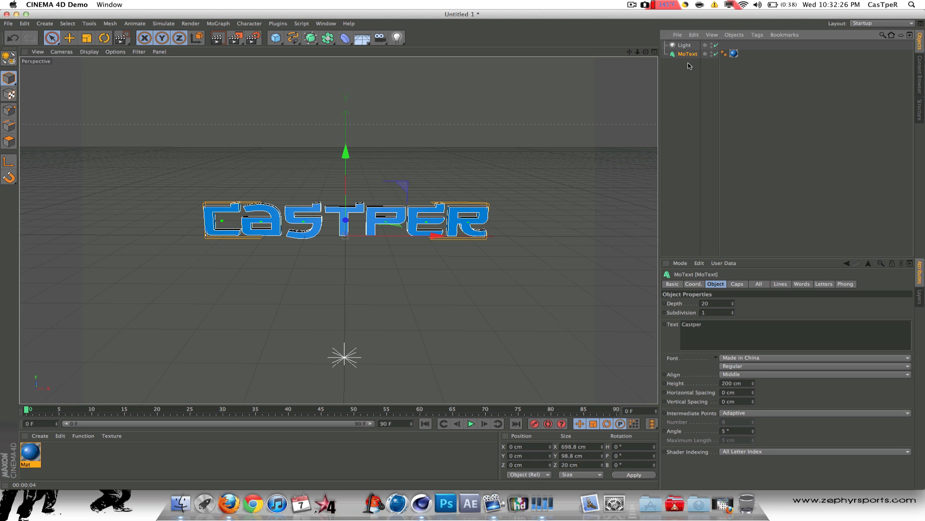
- Give the MoText a Rigid Body simulation tag
right_click(688, 54)
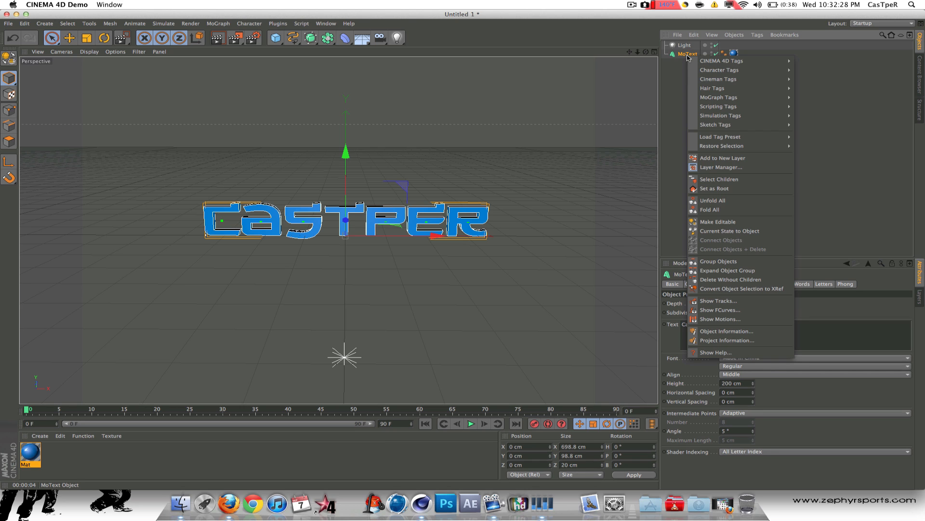
mouse_move(721, 61)
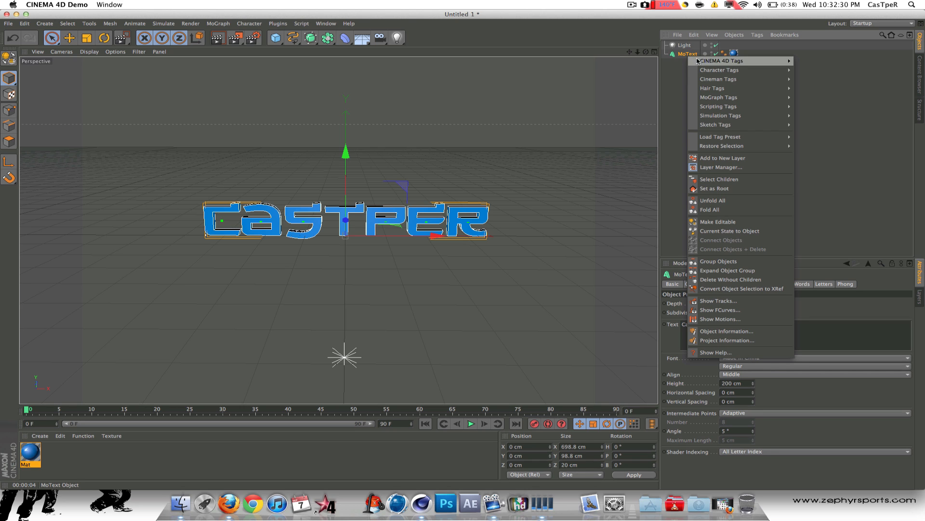
mouse_move(721, 114)
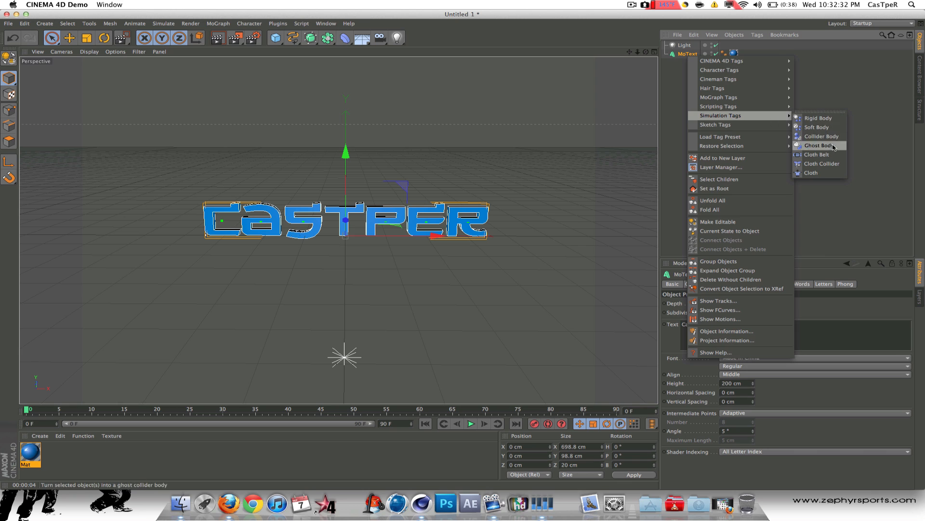
left_click(811, 172)
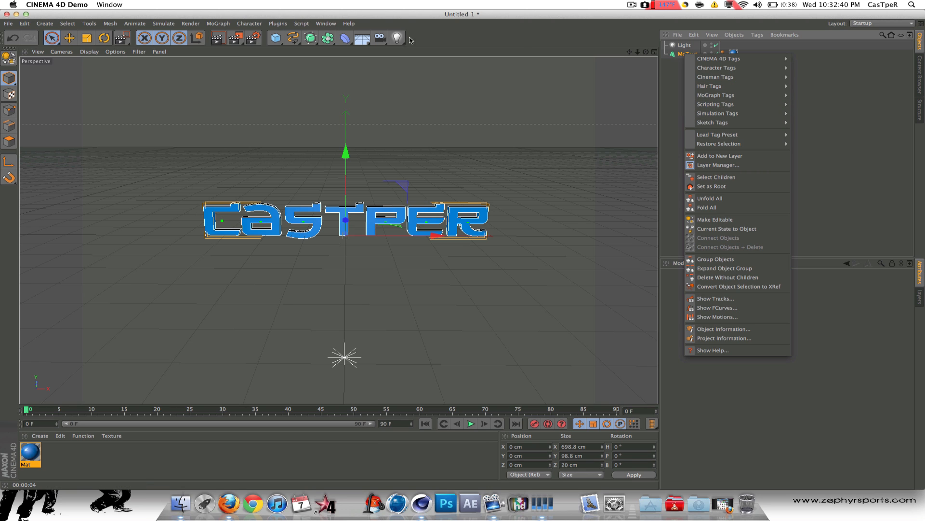
left_click(687, 54)
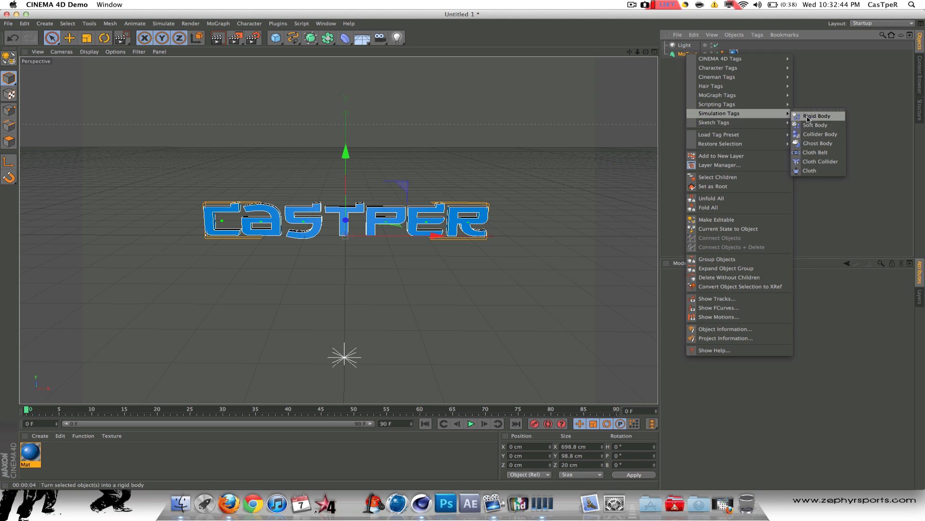
left_click(816, 116)
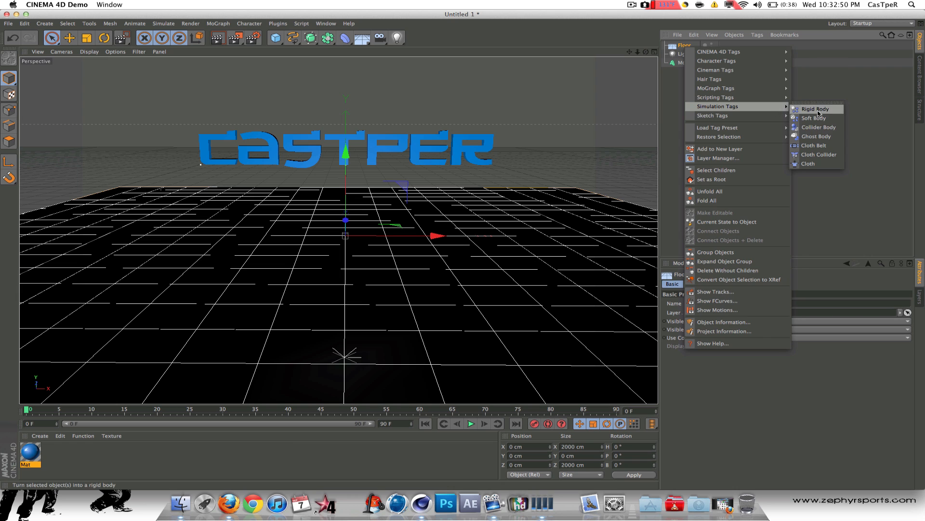
- Make the Floor a Collider Body, play the text falling onto it, then rewind and select the MoText
left_click(815, 109)
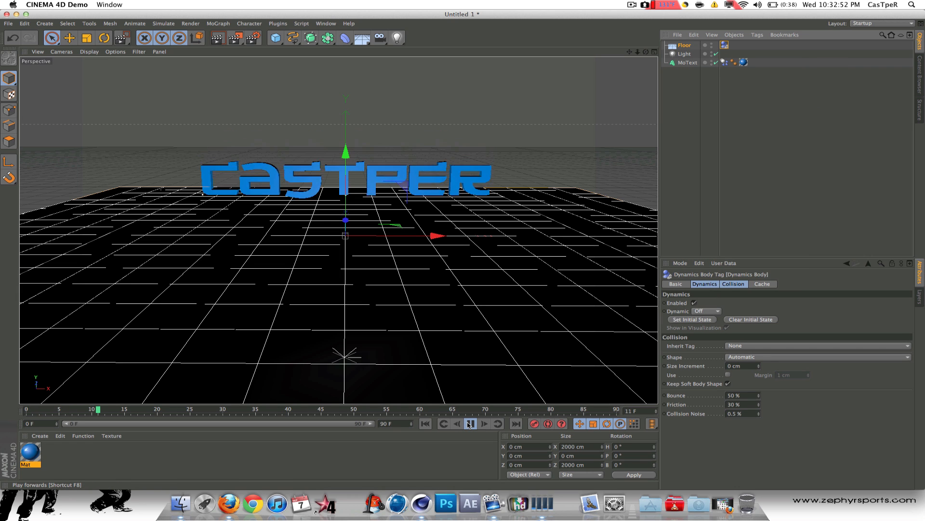
left_click(467, 423)
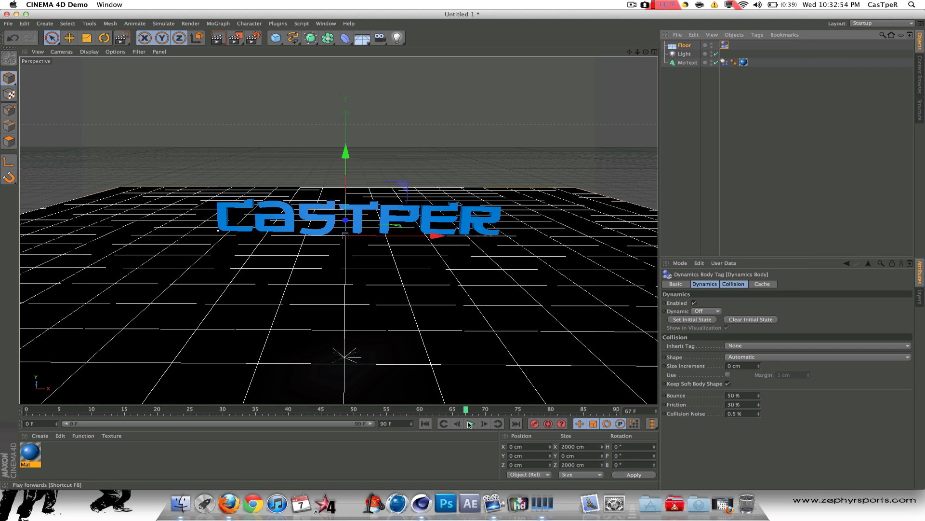
left_click(470, 423)
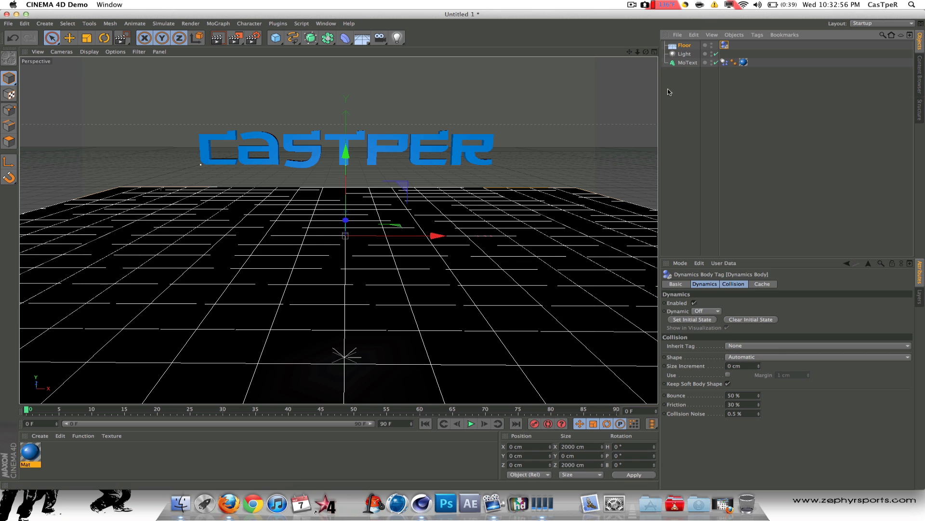
left_click(687, 62)
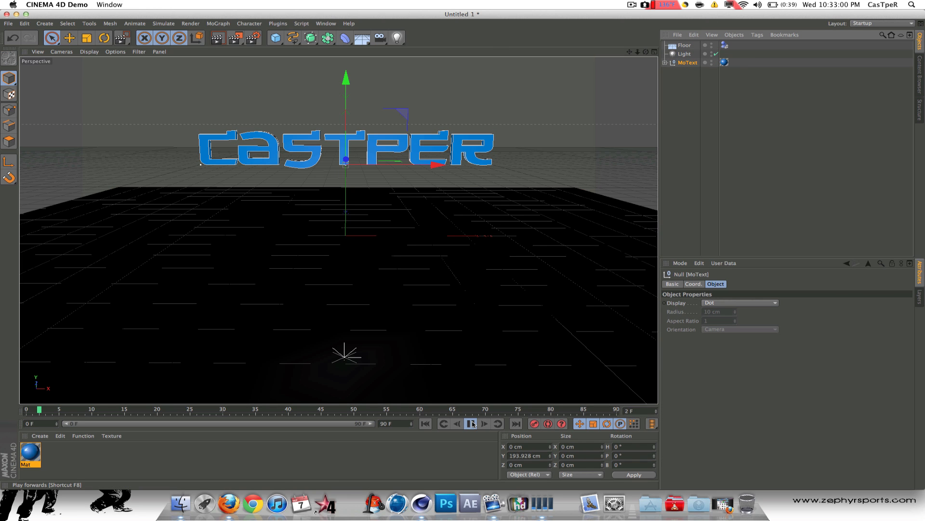
right_click(687, 62)
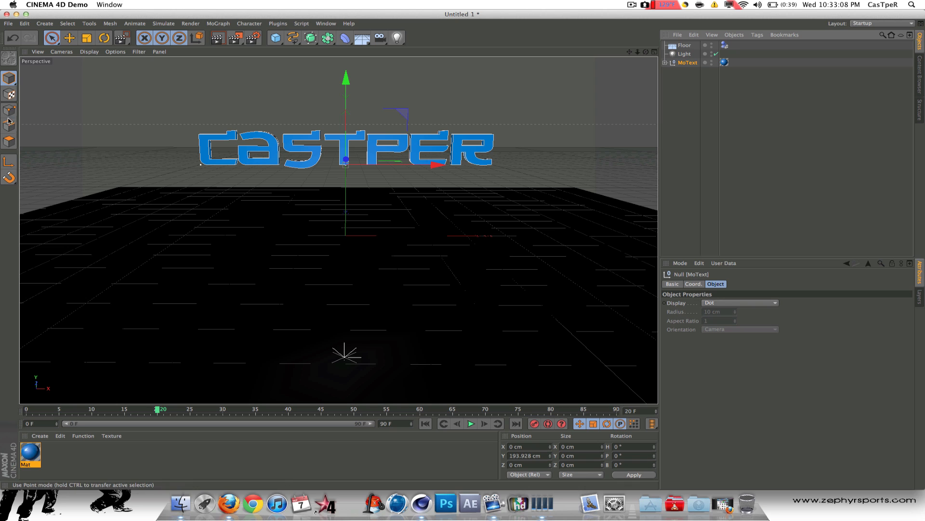
mouse_move(353, 85)
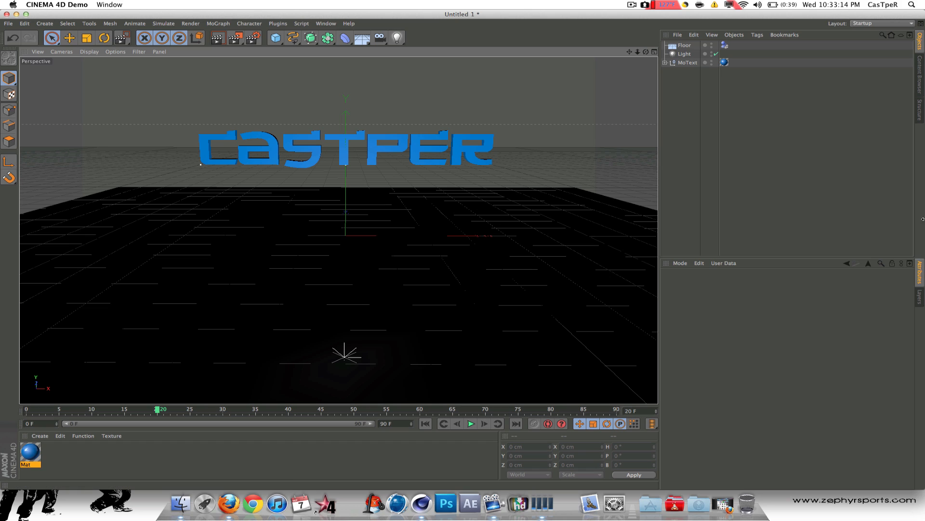
mouse_move(616, 317)
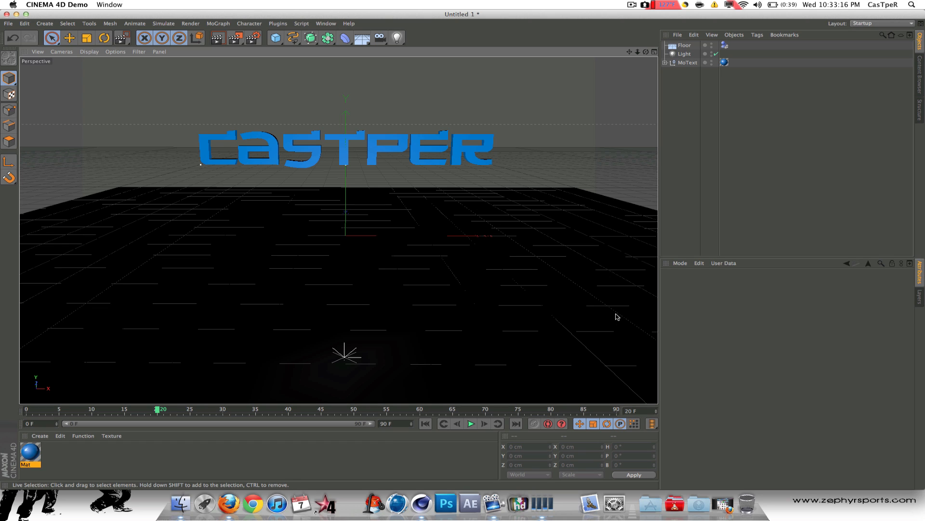